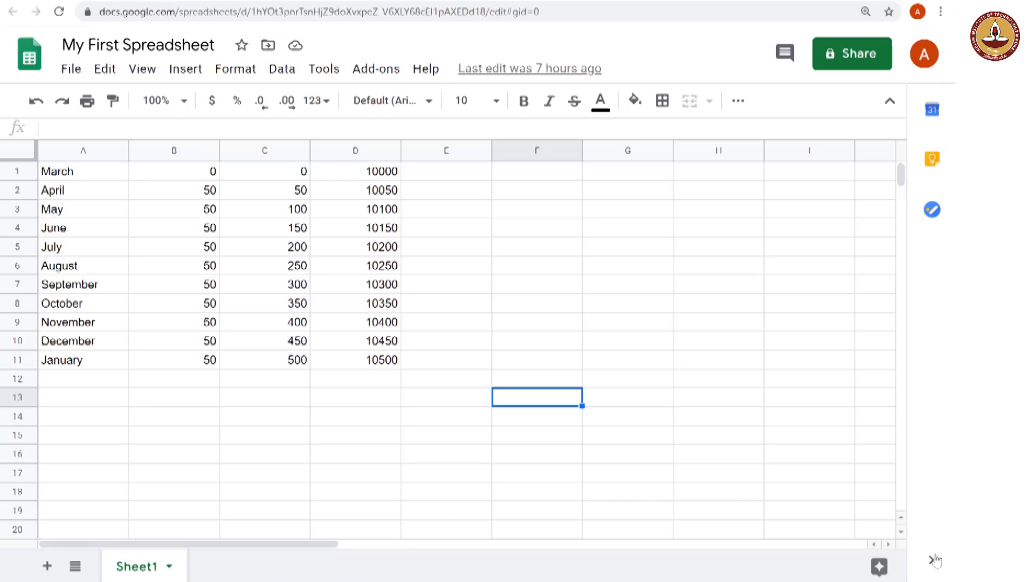
mouse_move(414, 405)
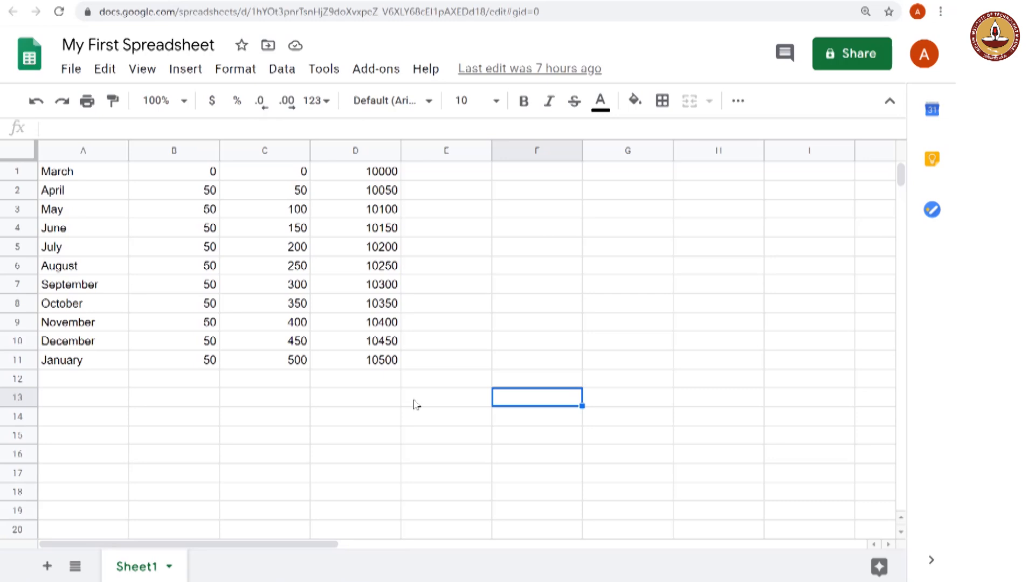
mouse_move(78, 192)
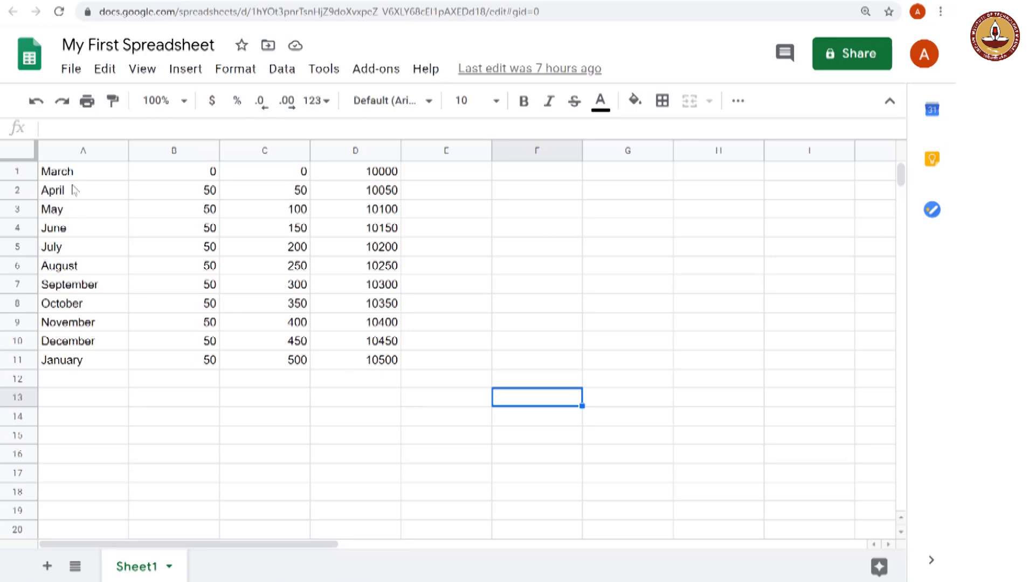
Select columns A through D of the loan table, then clear the selection
left_click(83, 150)
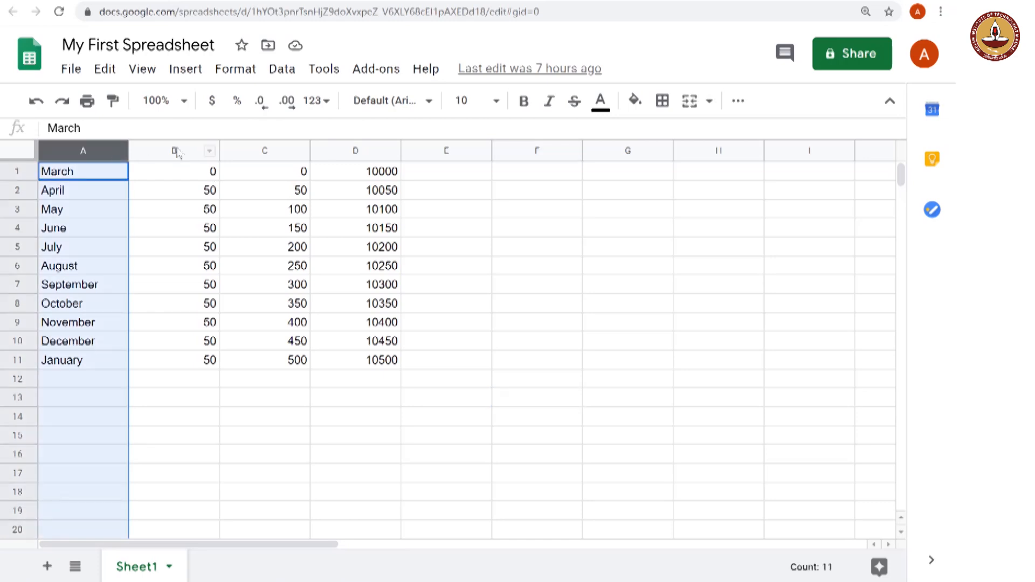
left_click(173, 150)
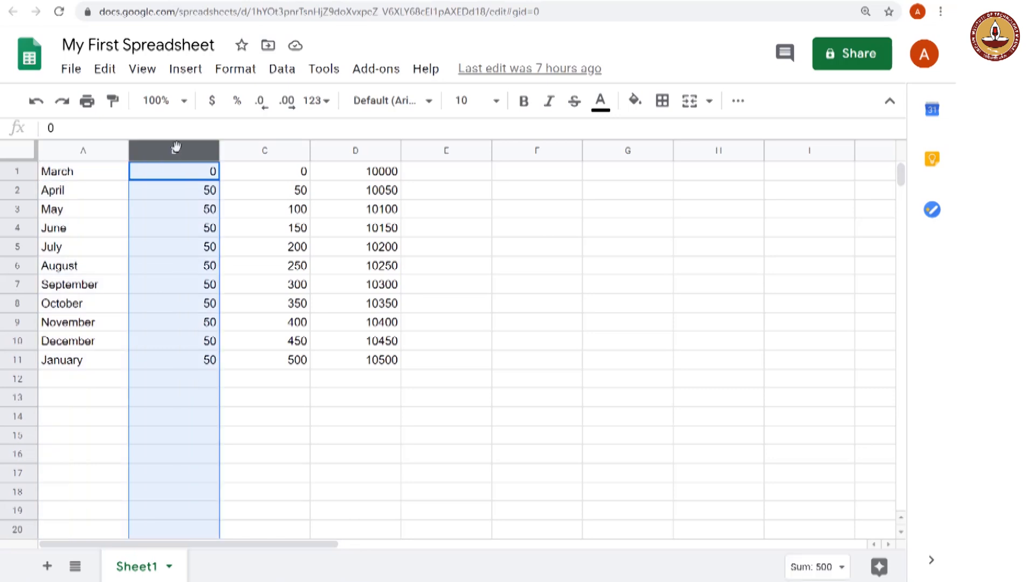
left_click(264, 150)
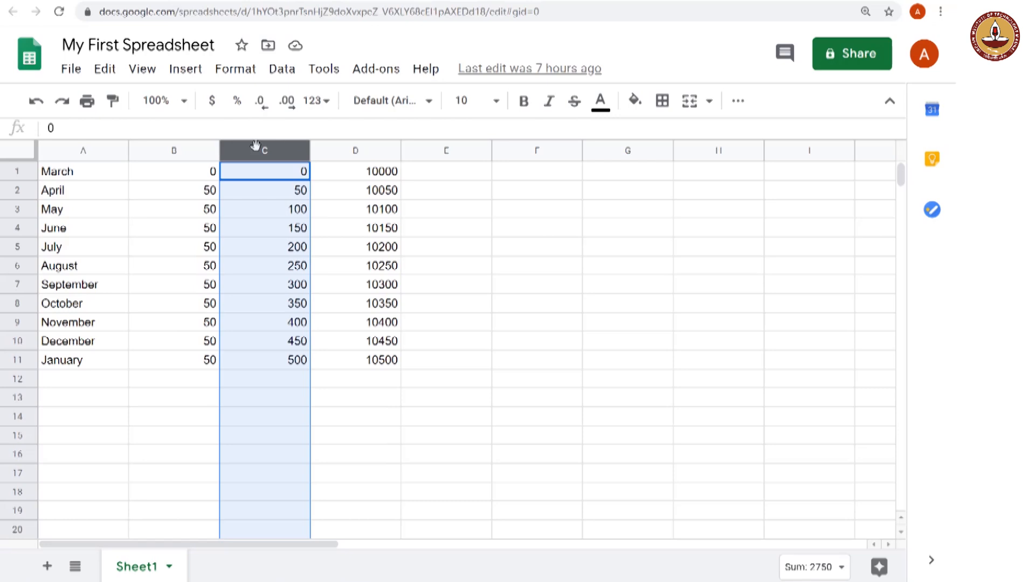
left_click(356, 150)
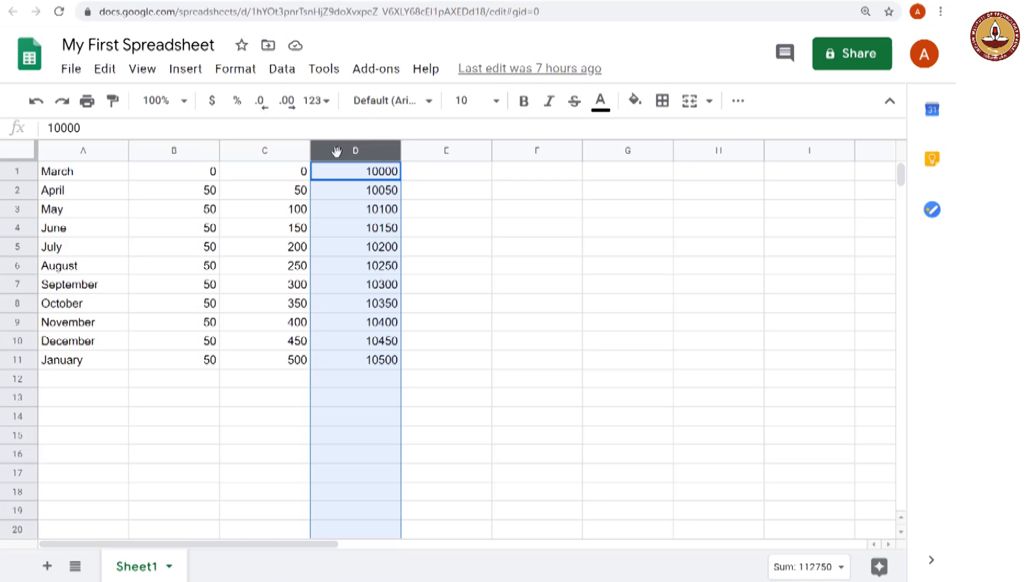
mouse_move(118, 252)
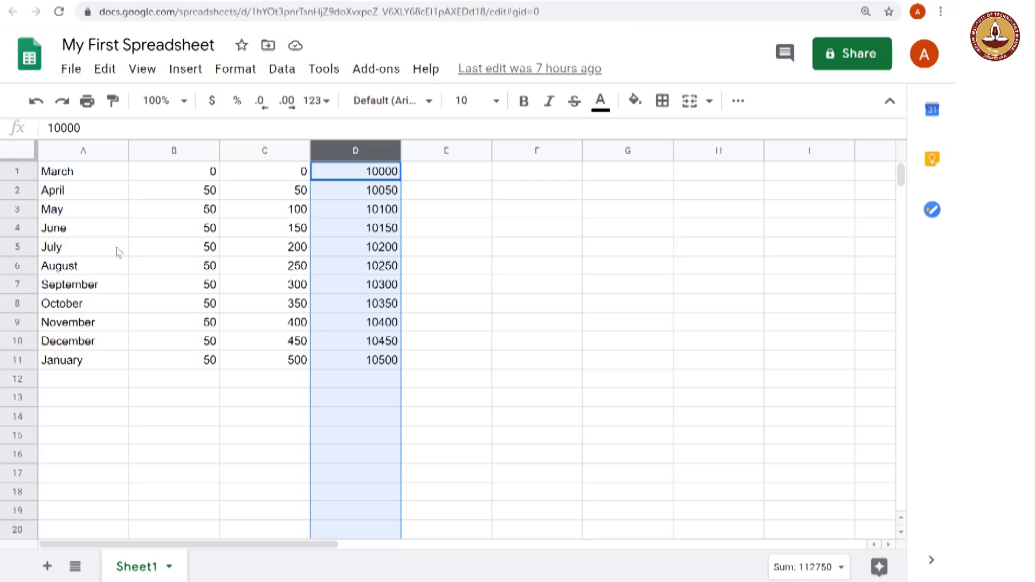
left_click(173, 416)
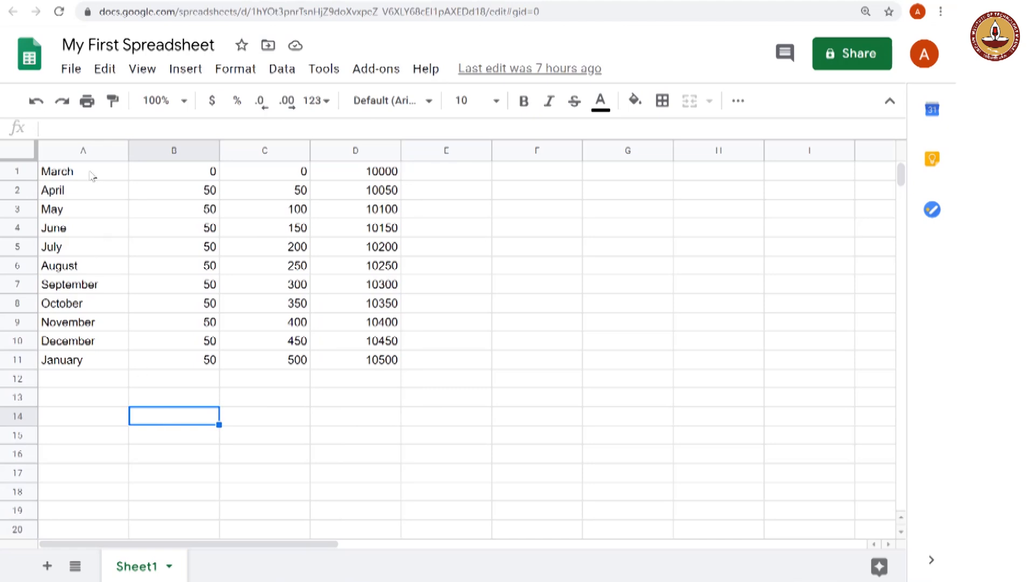
Insert a blank row above the March row
left_click(81, 171)
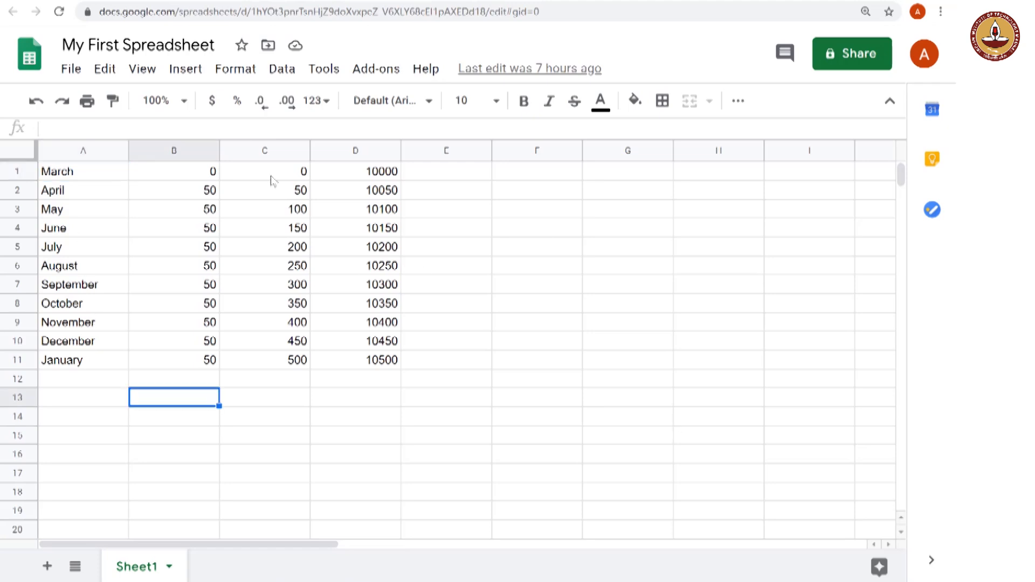
left_click(17, 171)
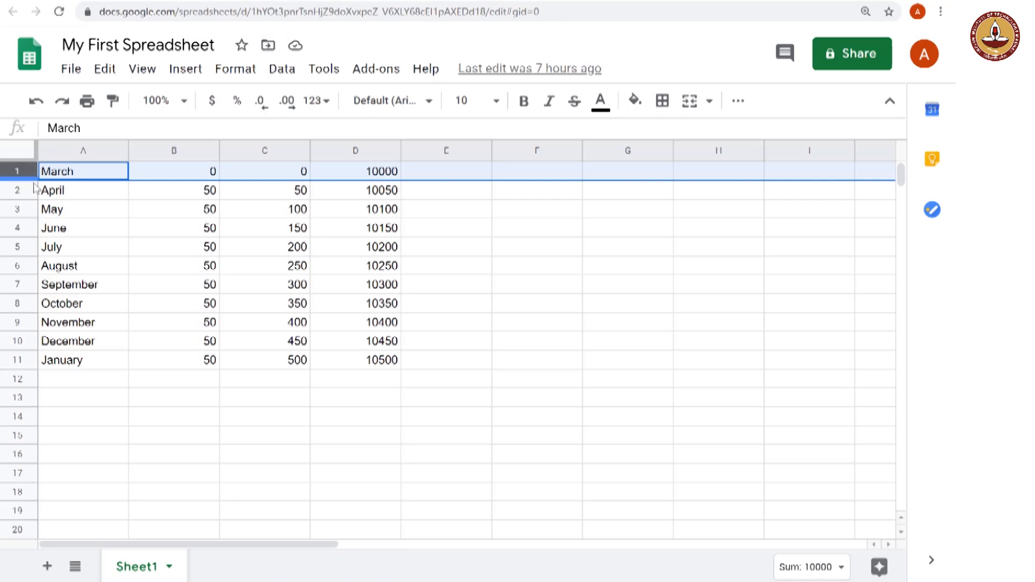
mouse_move(16, 171)
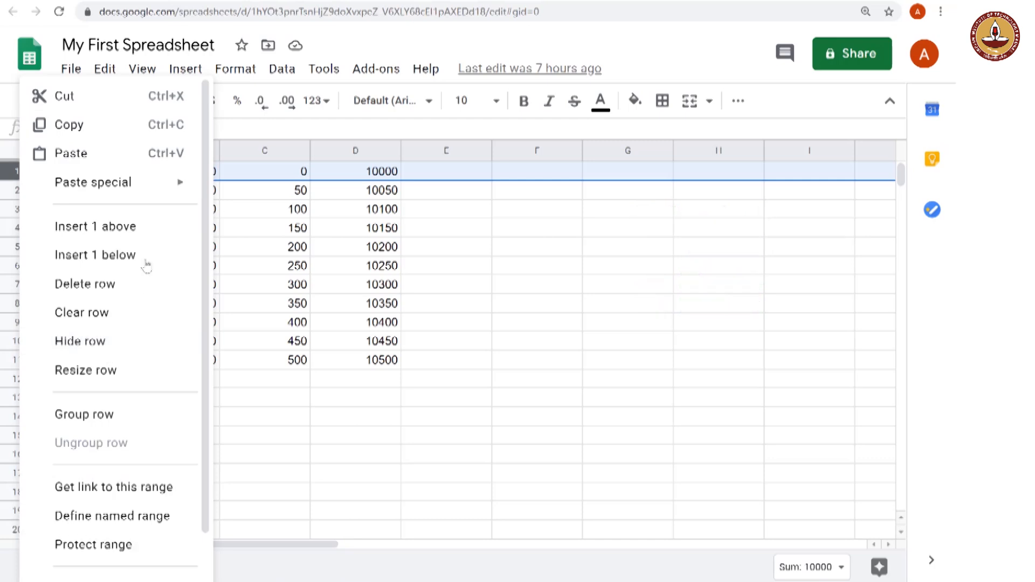
mouse_move(108, 322)
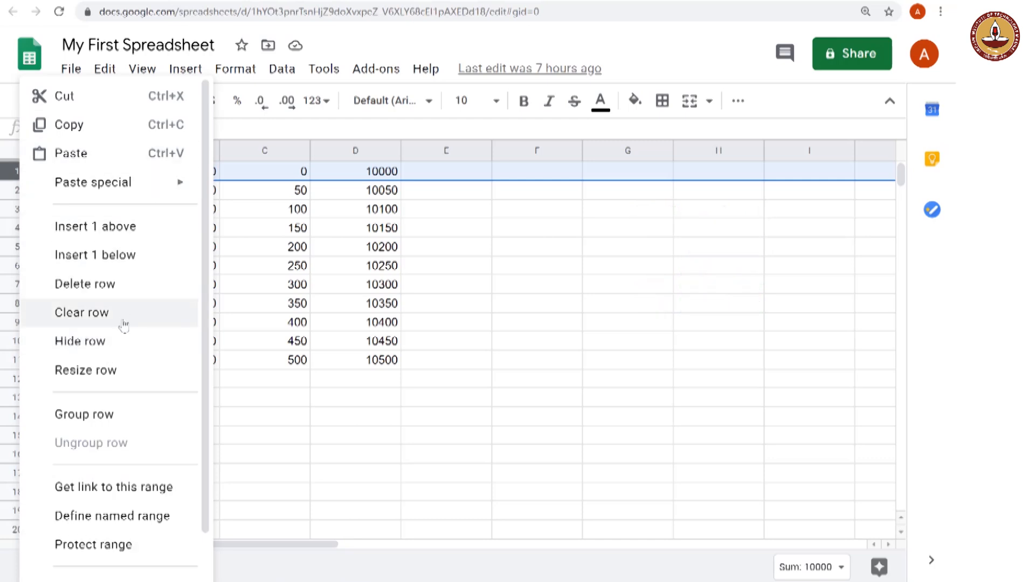
mouse_move(120, 371)
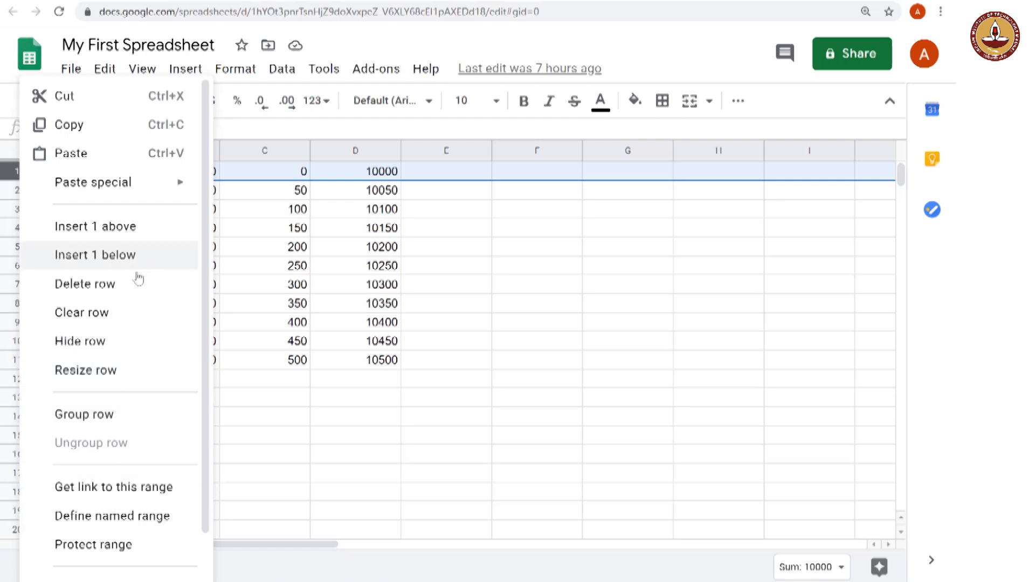
mouse_move(105, 230)
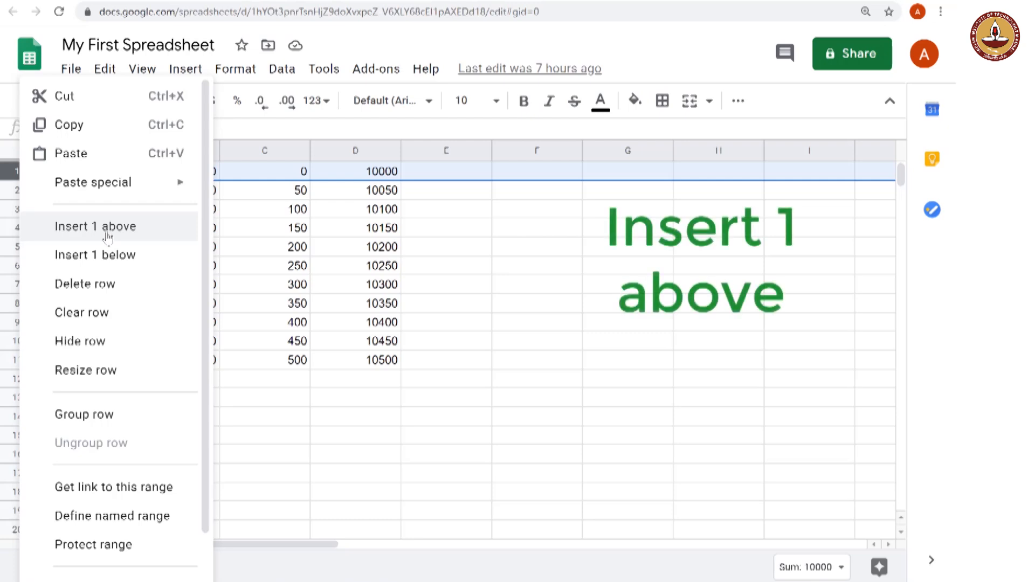
left_click(95, 227)
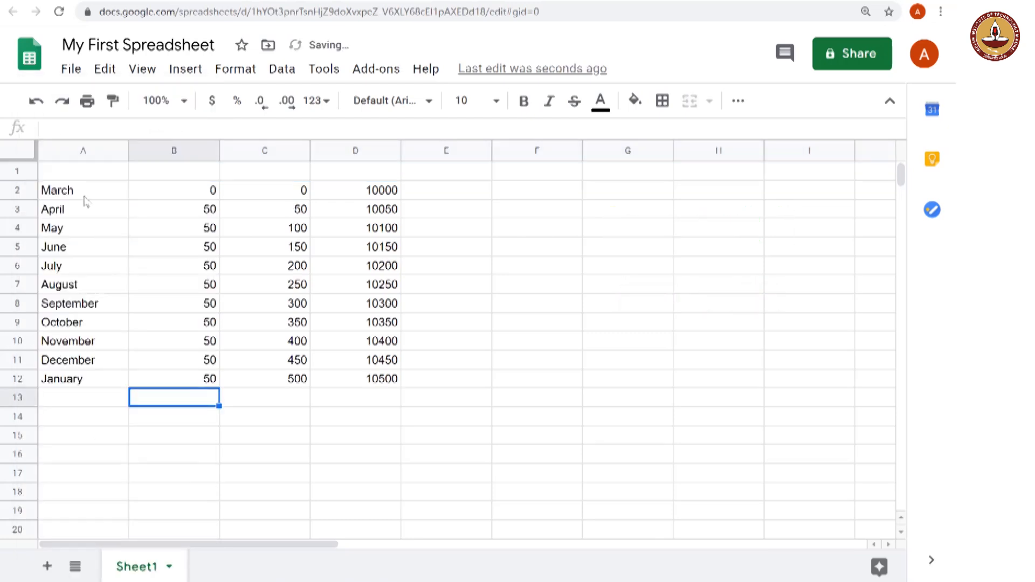
Enter 'Month' in A1 and 'Interest to be paid for the month' in B1
left_click(82, 171)
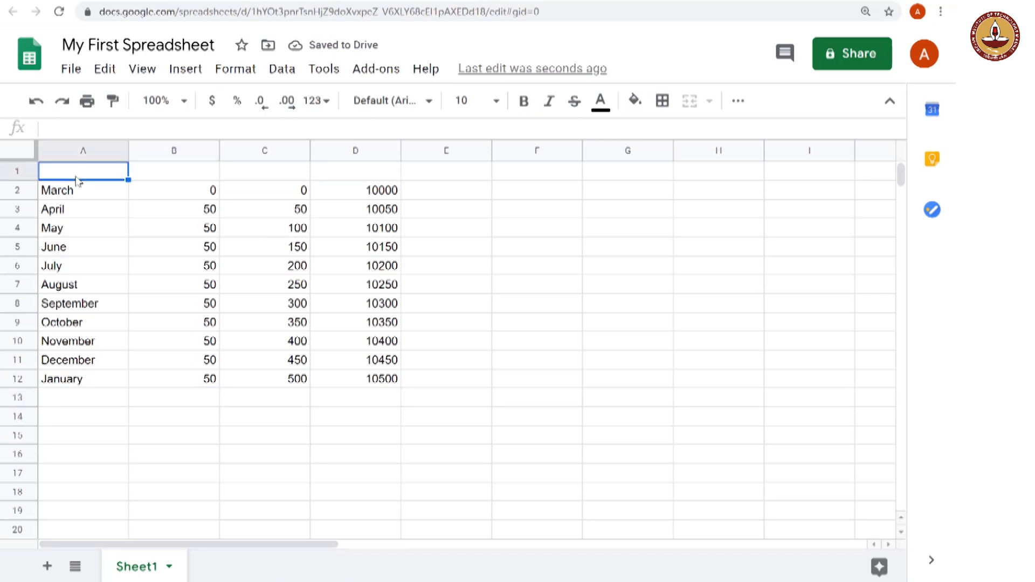
type("Month")
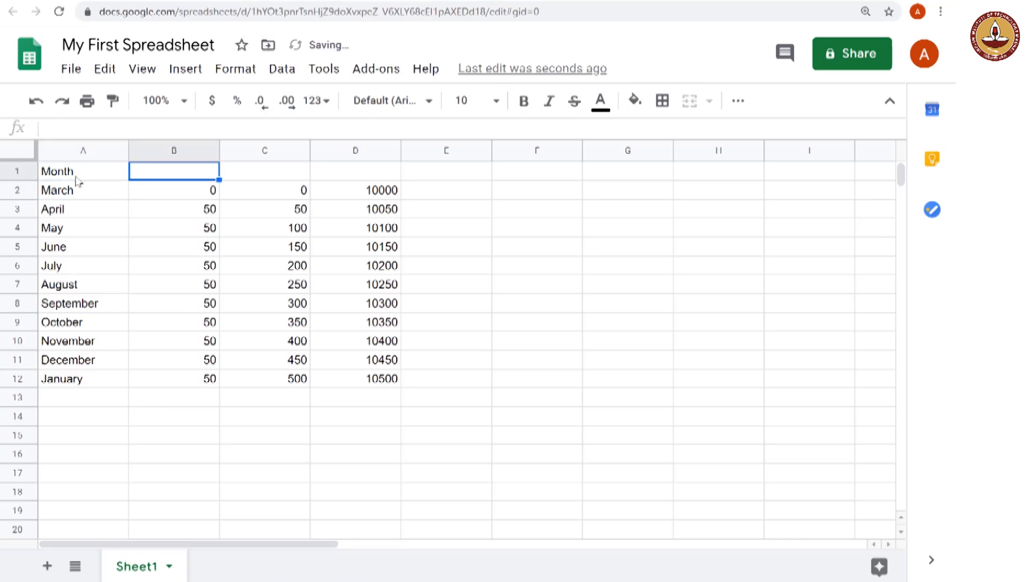
type("Inte")
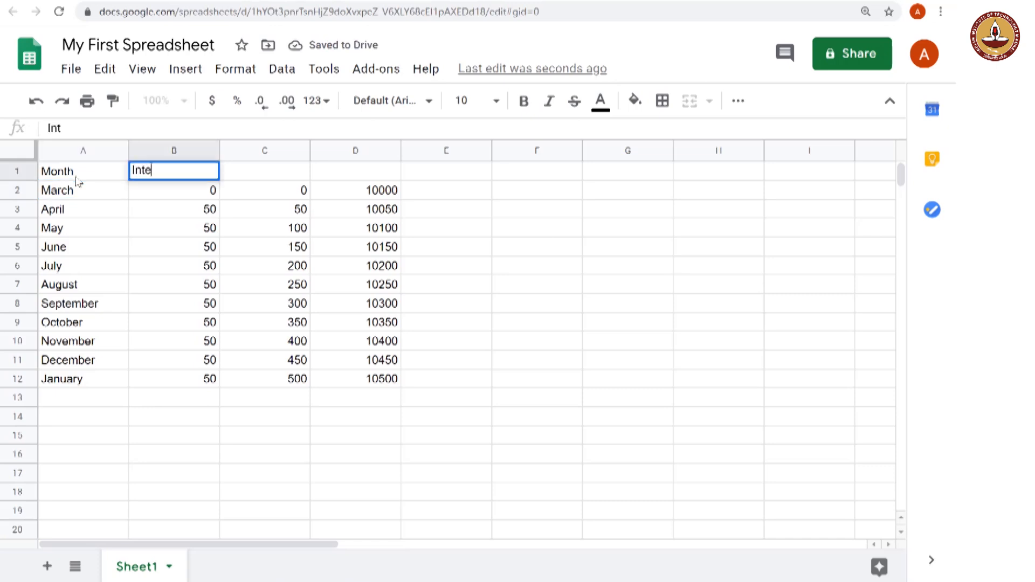
type("rest to be pa")
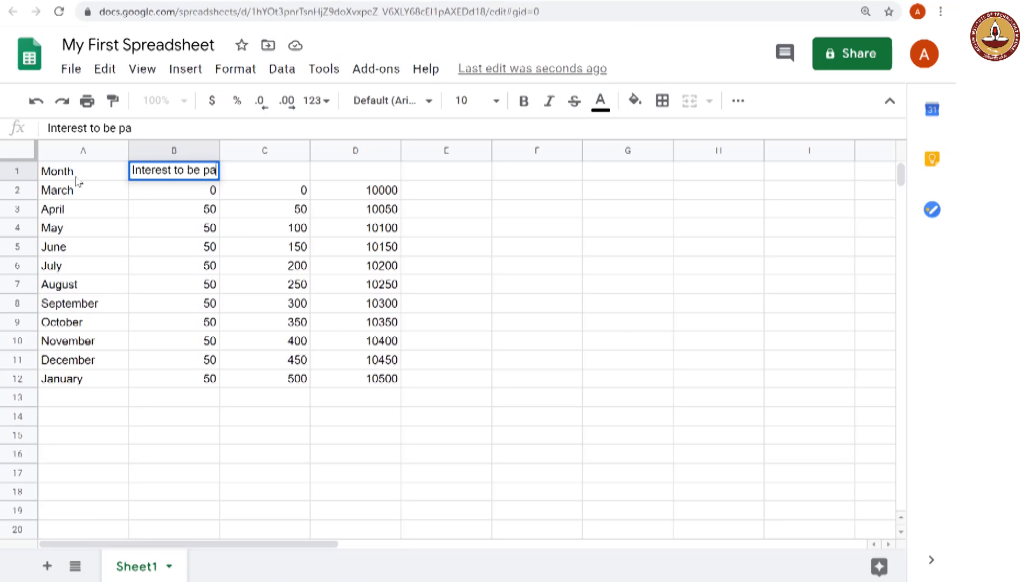
type("id for")
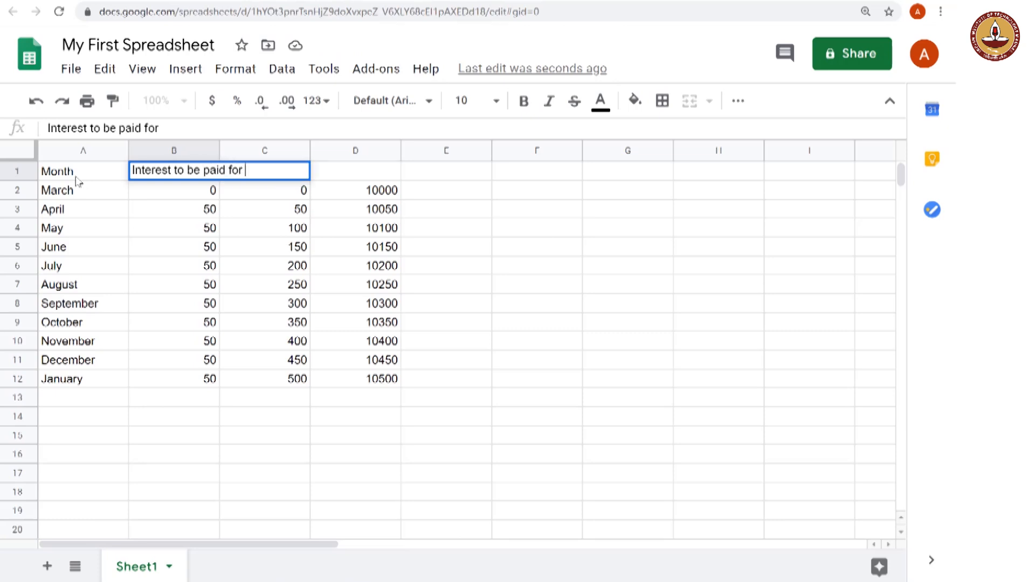
type("the month")
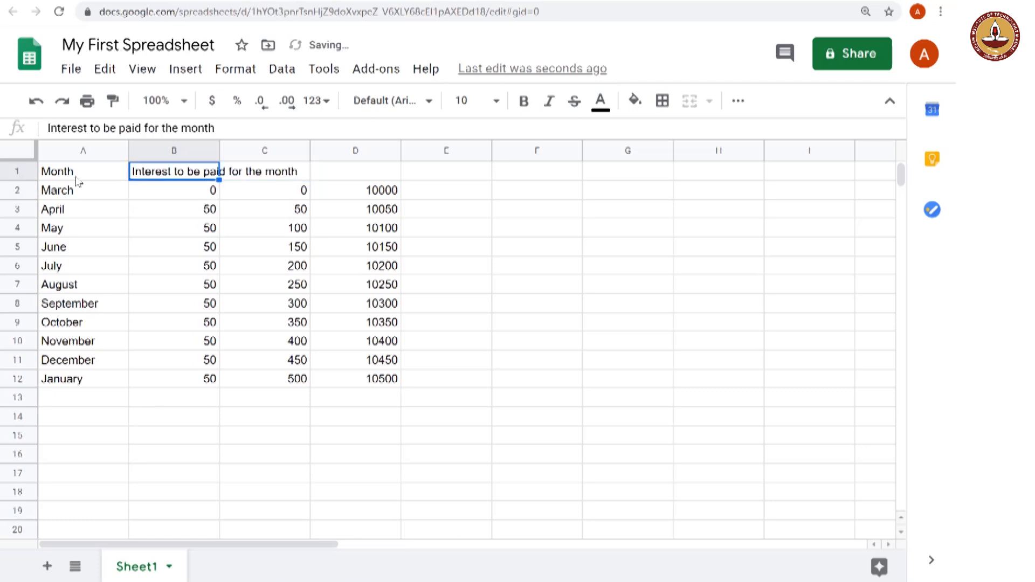
left_click(173, 190)
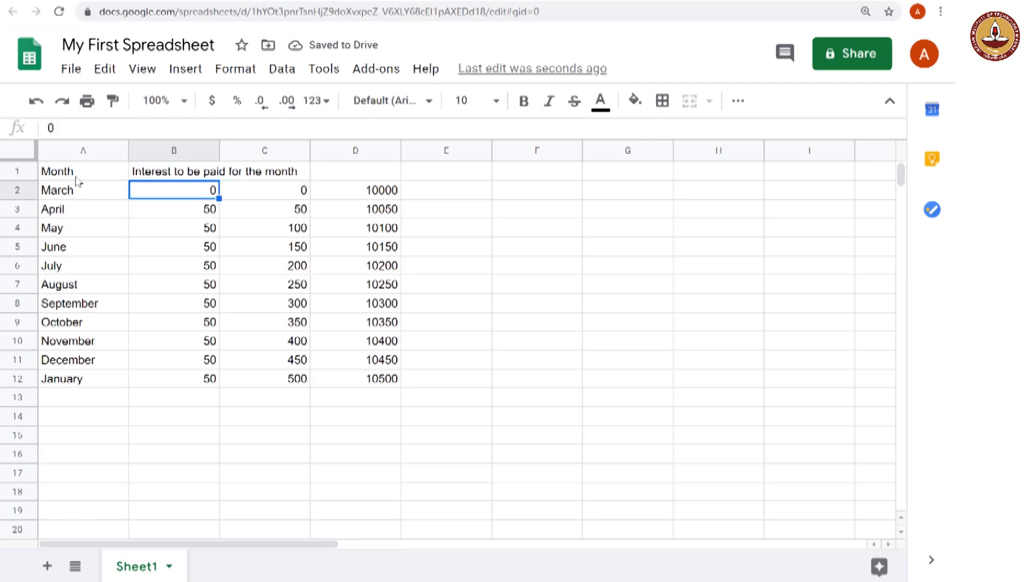
left_click(264, 171)
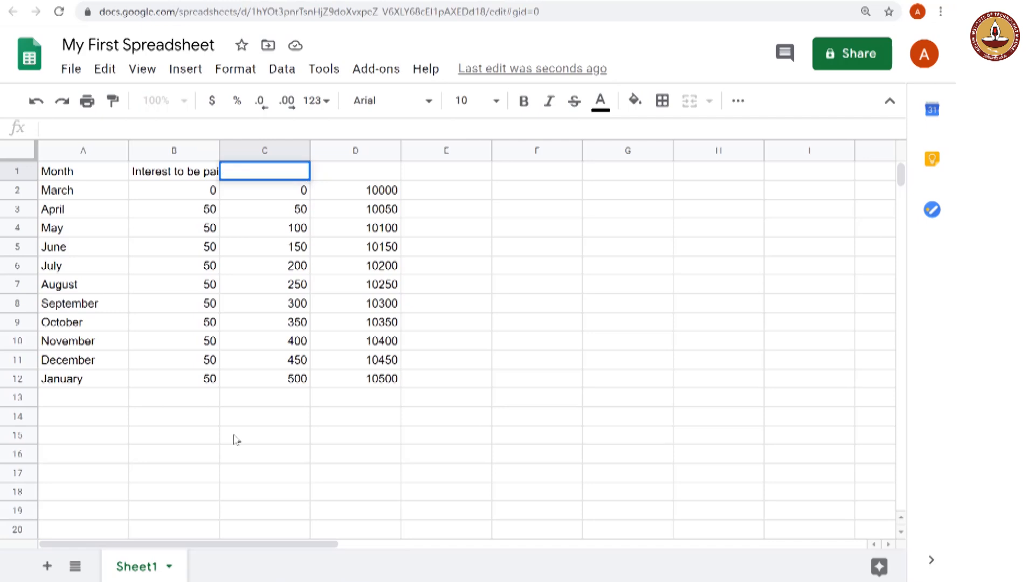
Head column C with 'Total Interest to be paid upto this month'
type("Total Interest t")
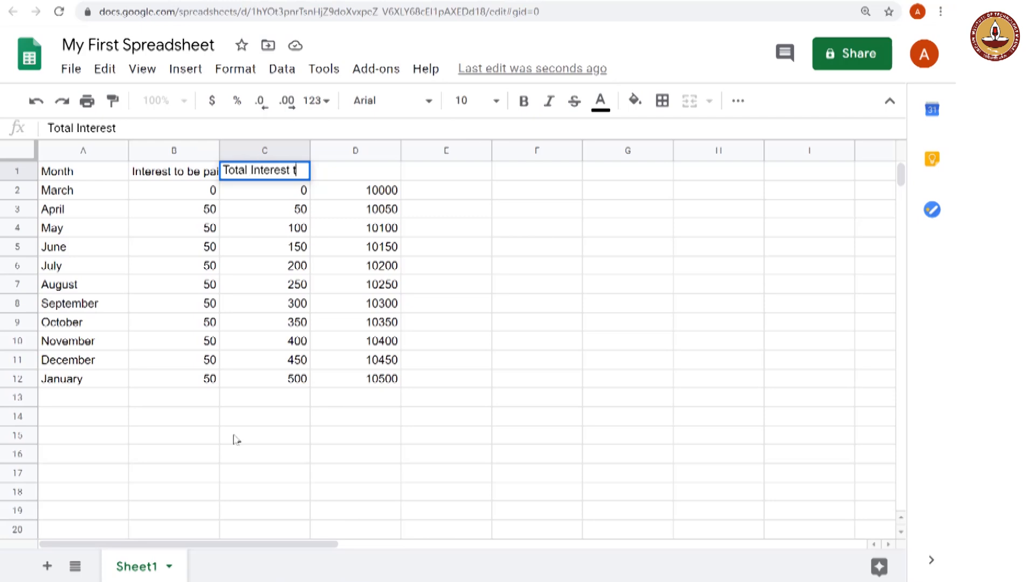
type("o be pa")
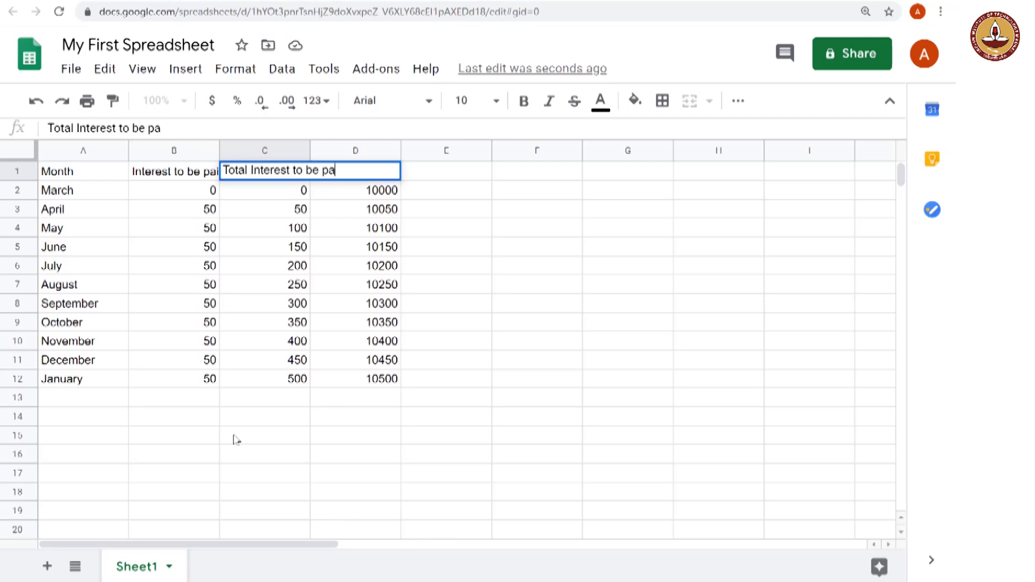
type("id upto")
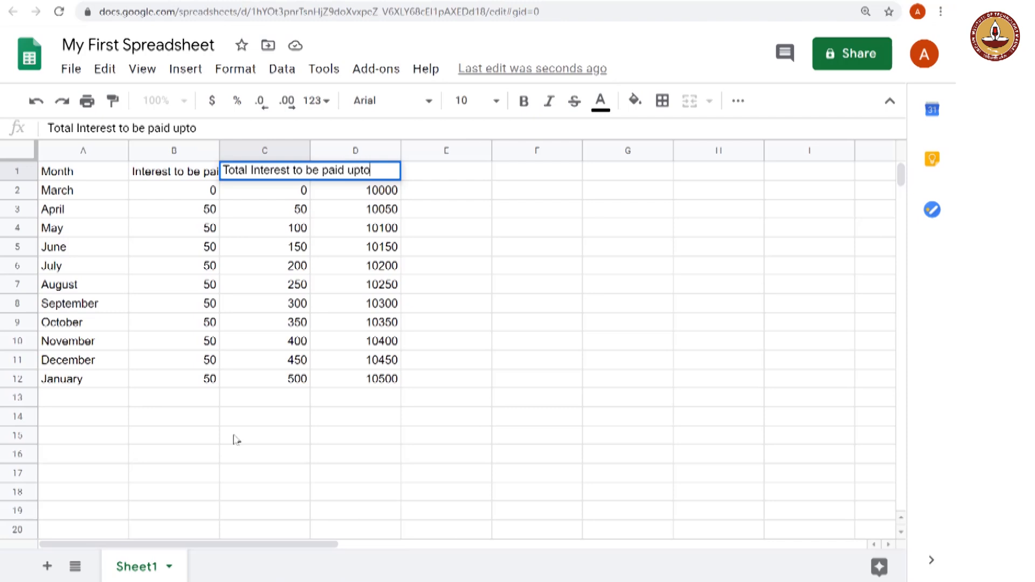
type("t")
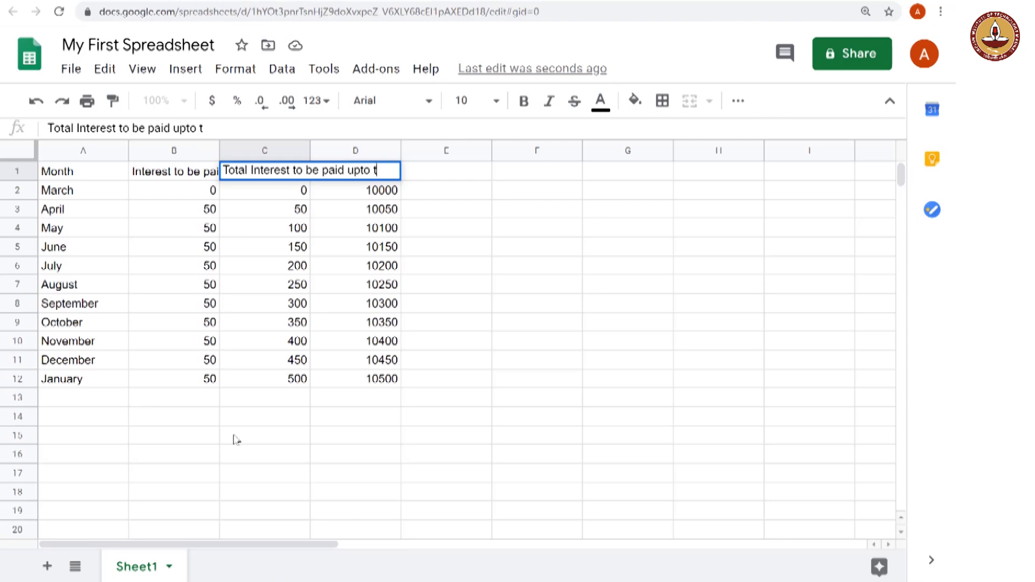
type("his month")
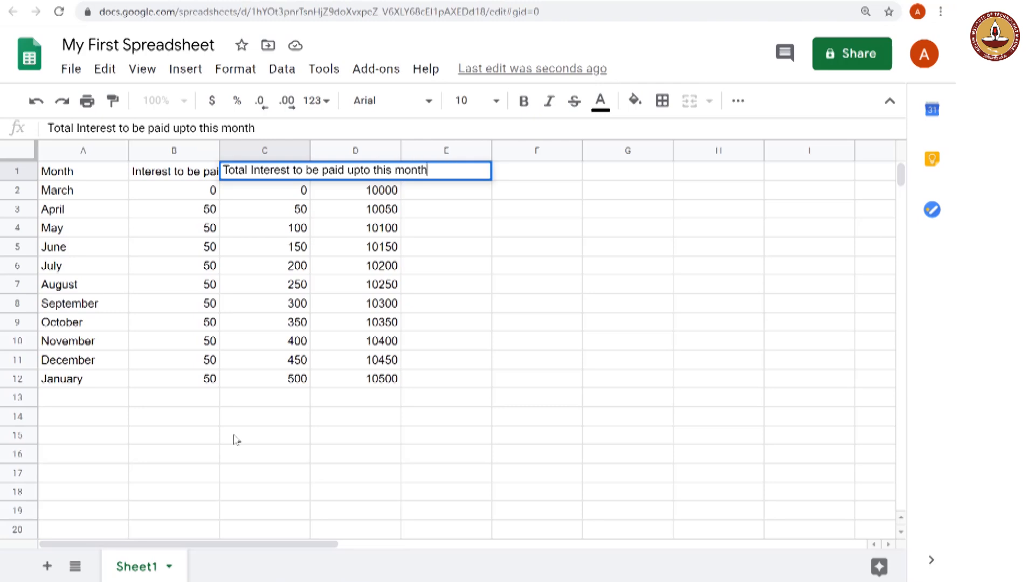
key("Enter")
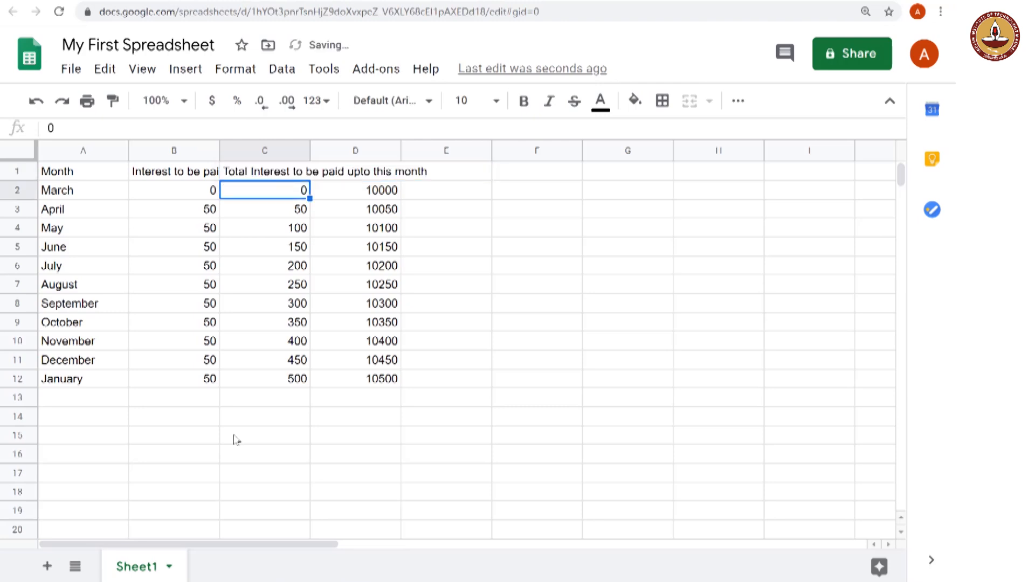
Rewrite the D1 heading as 'Total Money owed upto this month'
left_click(355, 172)
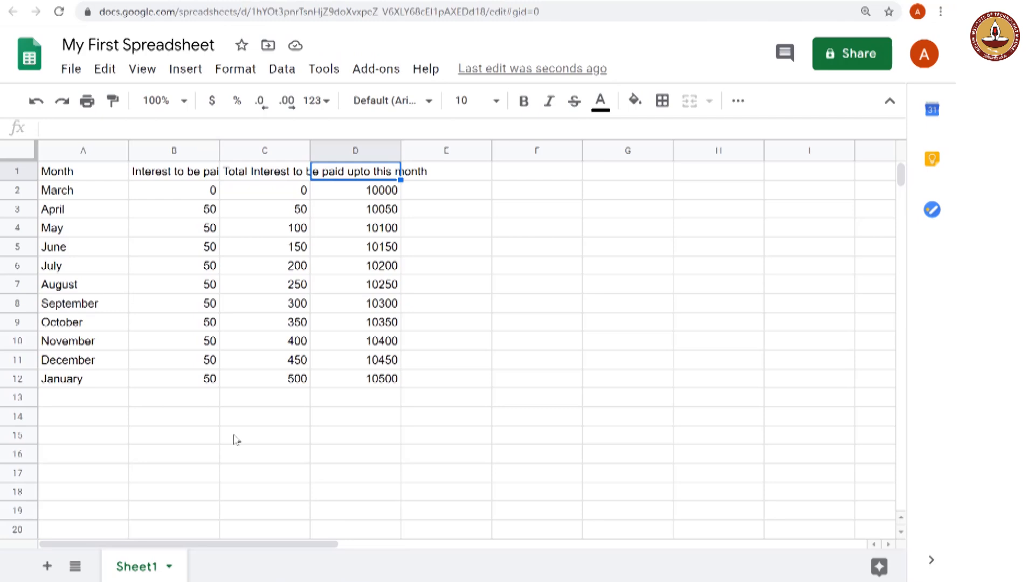
double_click(356, 172)
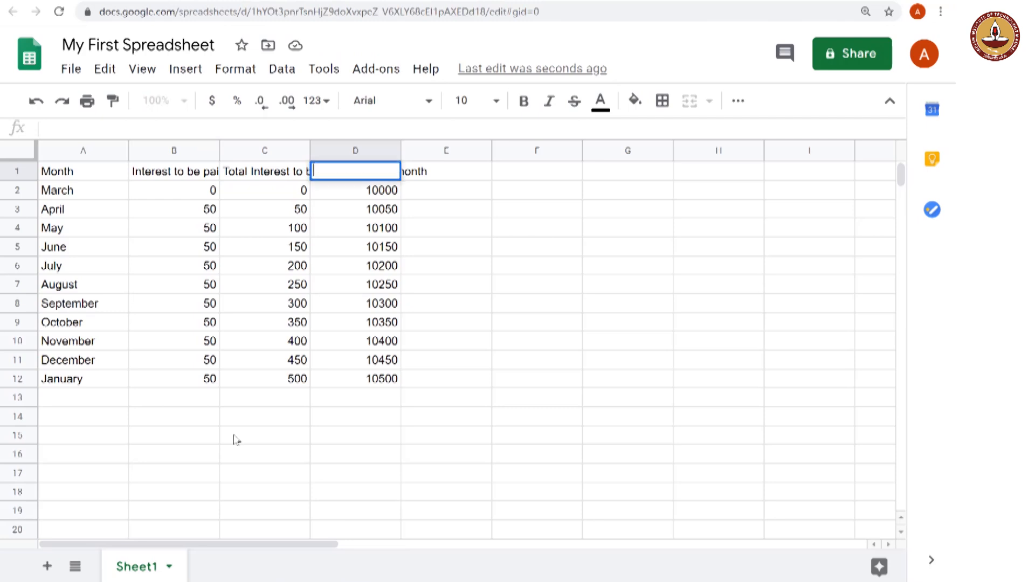
type("Total Money owed")
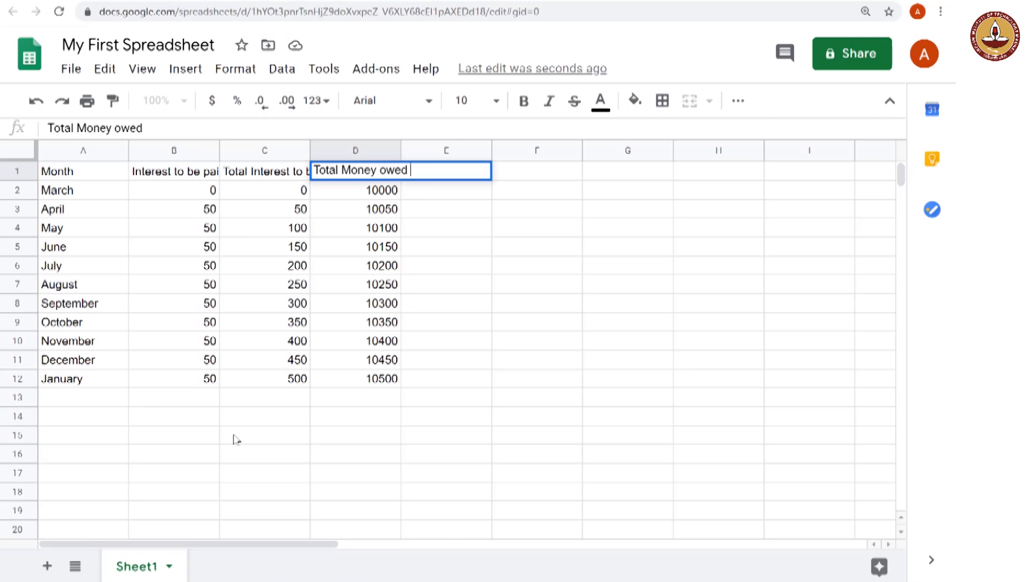
type("upto this month")
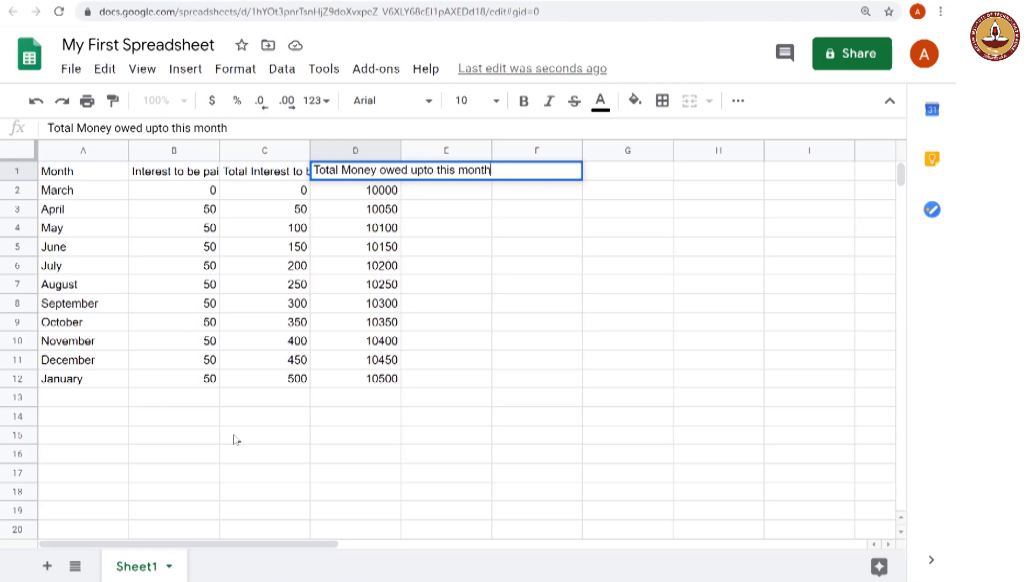
key("Enter")
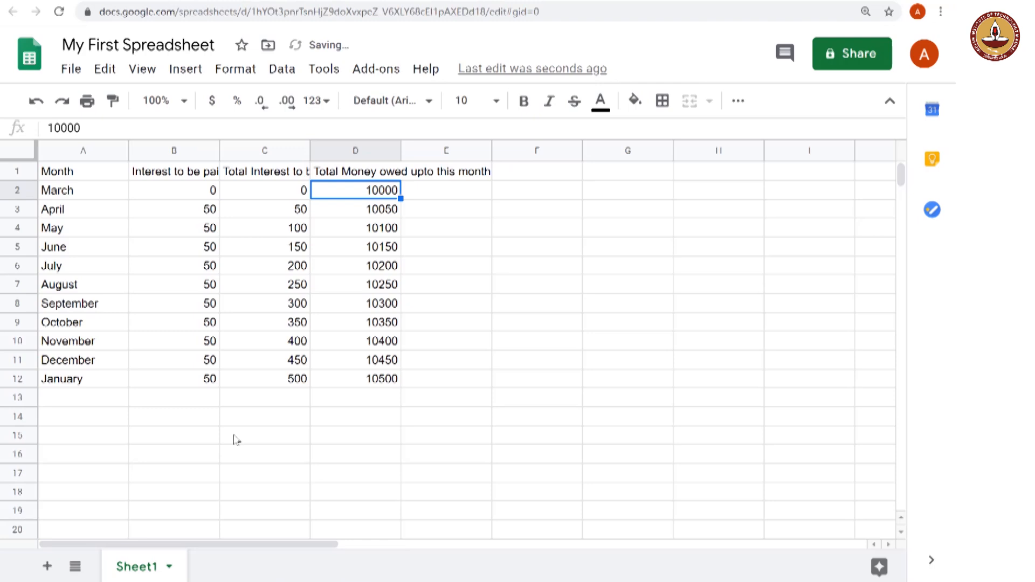
left_click(446, 511)
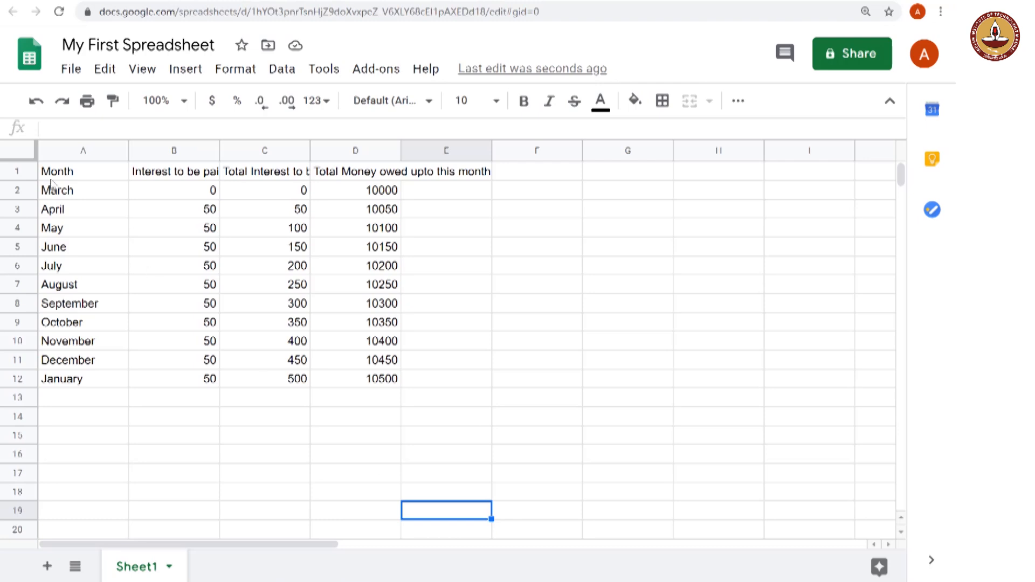
Click through several table cells and an empty cell to inspect the layout
left_click(83, 228)
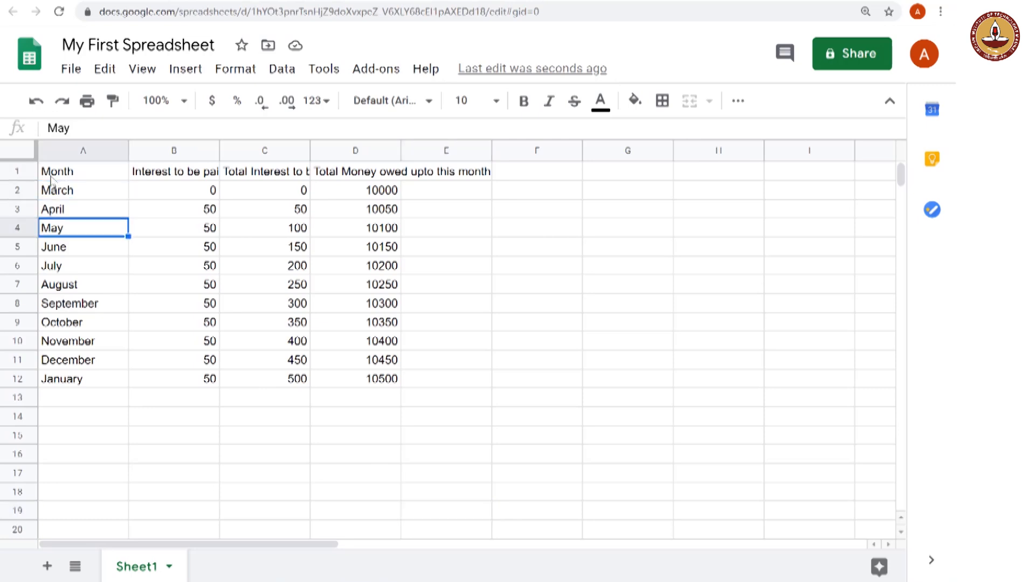
left_click(59, 284)
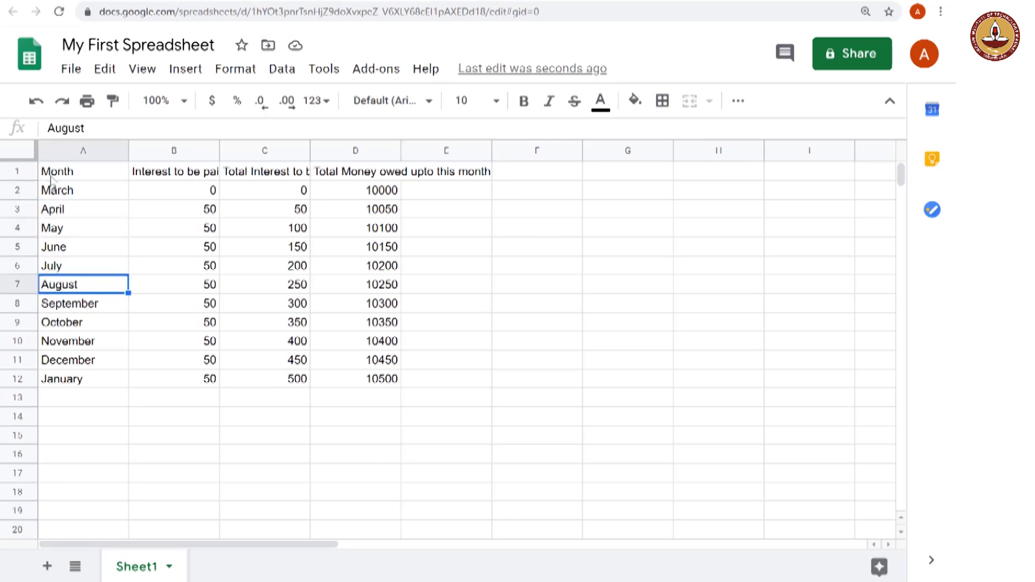
left_click(173, 171)
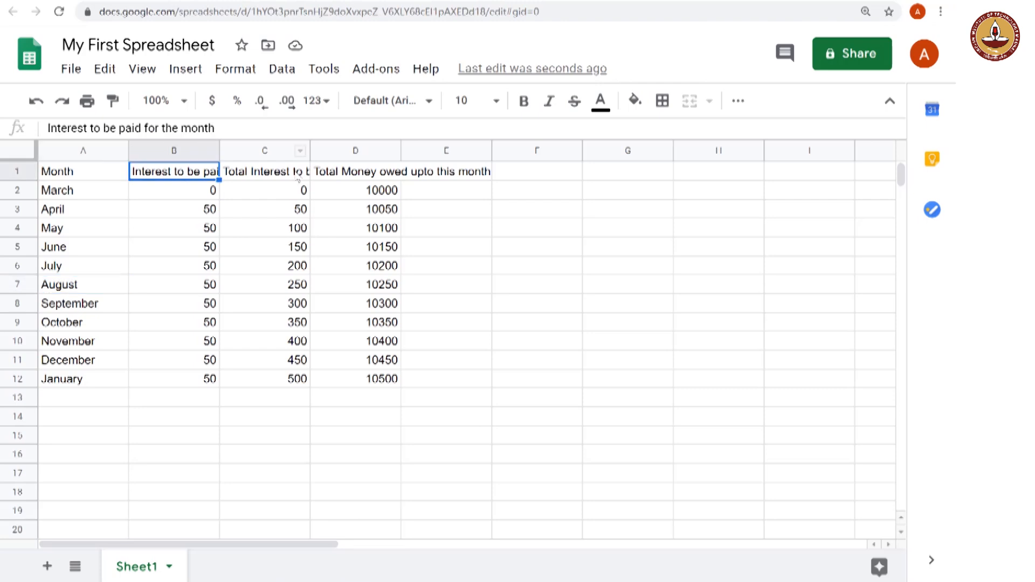
left_click(446, 171)
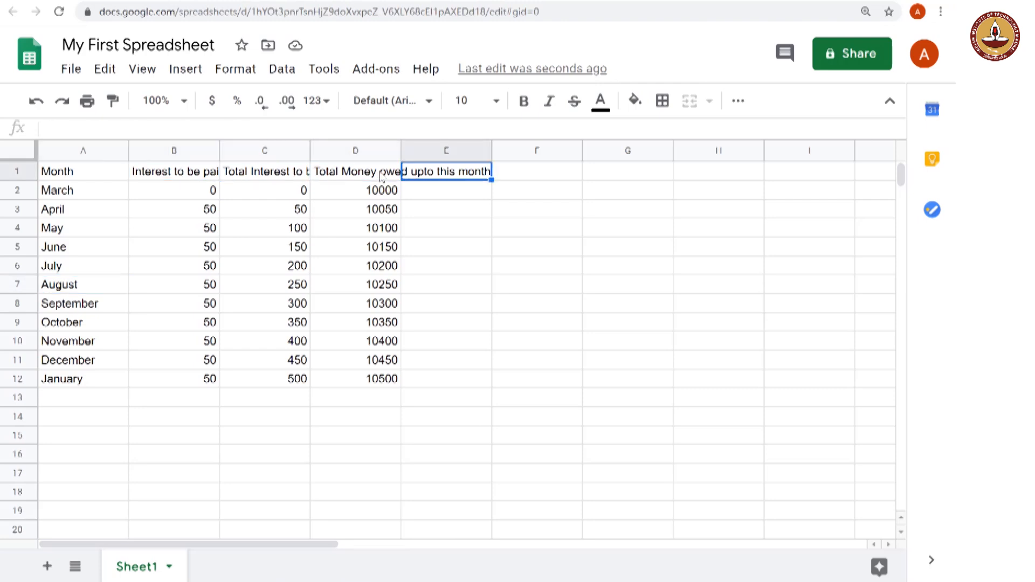
left_click(627, 379)
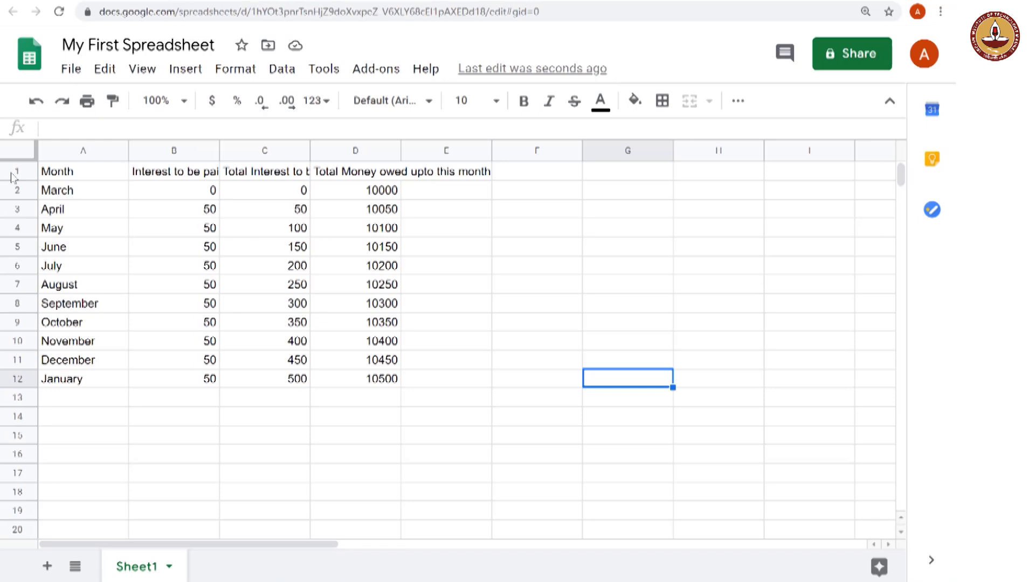
Fill the header cells A1:D1 with a light green background
left_click(16, 172)
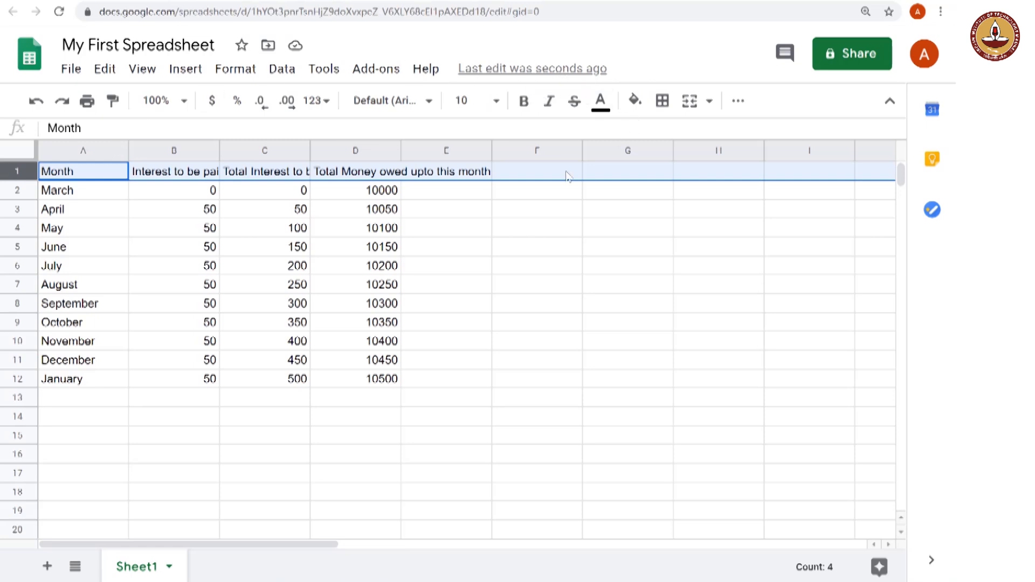
mouse_move(82, 208)
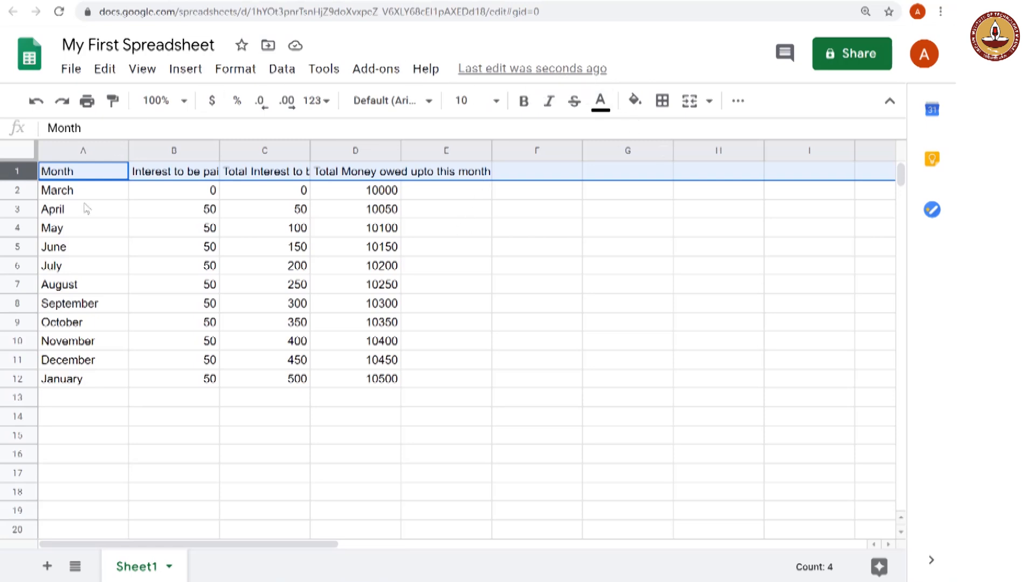
left_click(65, 266)
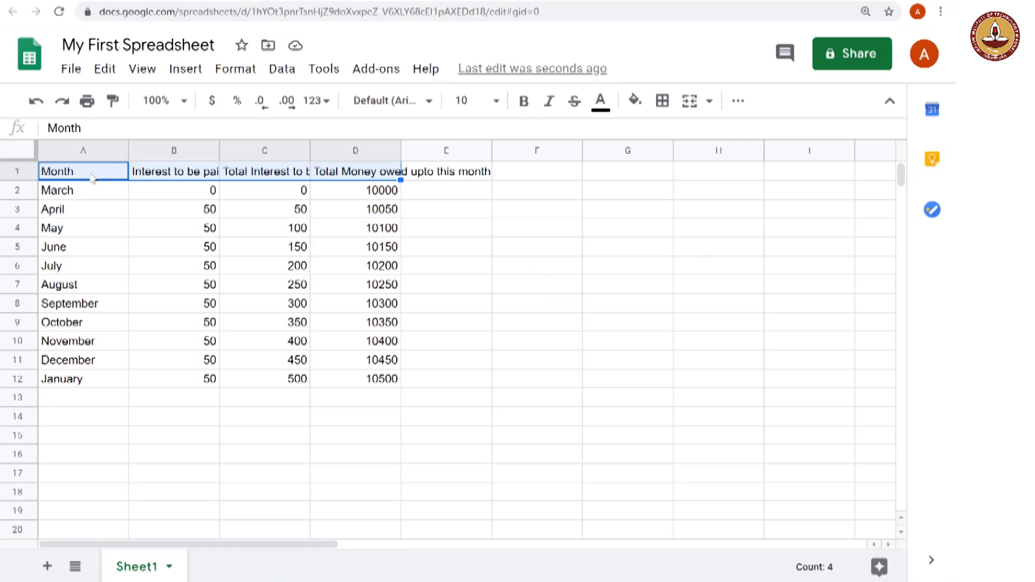
key("Shift+Right")
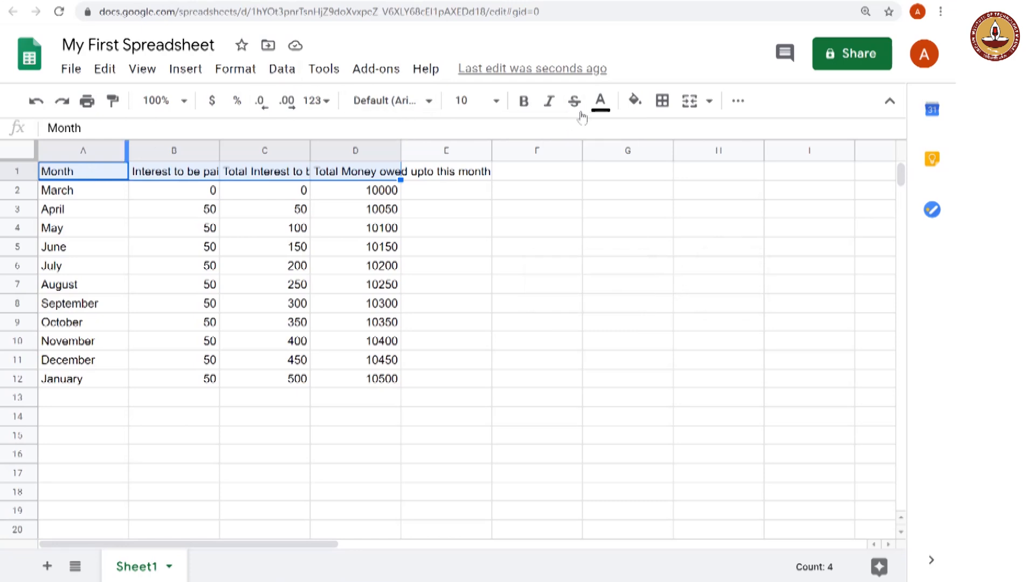
mouse_move(634, 102)
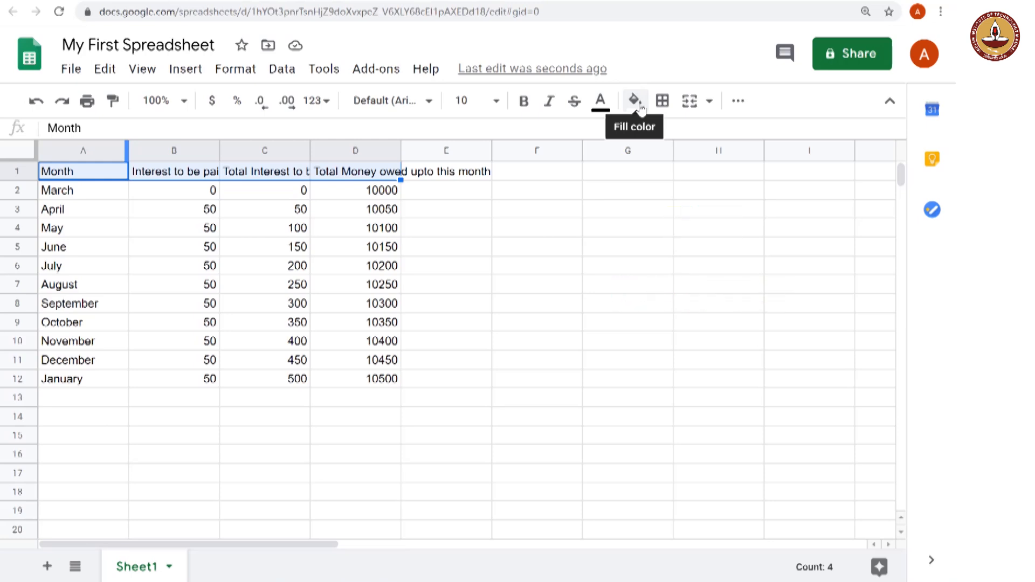
left_click(633, 101)
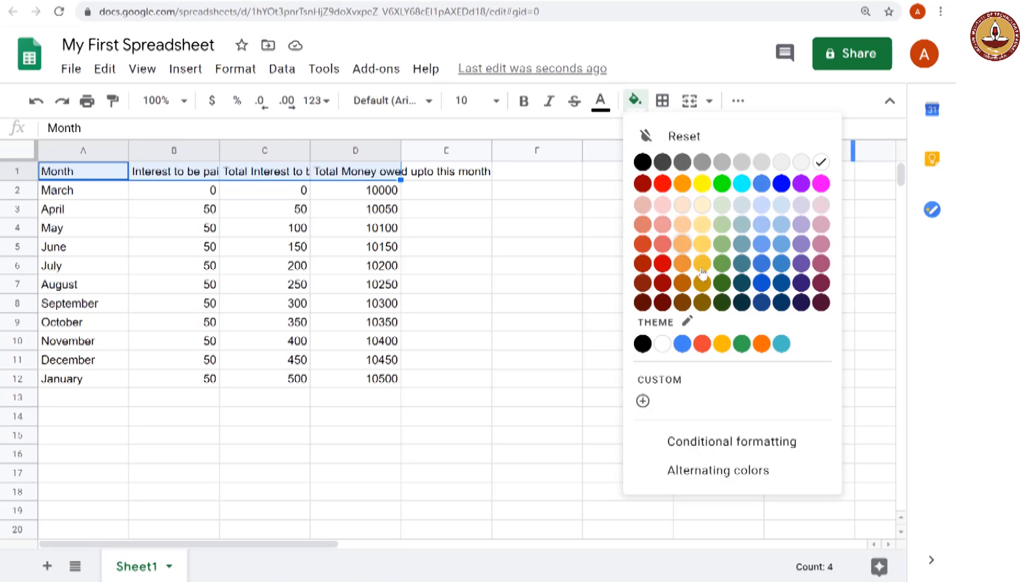
mouse_move(699, 283)
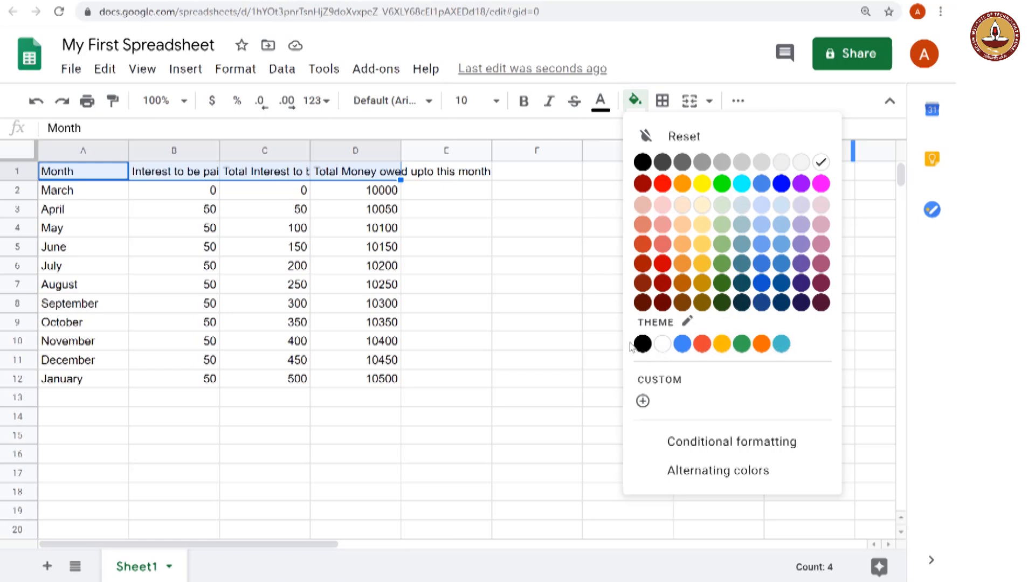
mouse_move(761, 344)
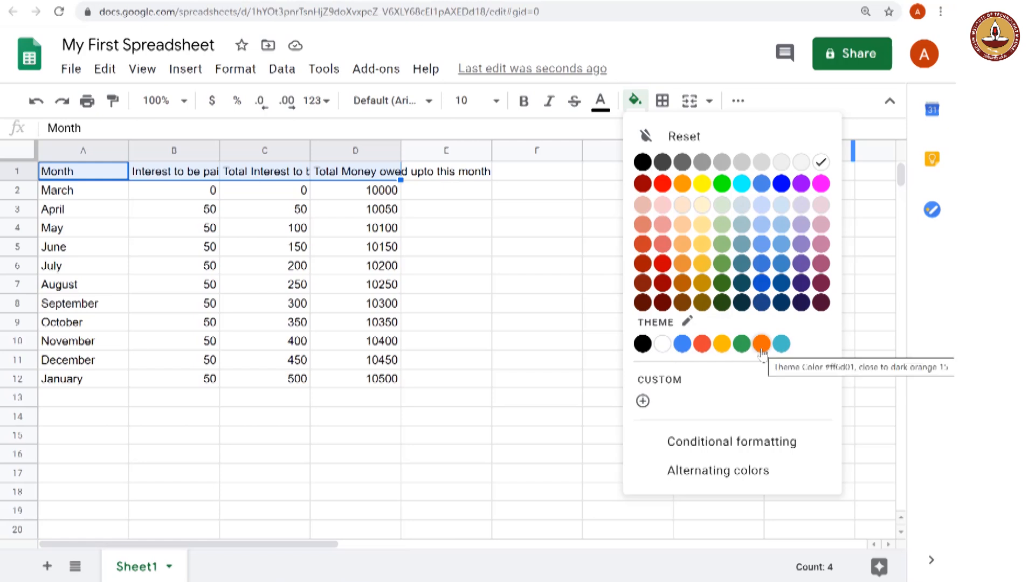
mouse_move(752, 247)
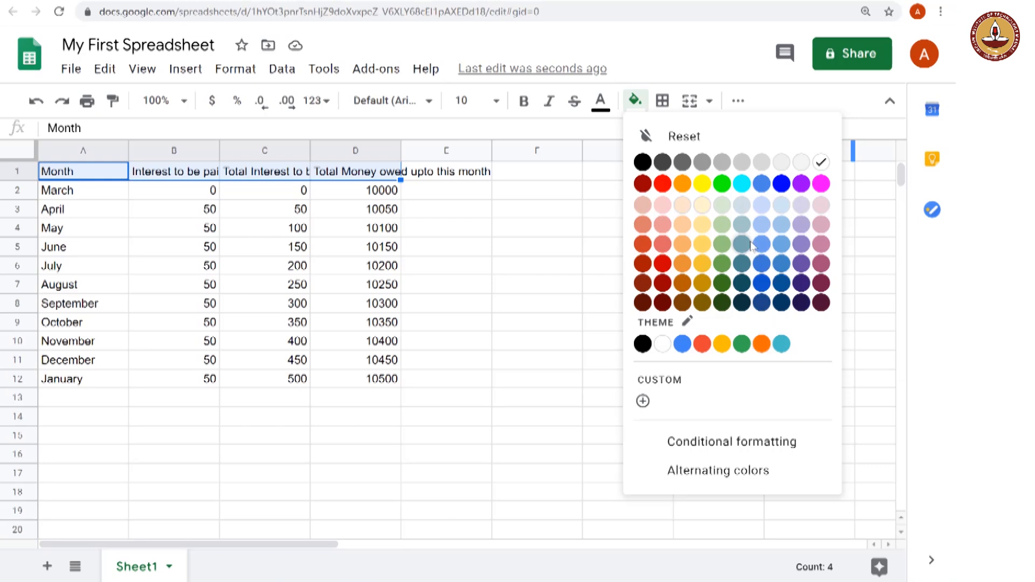
mouse_move(722, 204)
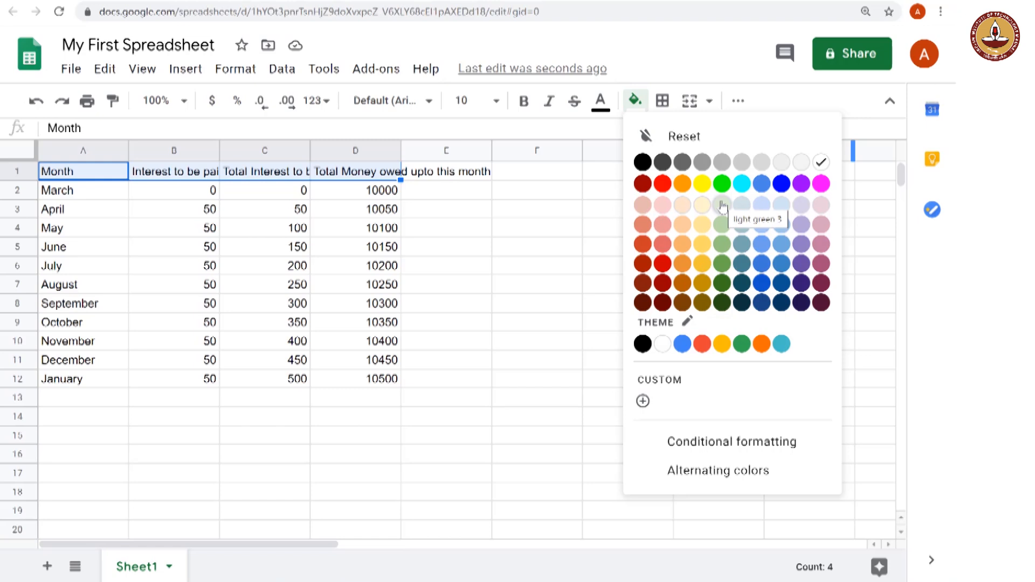
left_click(722, 205)
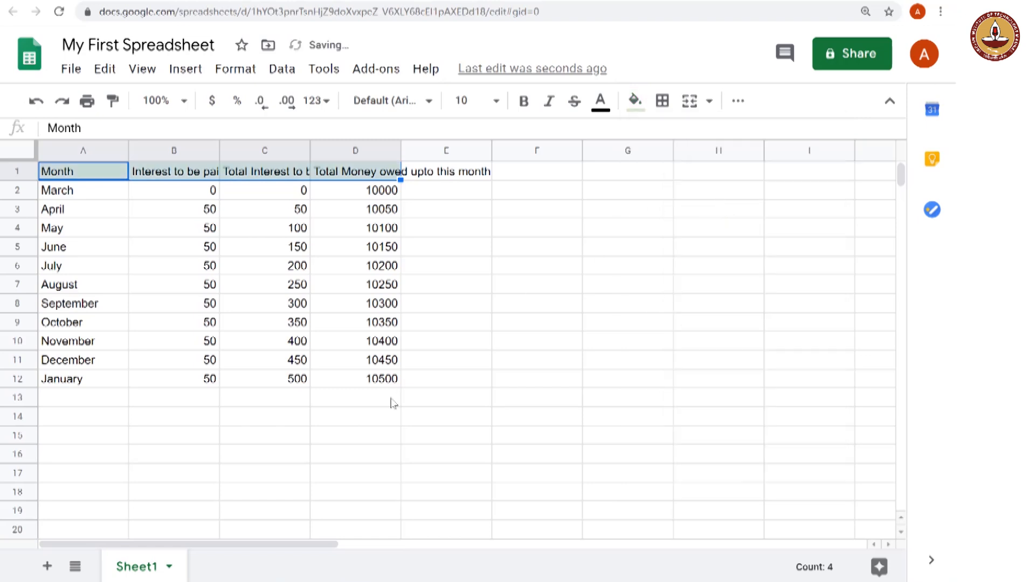
Make the text in the green header cells A1:D1 bold
left_click(357, 402)
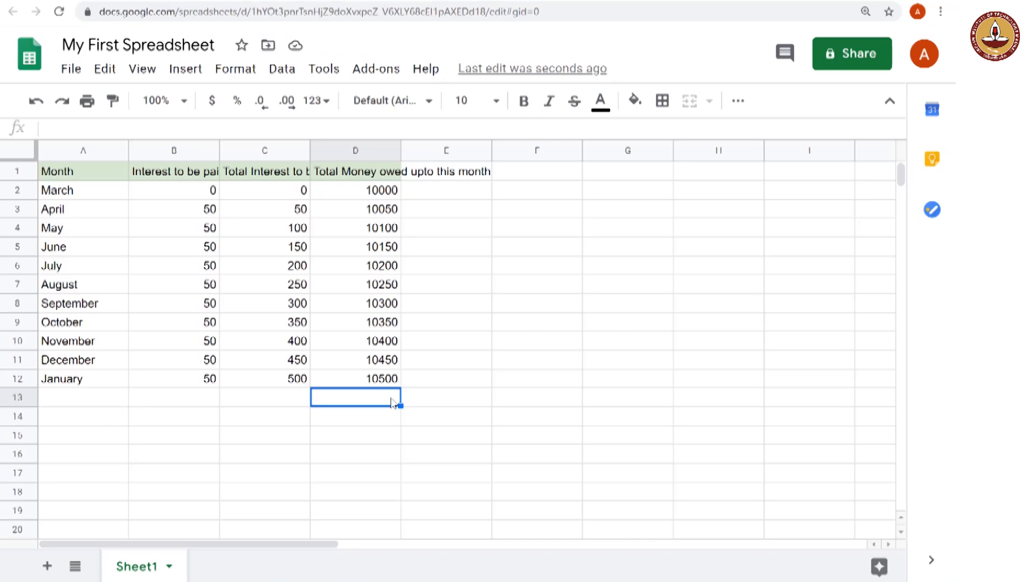
mouse_move(95, 180)
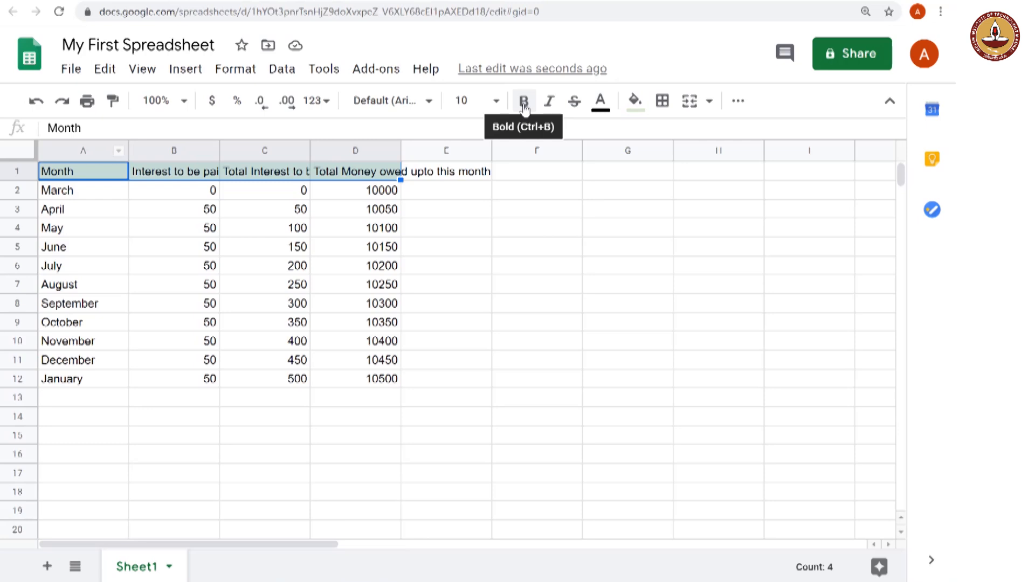
left_click(524, 102)
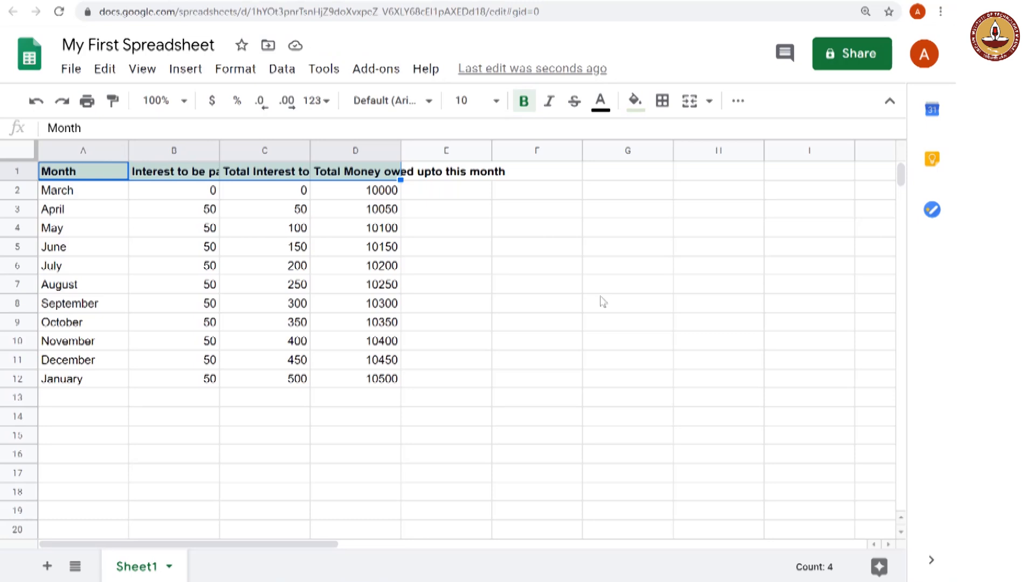
left_click(627, 303)
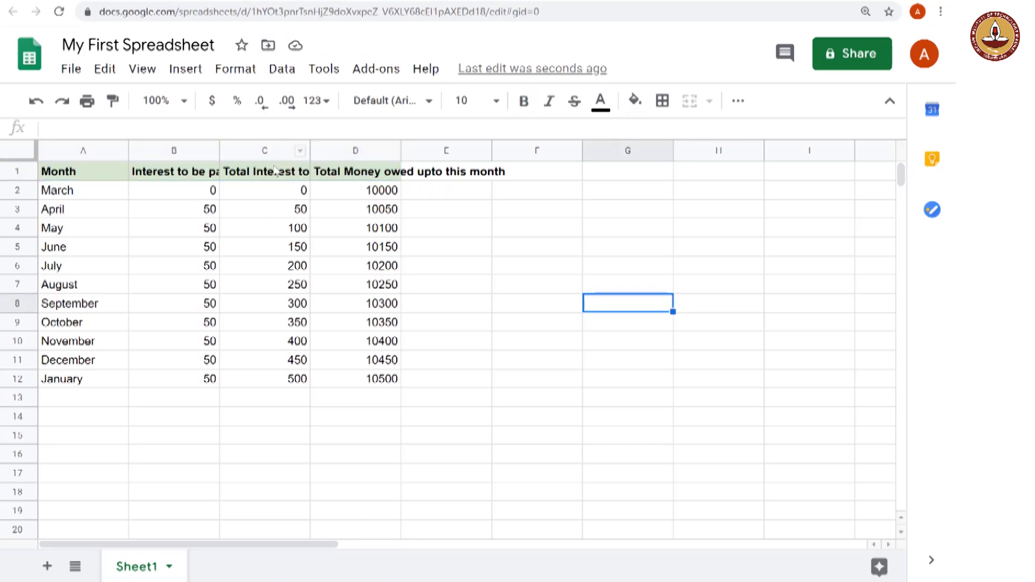
left_click(174, 172)
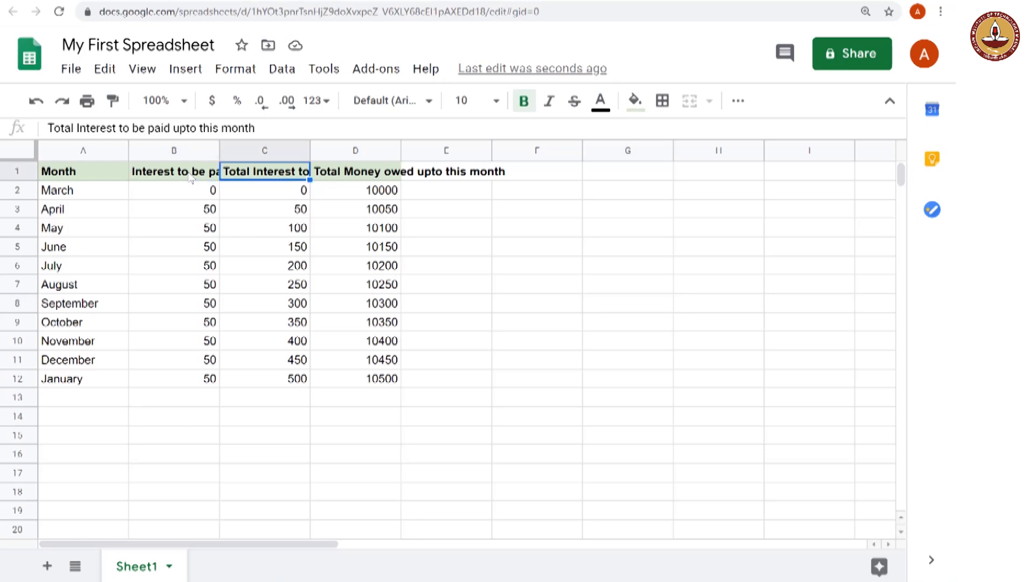
Set text wrapping to Wrap for the row 1 header cells
left_click(356, 171)
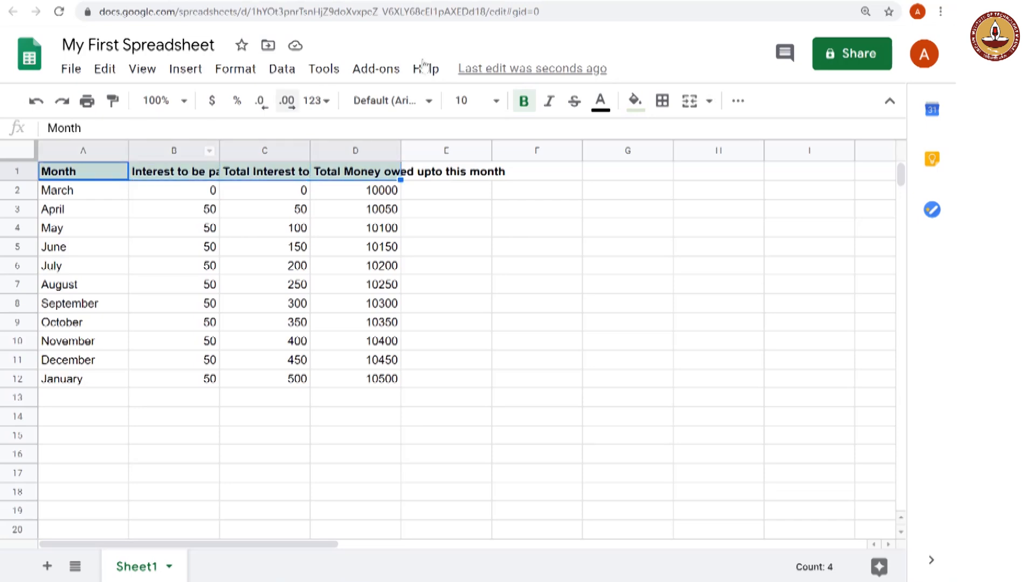
mouse_move(751, 76)
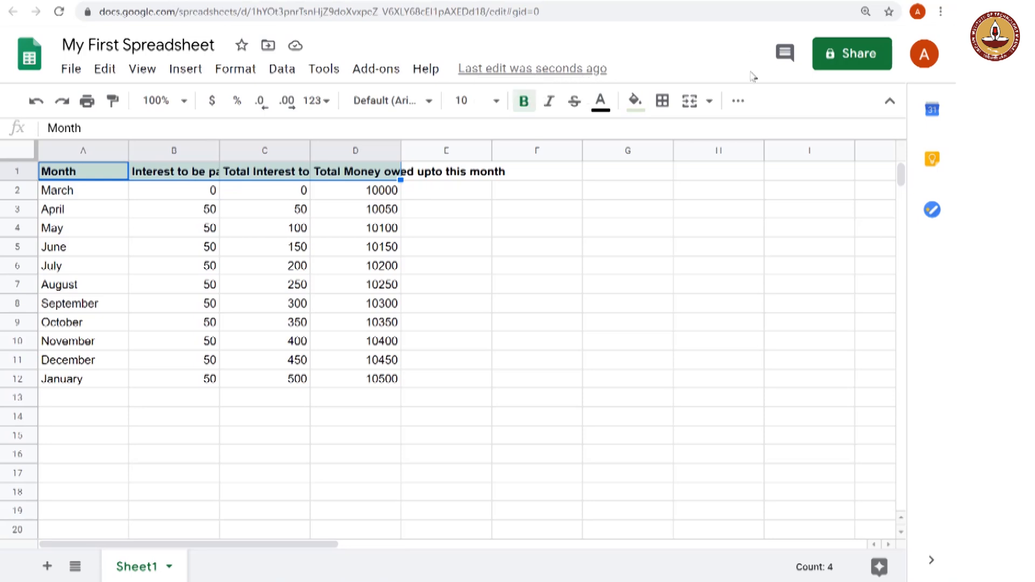
mouse_move(741, 85)
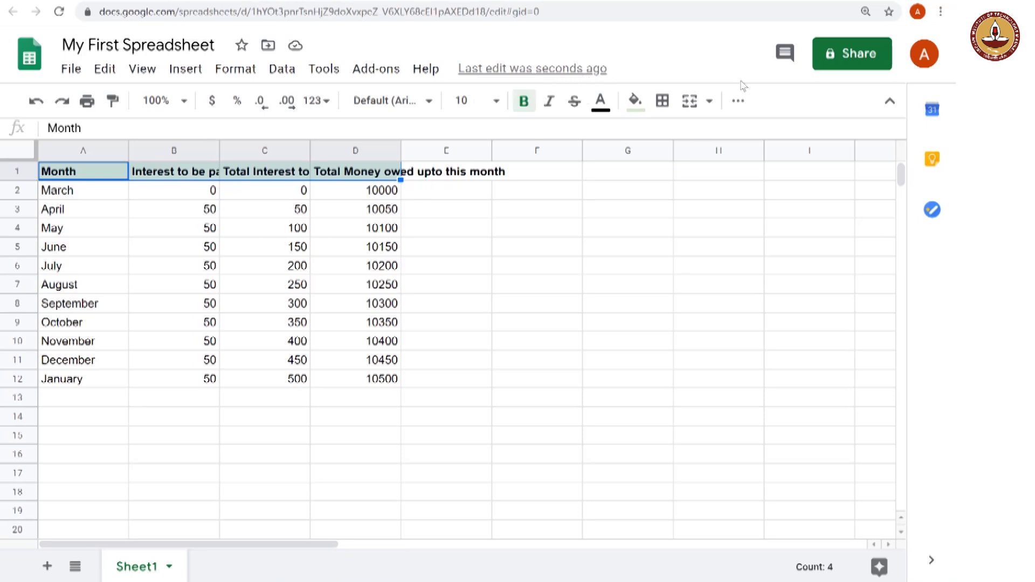
mouse_move(737, 101)
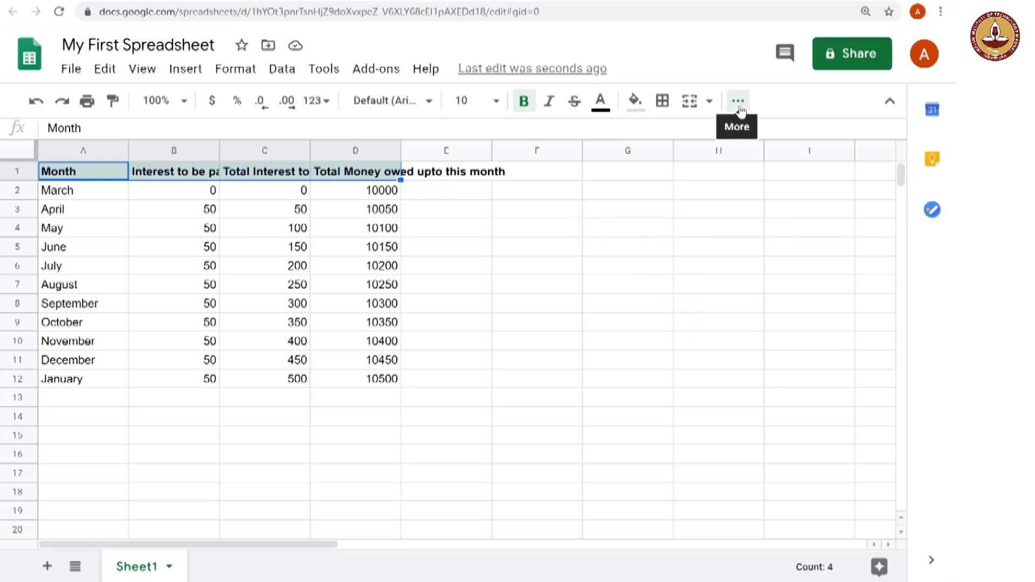
left_click(737, 101)
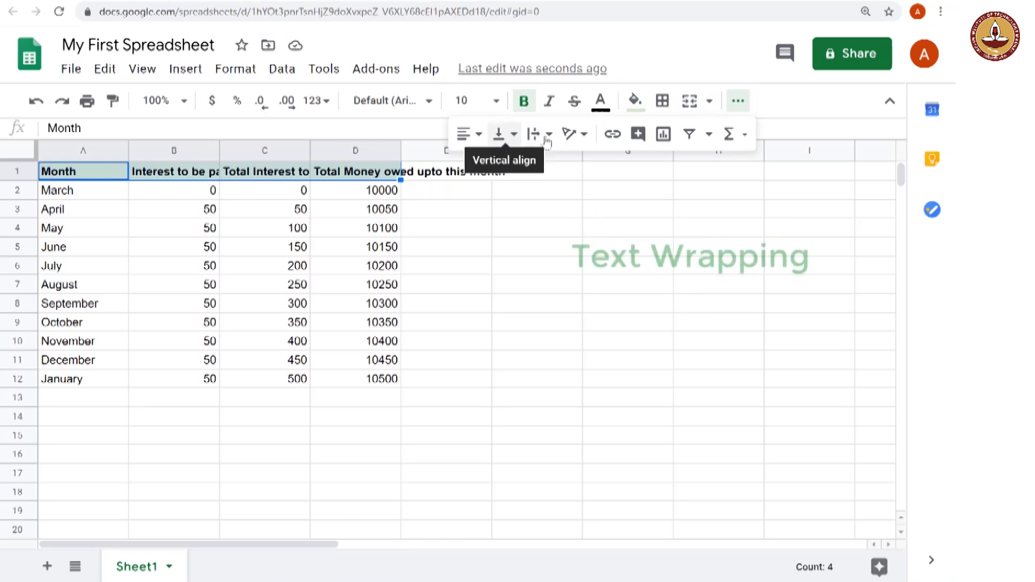
mouse_move(535, 134)
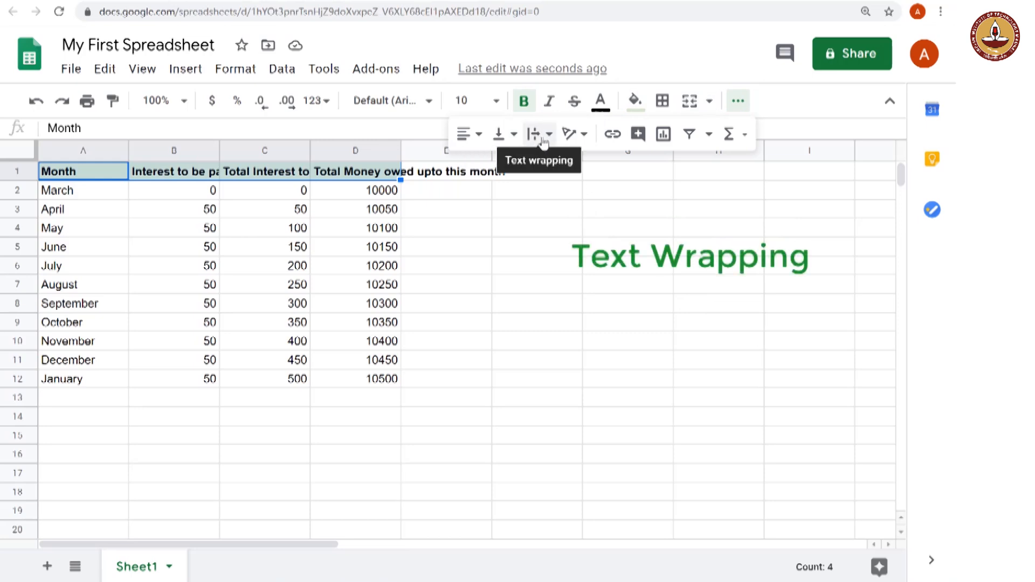
left_click(535, 134)
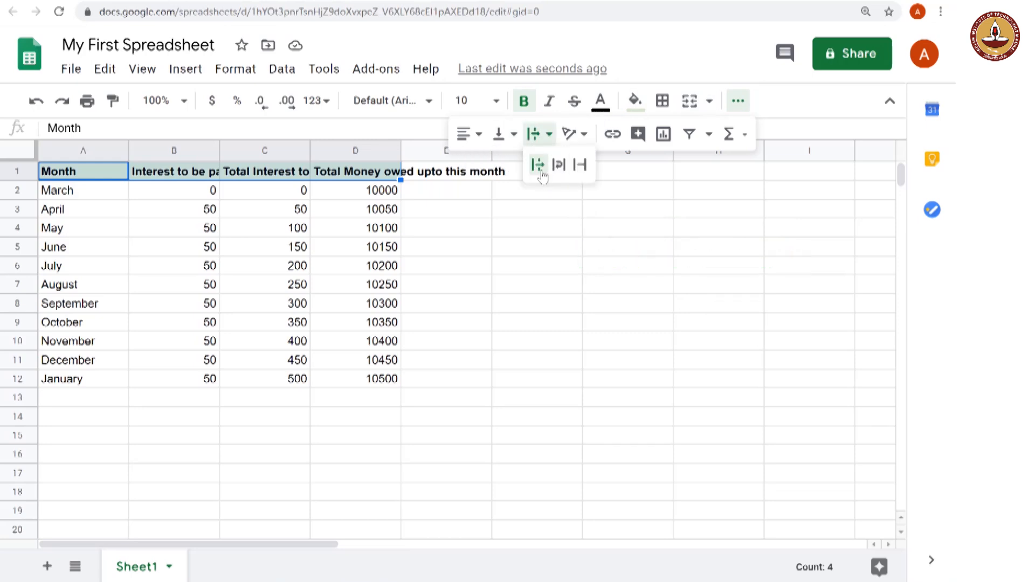
mouse_move(537, 165)
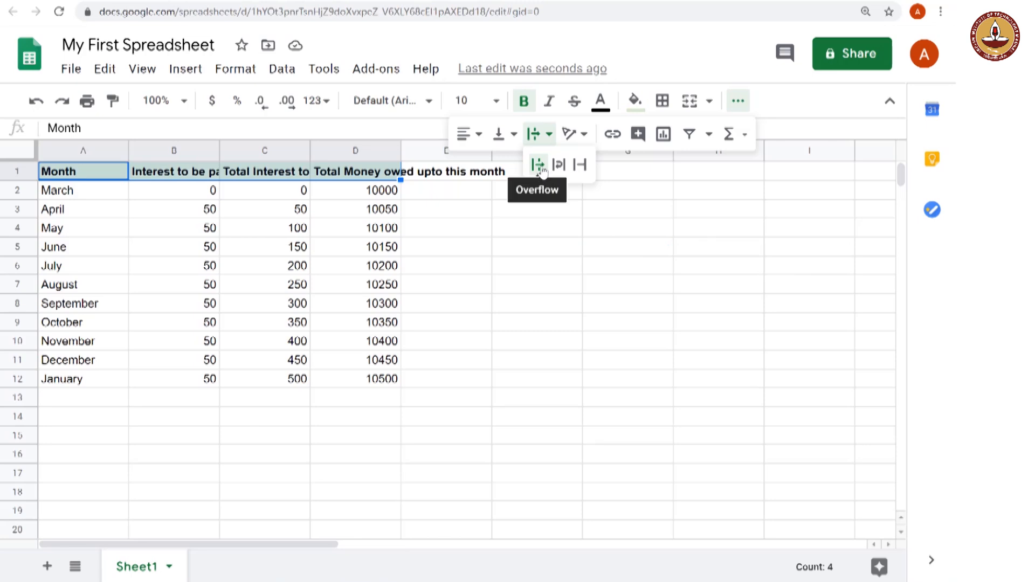
mouse_move(557, 167)
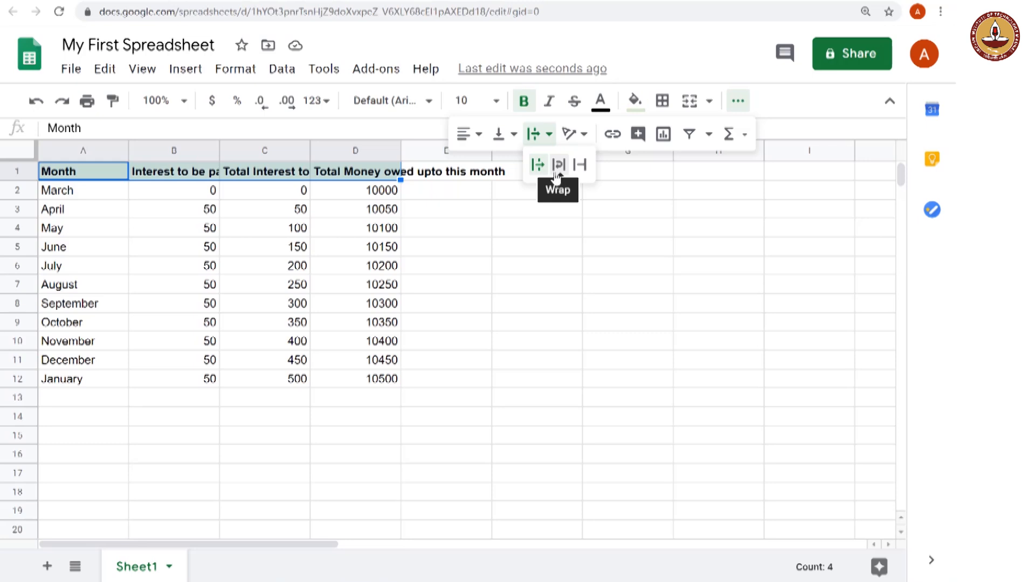
mouse_move(579, 165)
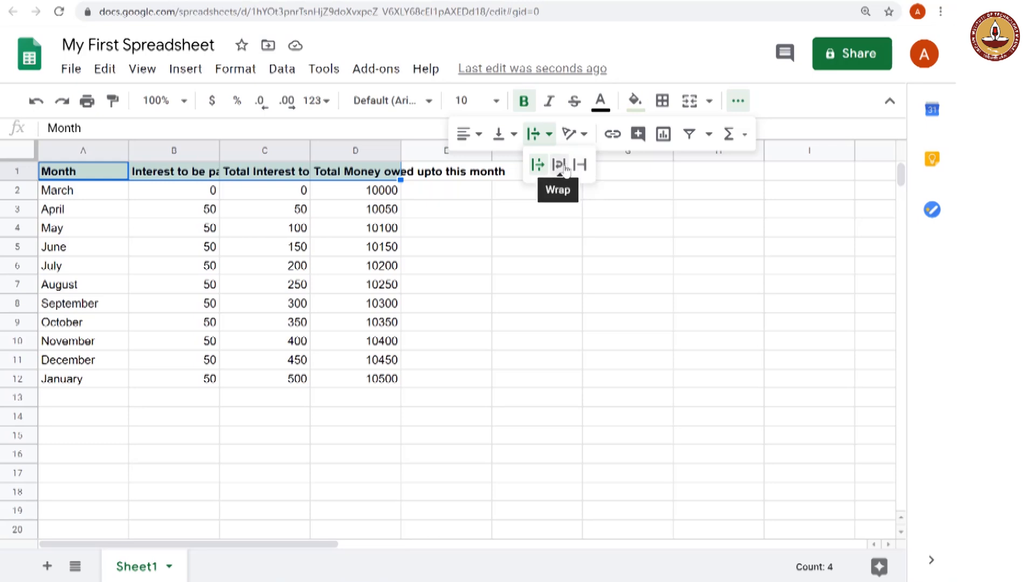
left_click(558, 164)
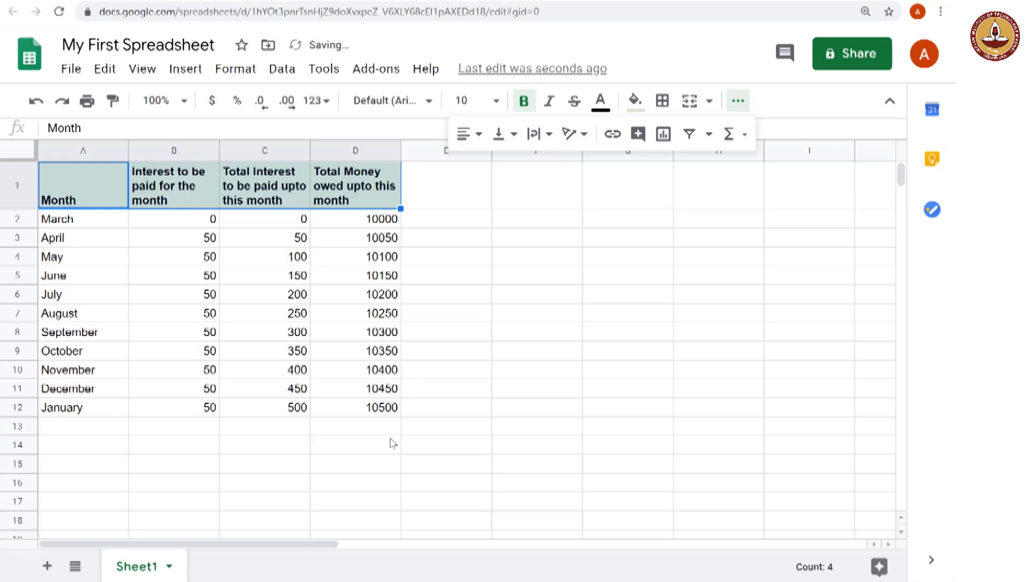
left_click(356, 433)
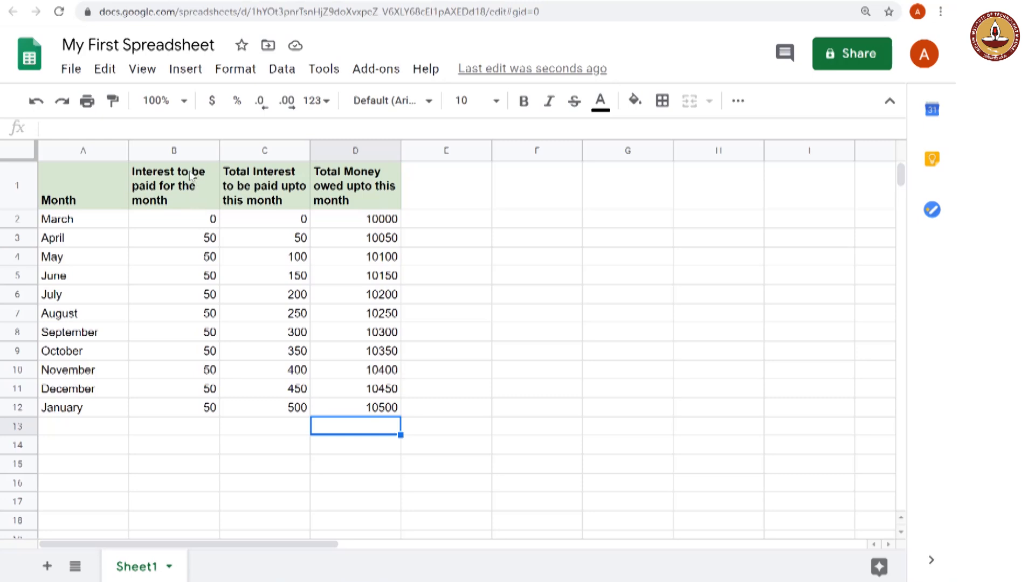
mouse_move(195, 197)
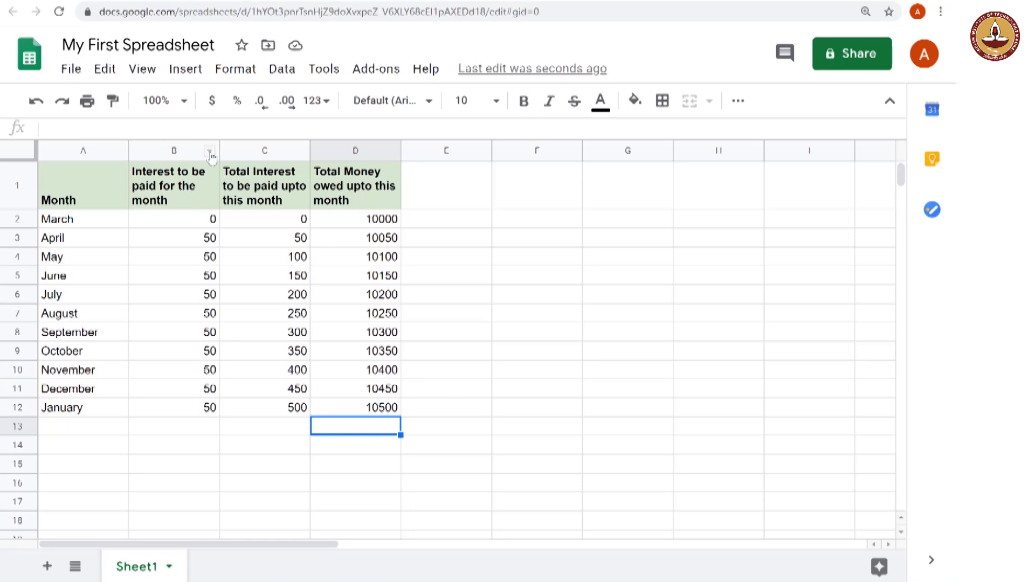
mouse_move(216, 181)
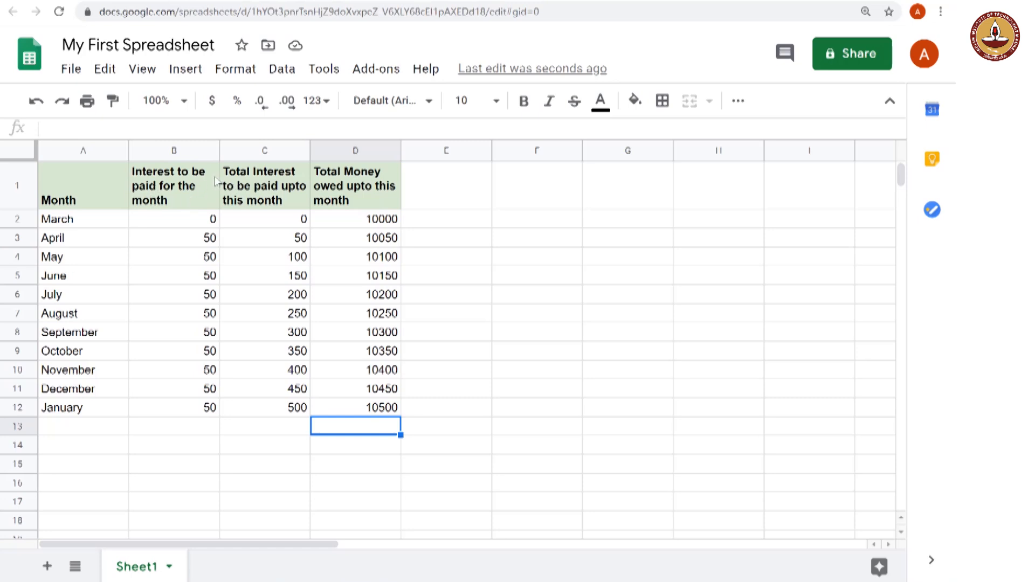
mouse_move(206, 185)
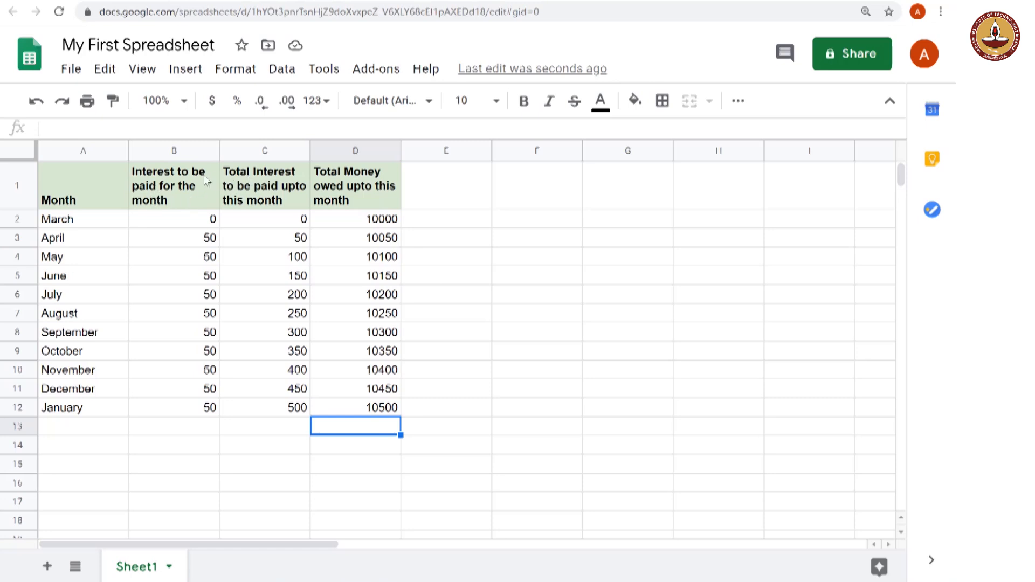
mouse_move(213, 170)
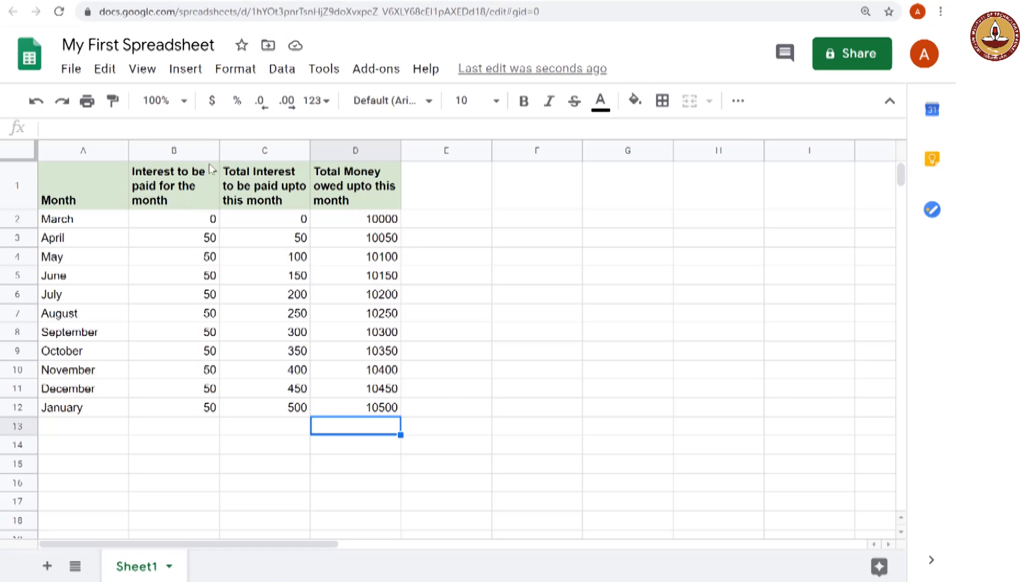
mouse_move(212, 158)
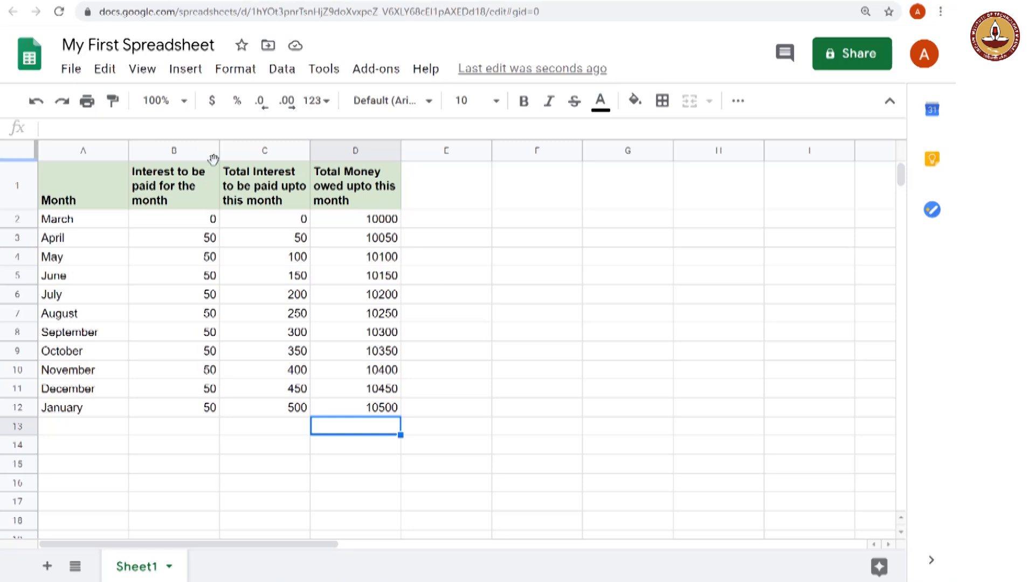
mouse_move(231, 158)
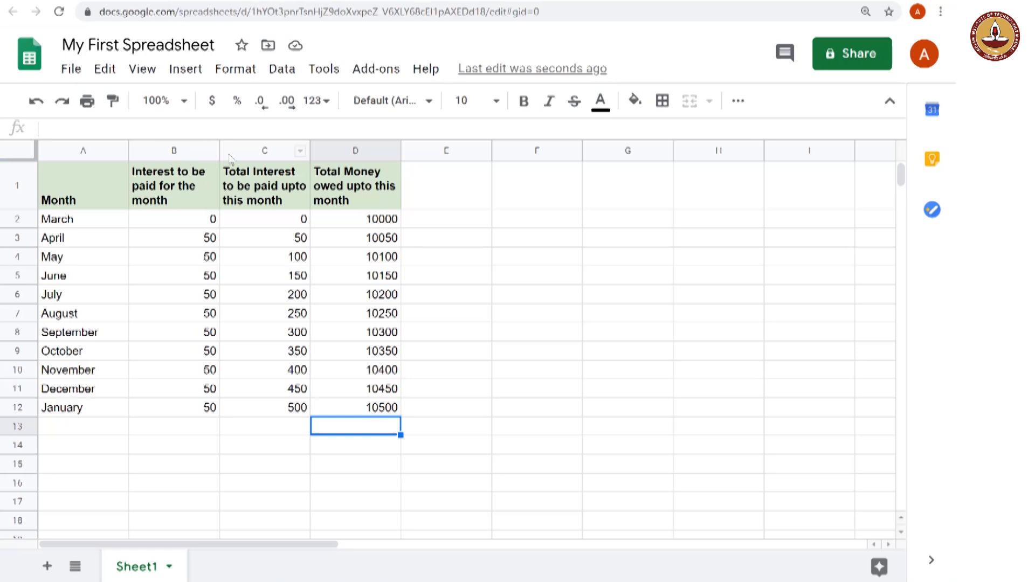
mouse_move(205, 406)
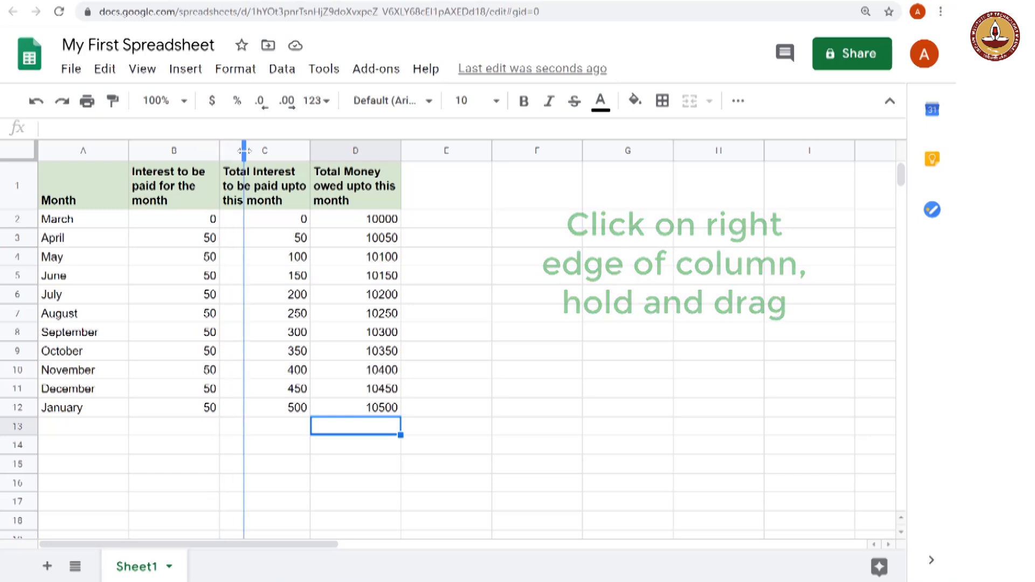
Drag column B's right edge to widen it so its header fits
left_click_drag(243, 151, 253, 150)
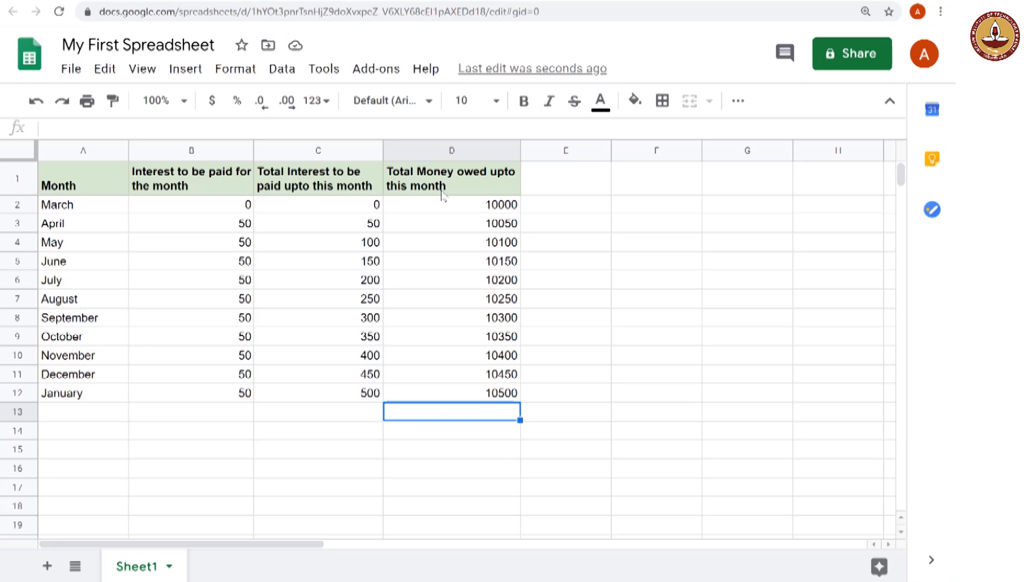
mouse_move(264, 320)
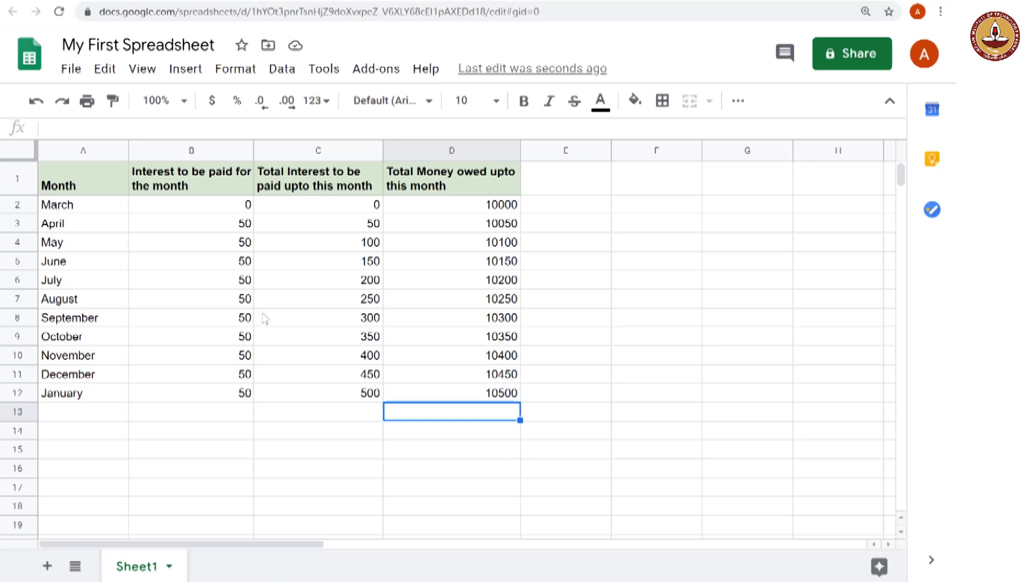
mouse_move(199, 486)
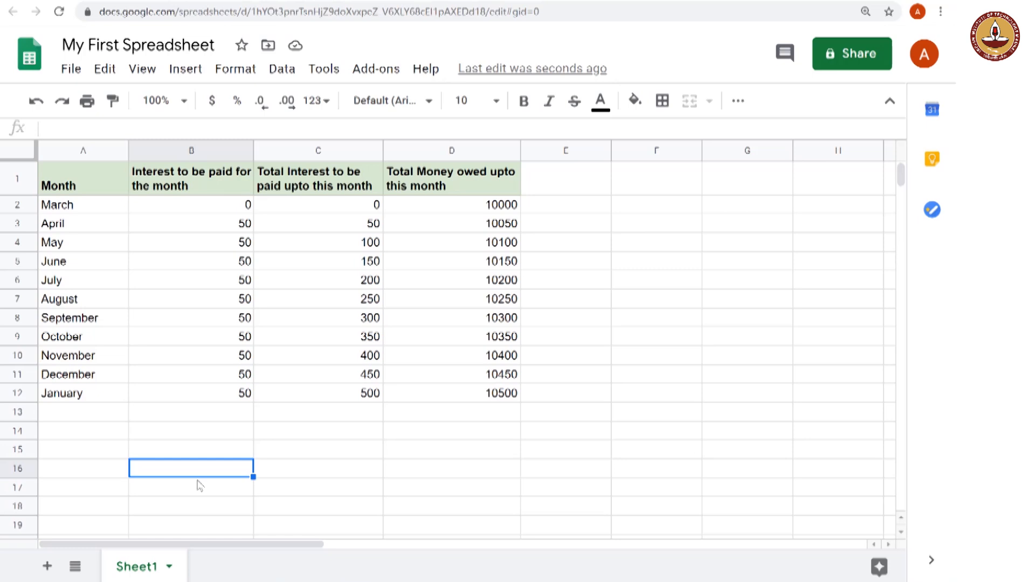
Select the whole table A1:D12 and centre its contents horizontally
left_click(58, 186)
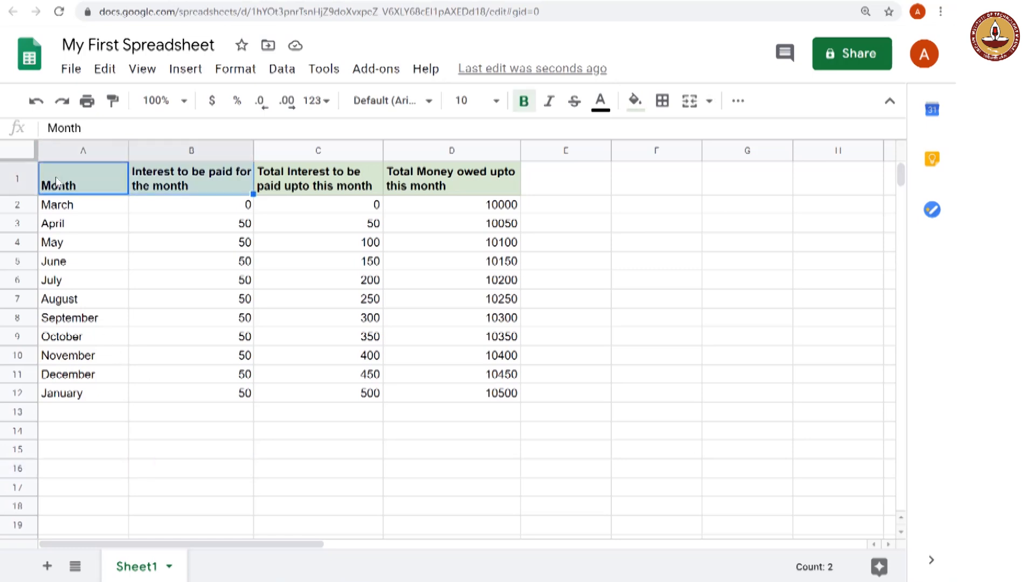
left_click_drag(83, 179, 452, 178)
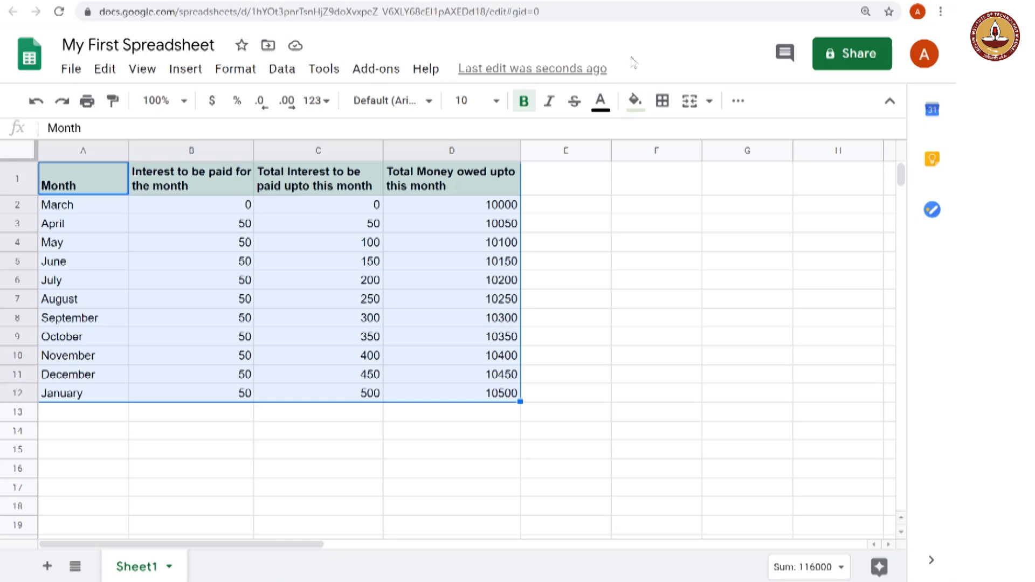
left_click(737, 101)
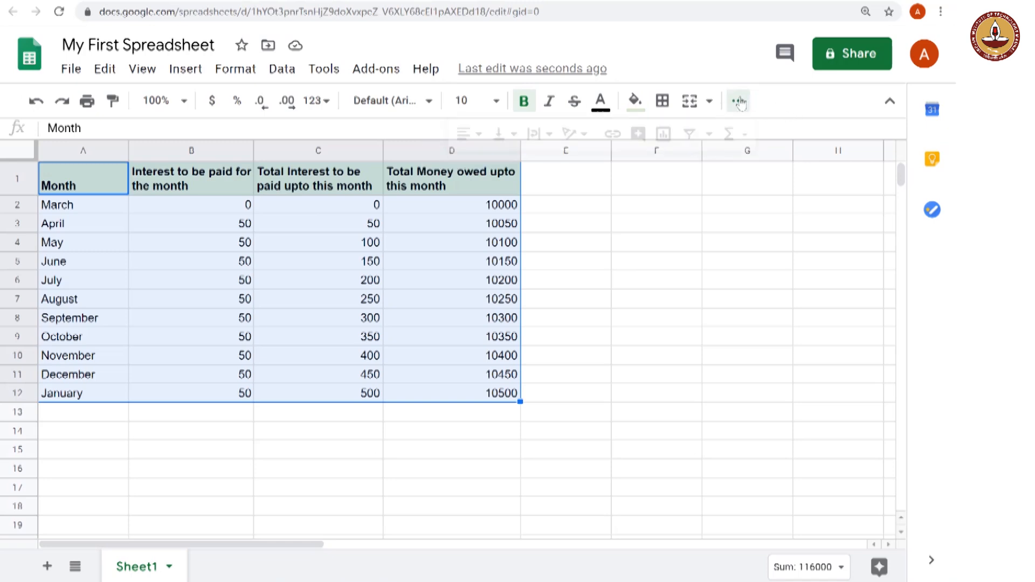
mouse_move(464, 134)
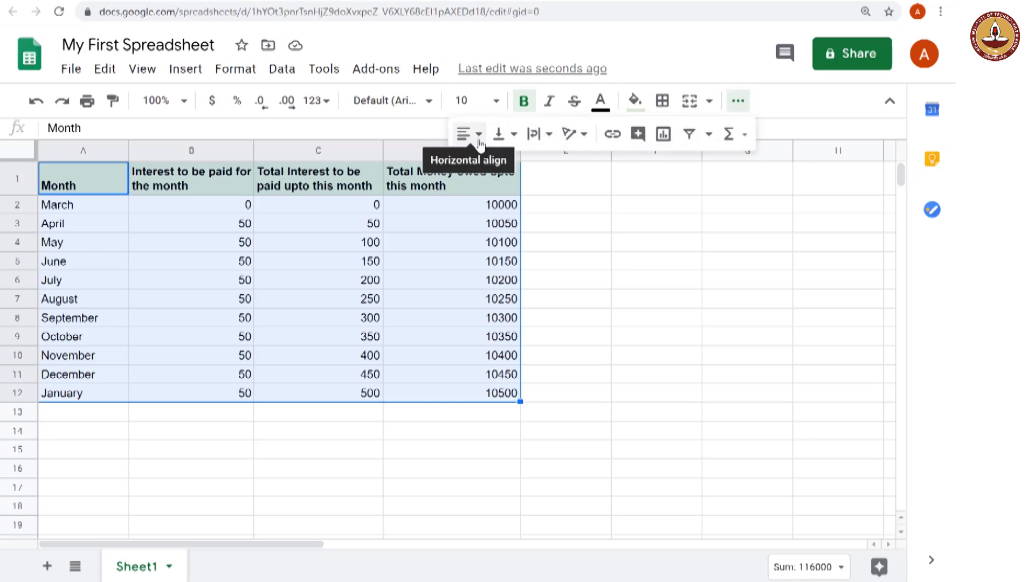
left_click(465, 134)
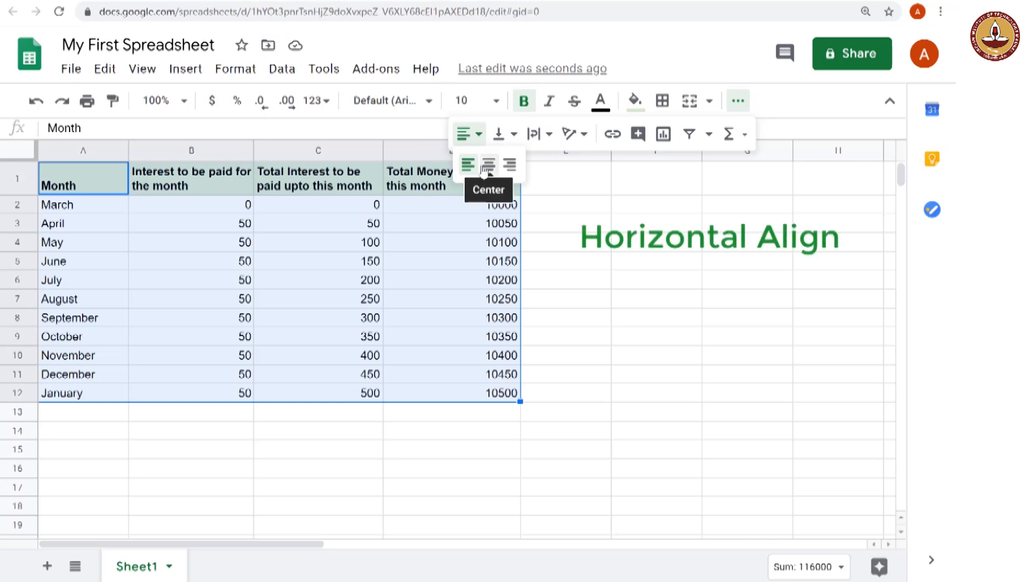
left_click(487, 164)
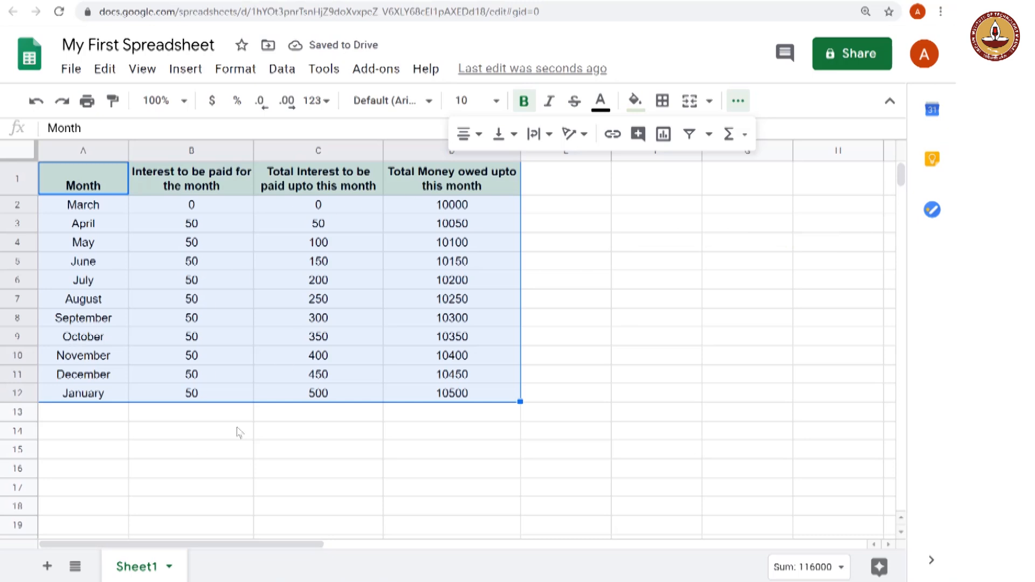
mouse_move(230, 271)
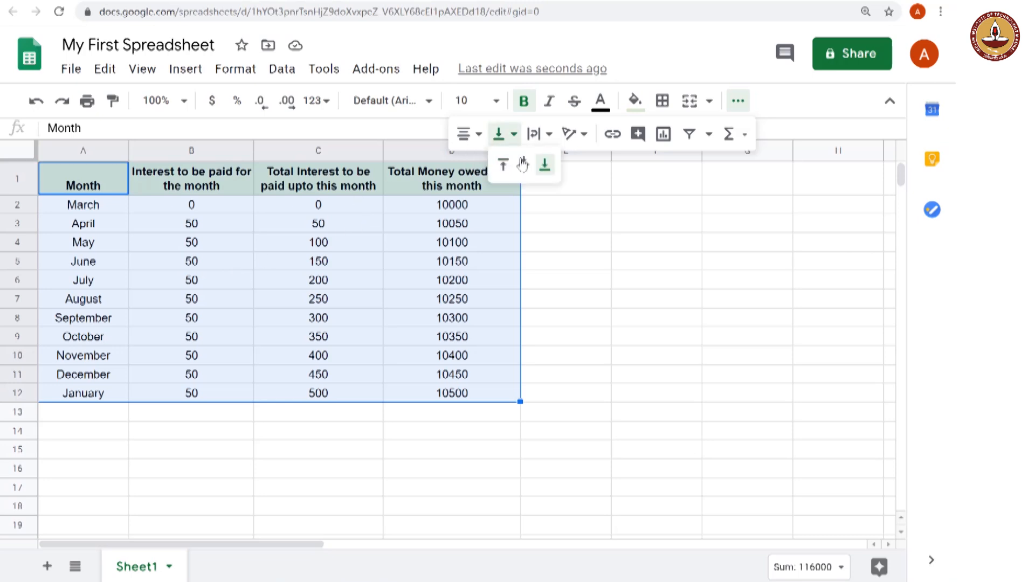
mouse_move(524, 167)
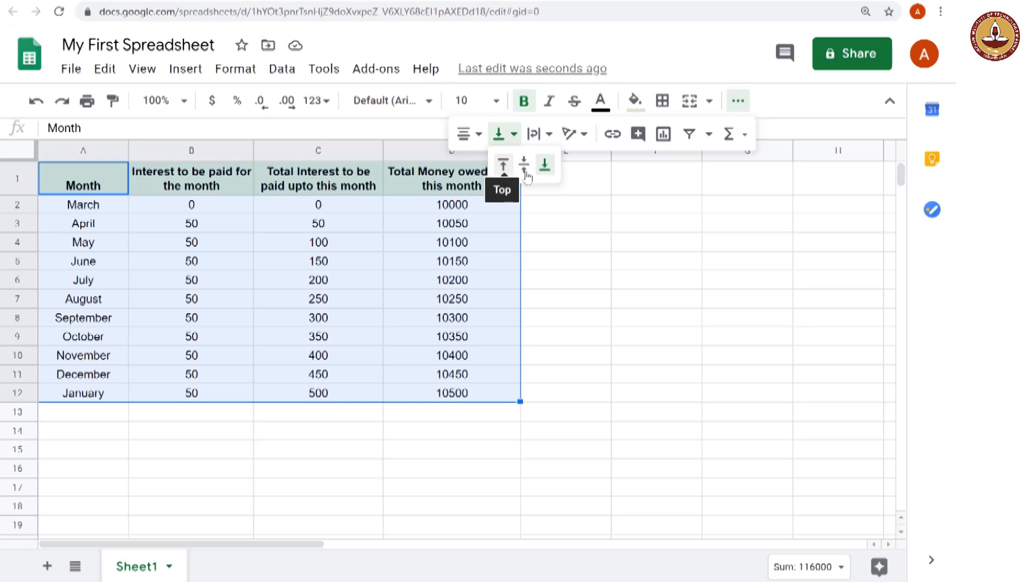
mouse_move(523, 165)
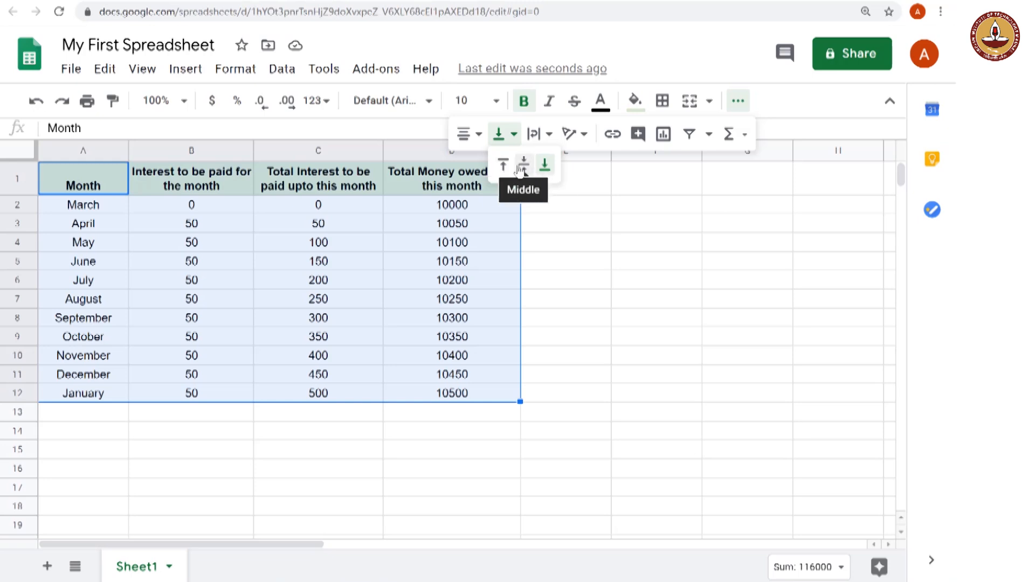
Set vertical alignment to Middle for the table, then deselect
left_click(522, 165)
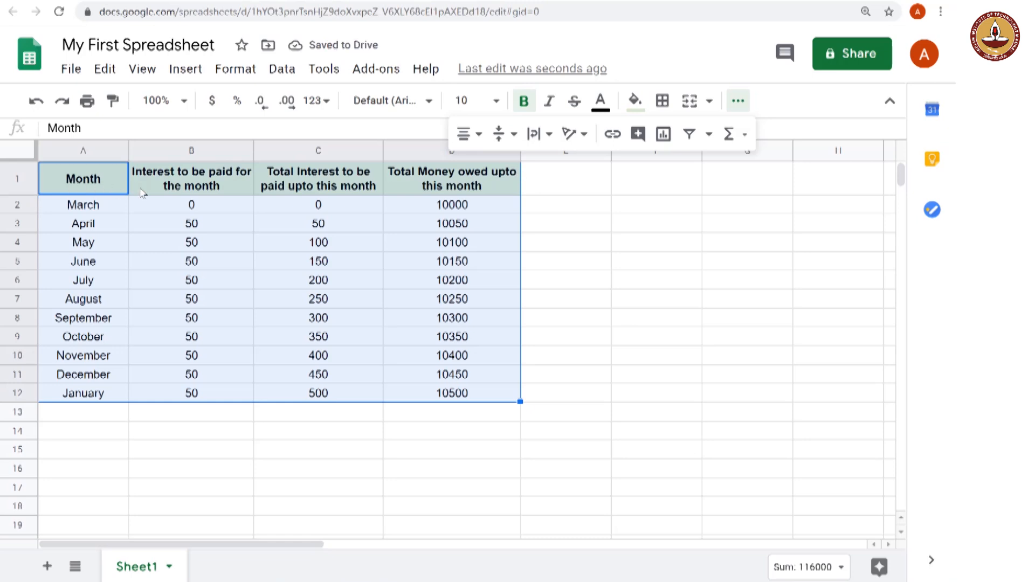
mouse_move(188, 187)
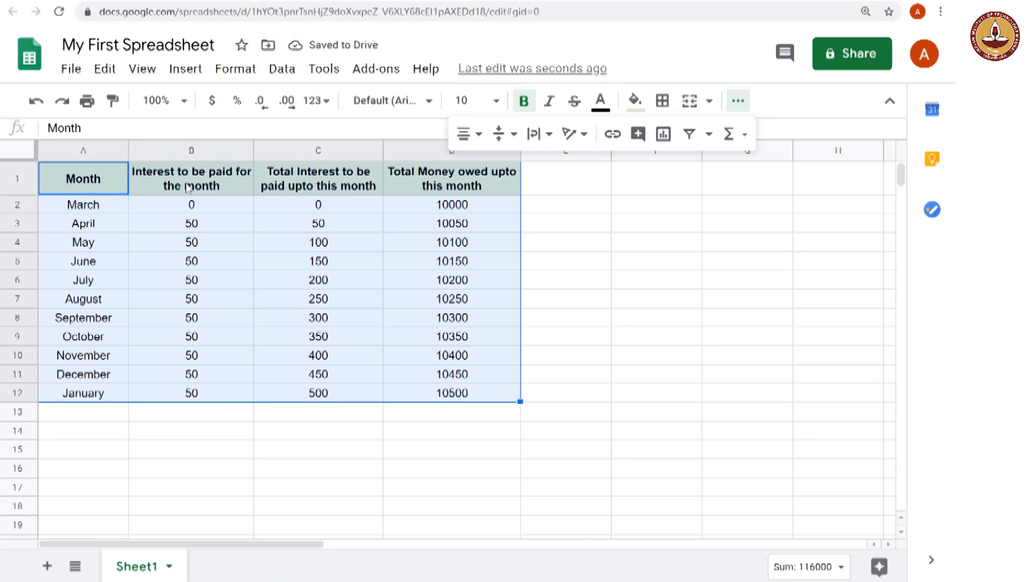
mouse_move(555, 371)
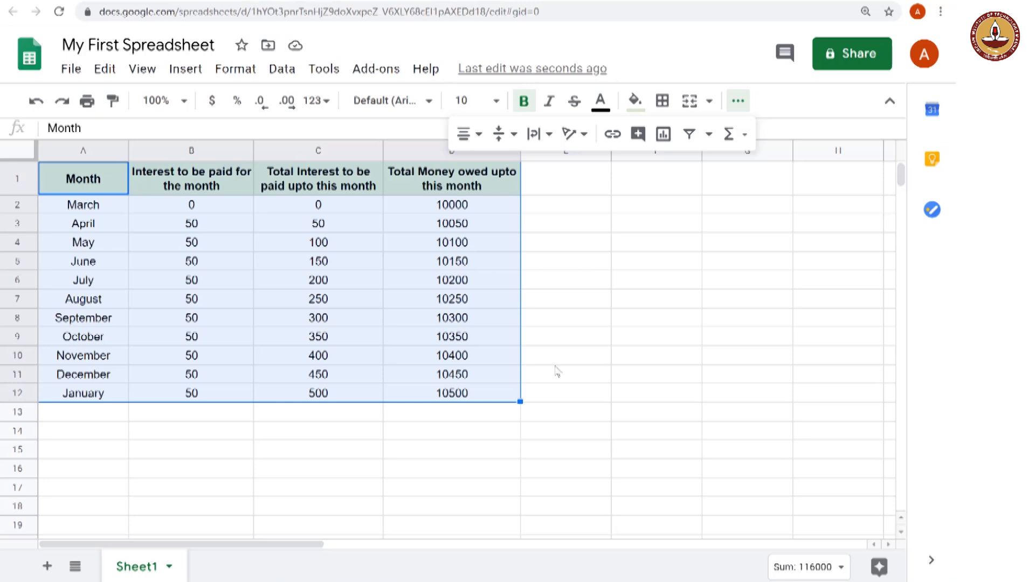
left_click(566, 411)
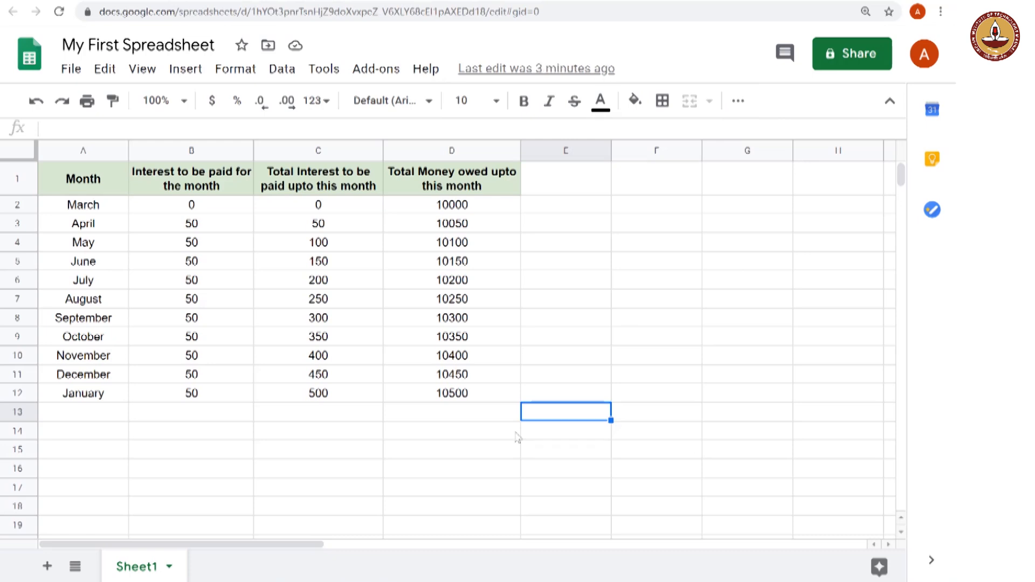
mouse_move(497, 455)
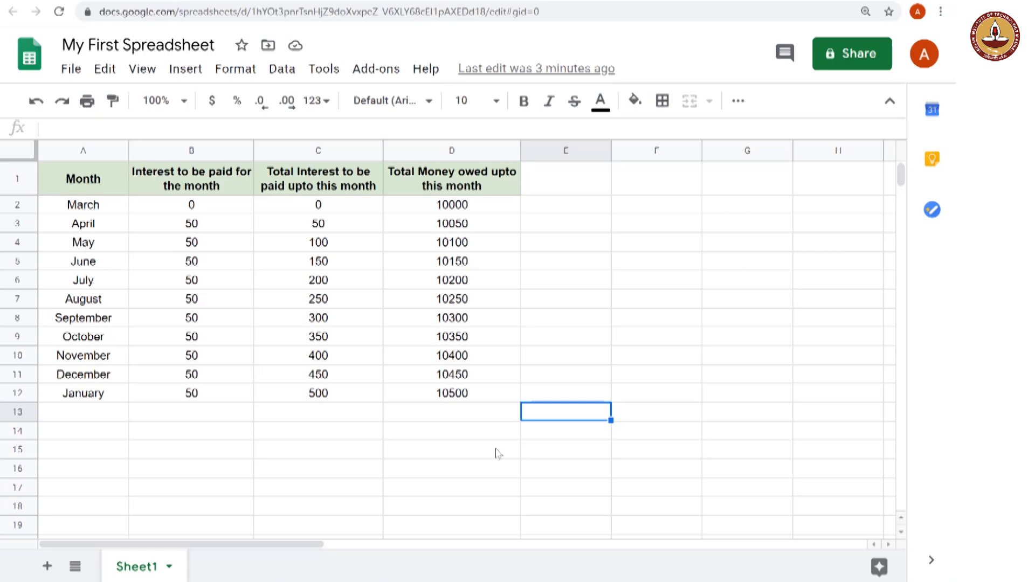
mouse_move(197, 215)
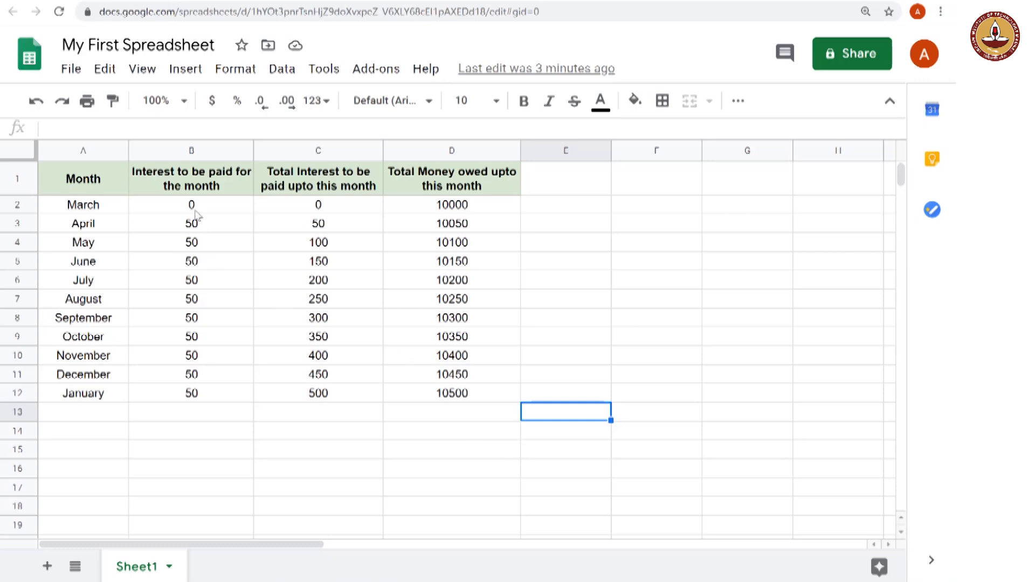
Select the numeric block B2:D12, excluding month names and headers
left_click(451, 204)
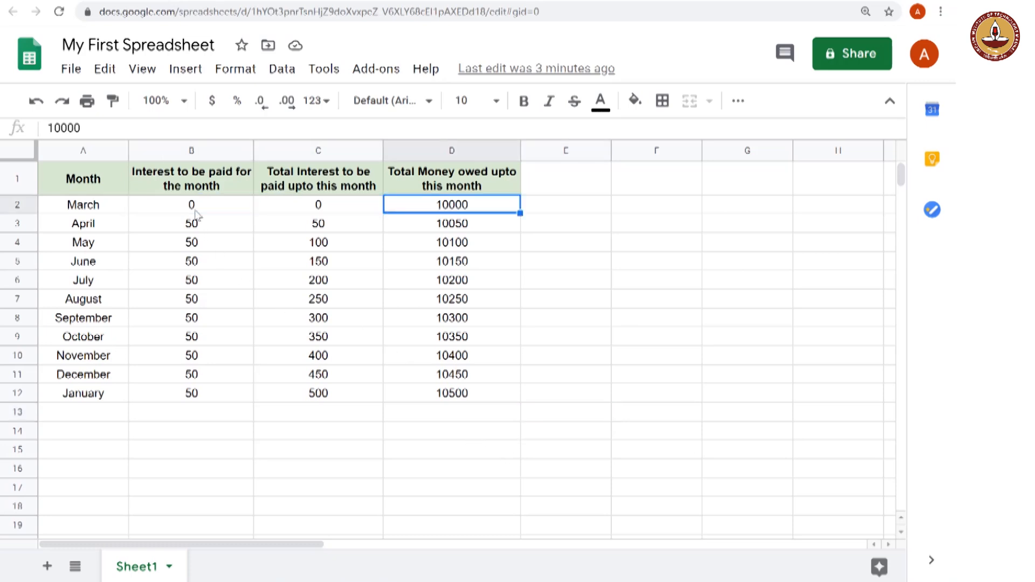
left_click(318, 243)
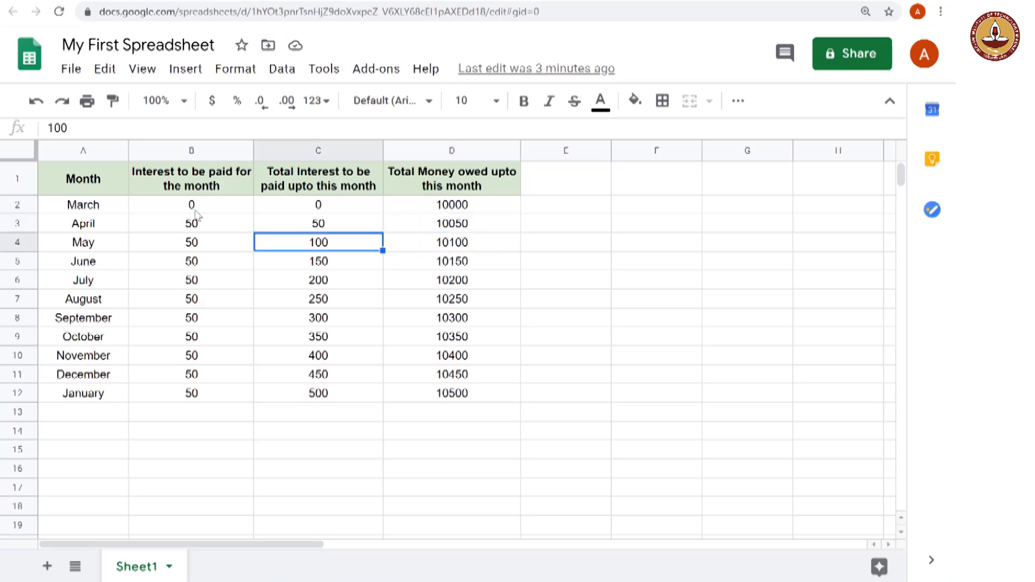
left_click(191, 205)
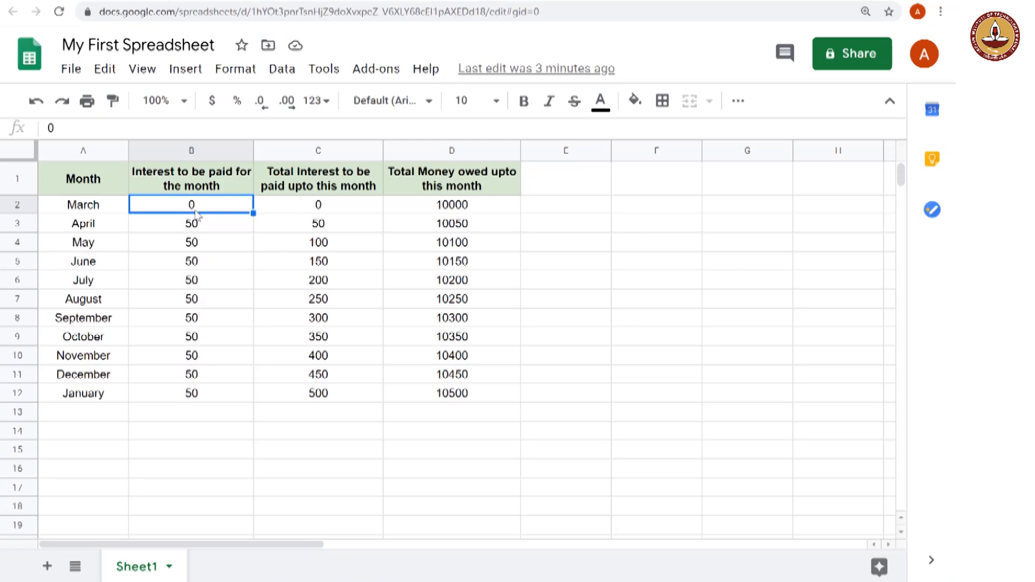
mouse_move(362, 488)
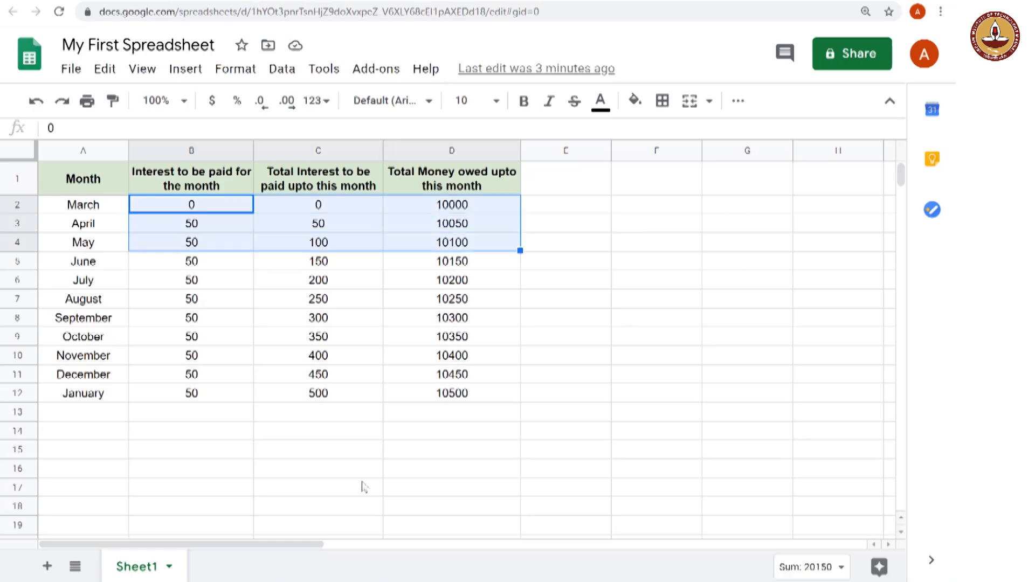
left_click(83, 205)
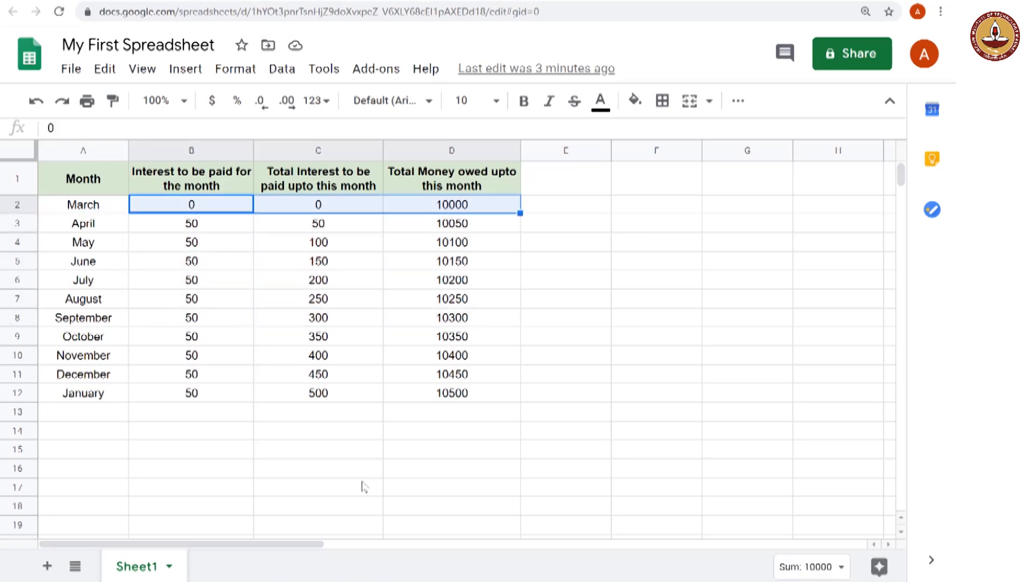
left_click_drag(191, 204, 452, 374)
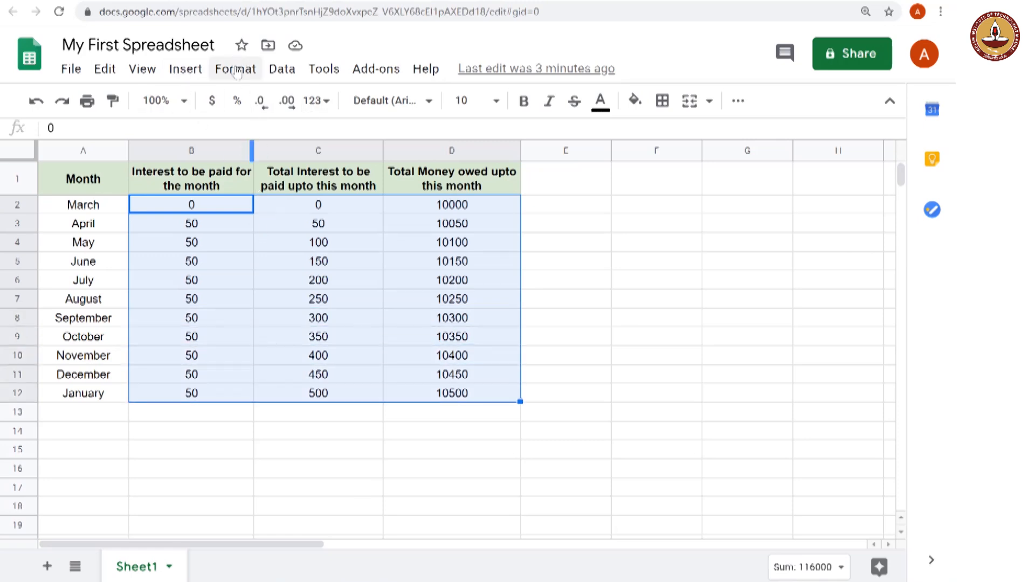
Open the Number > More Formats menu for the selected amount cells
left_click(235, 69)
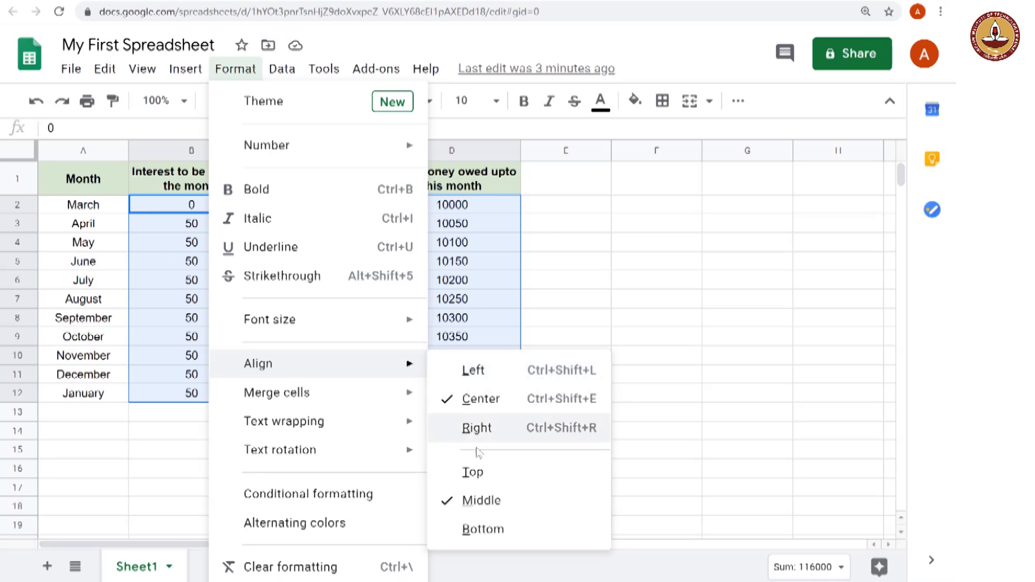
mouse_move(372, 394)
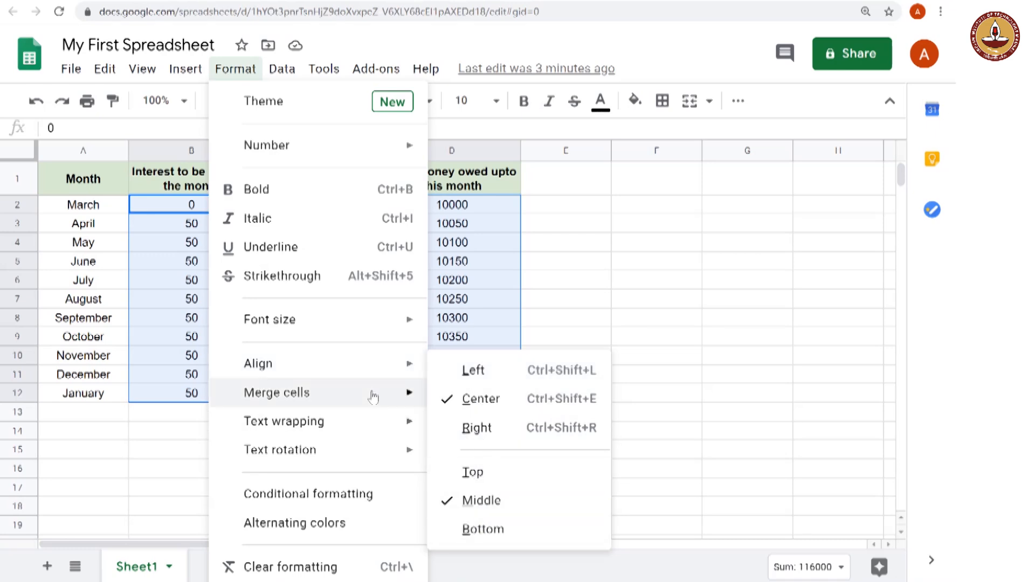
mouse_move(355, 447)
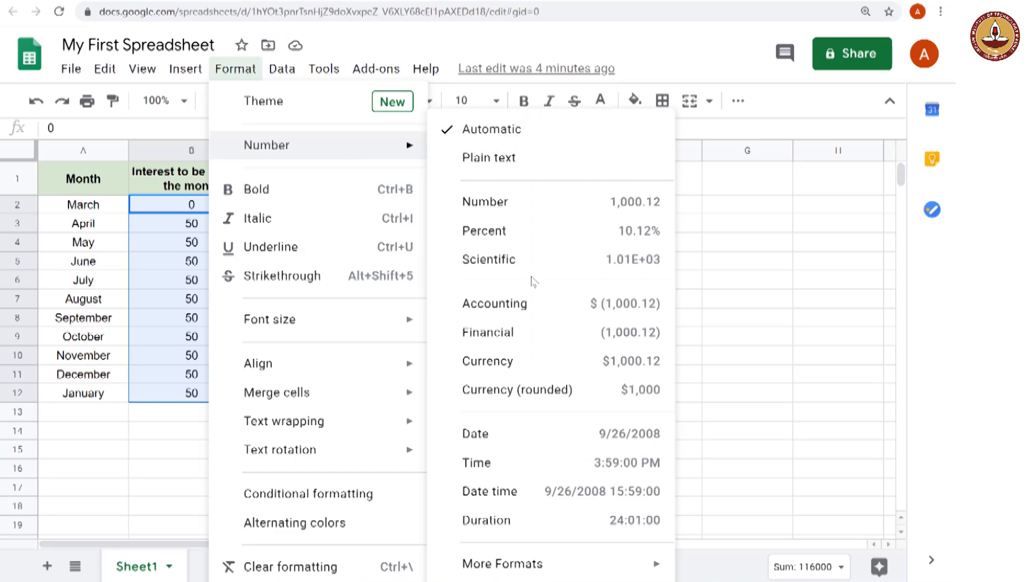
mouse_move(561, 549)
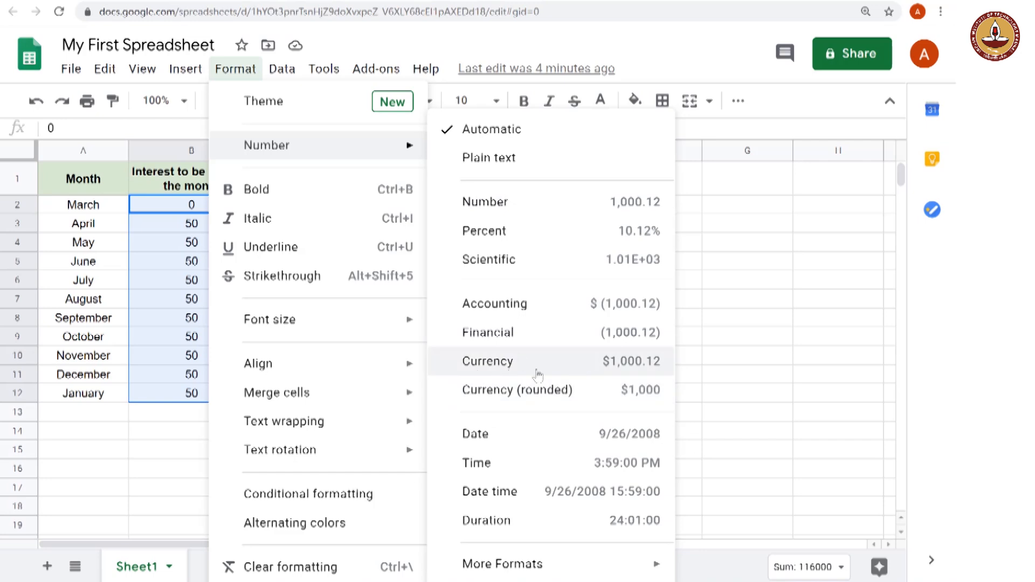
mouse_move(602, 367)
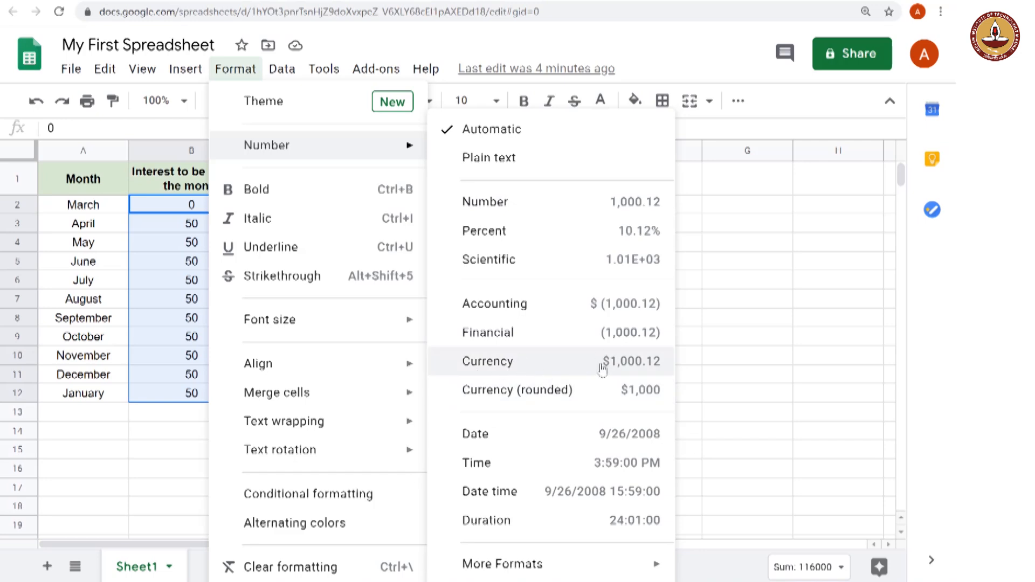
mouse_move(606, 376)
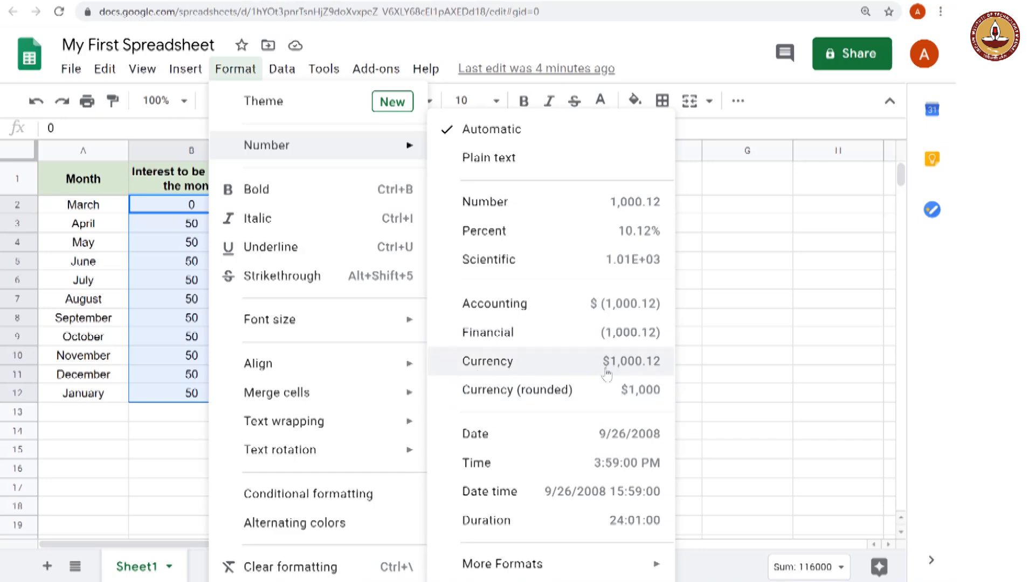
mouse_move(607, 471)
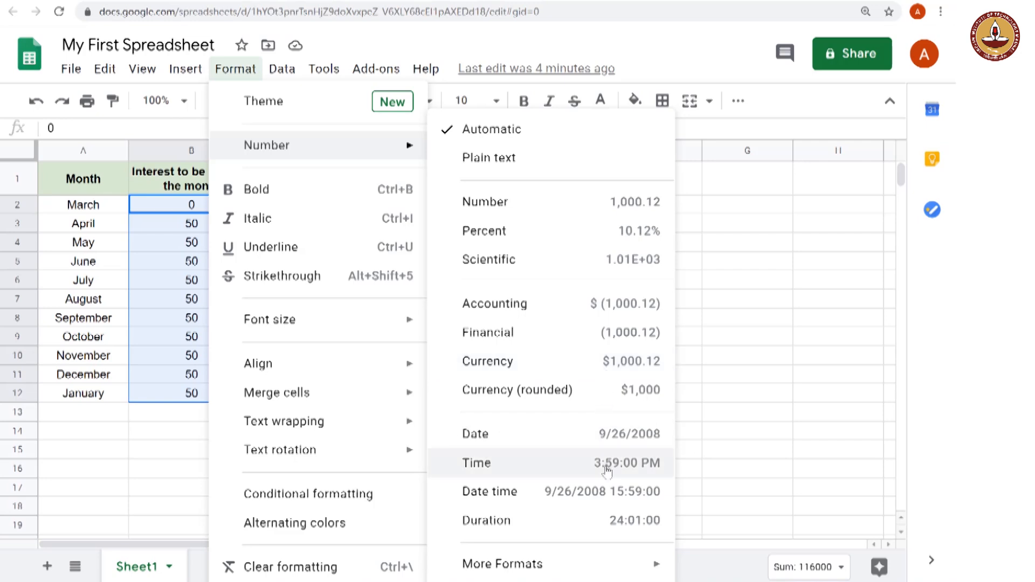
left_click(502, 564)
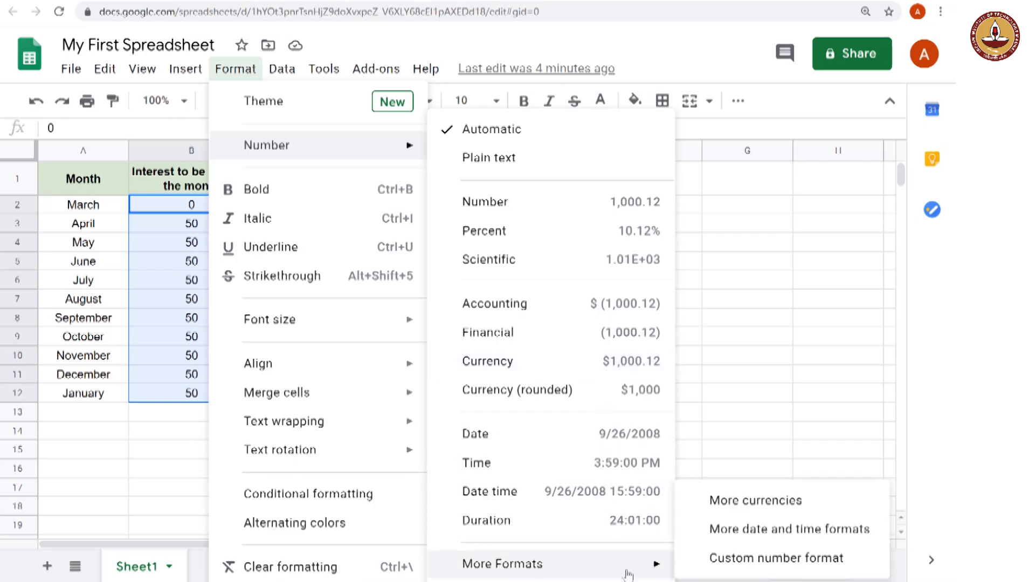
mouse_move(765, 503)
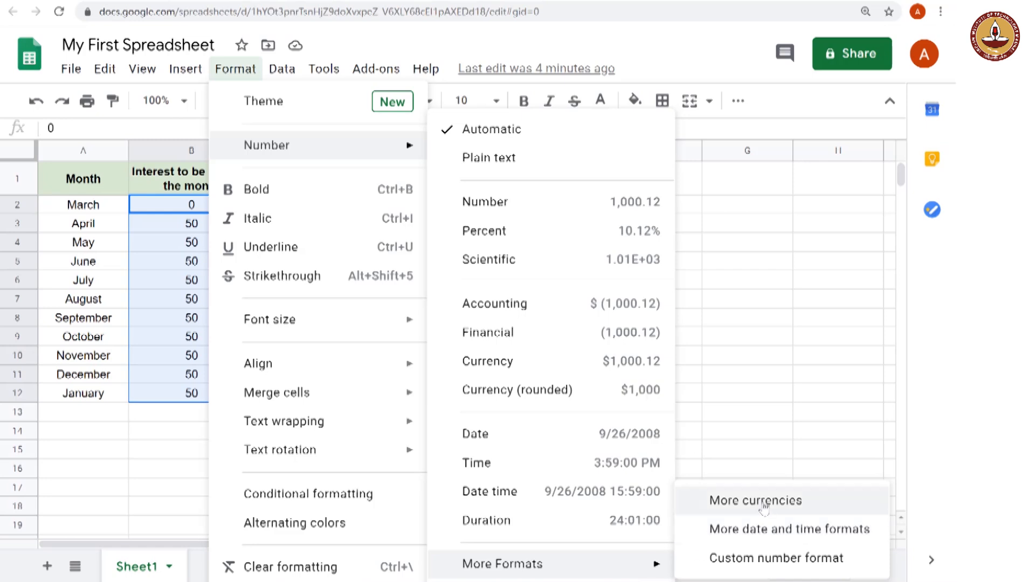
Apply the Indian Rupee ₹1,000.00 currency format to all loan amounts
left_click(756, 501)
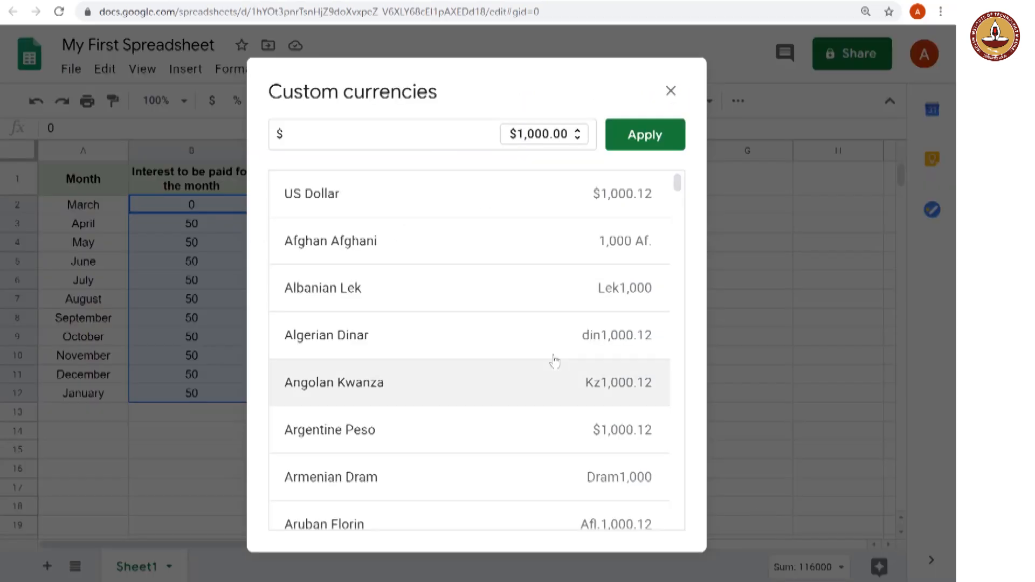
scroll("down", 3)
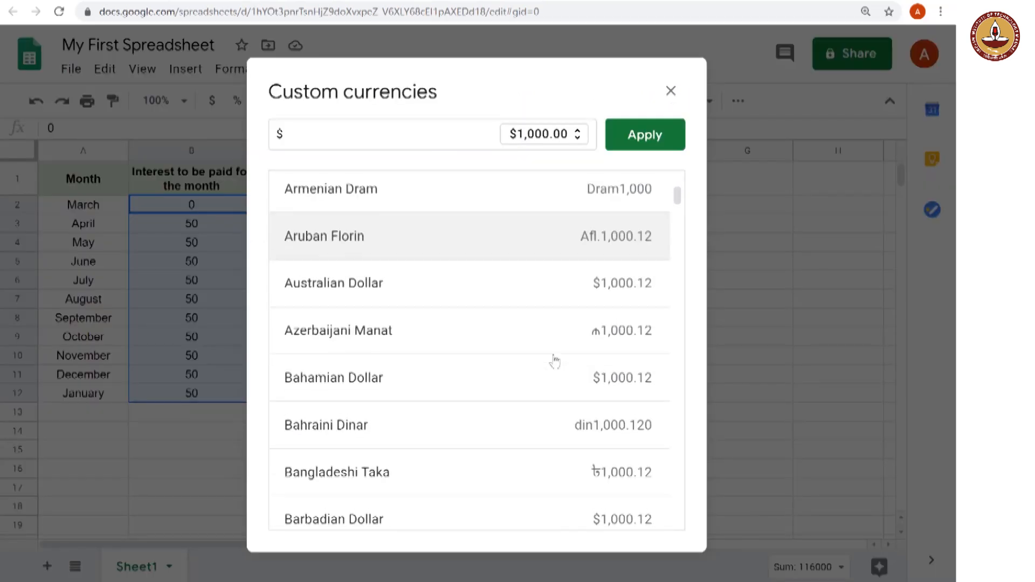
scroll("down", 3)
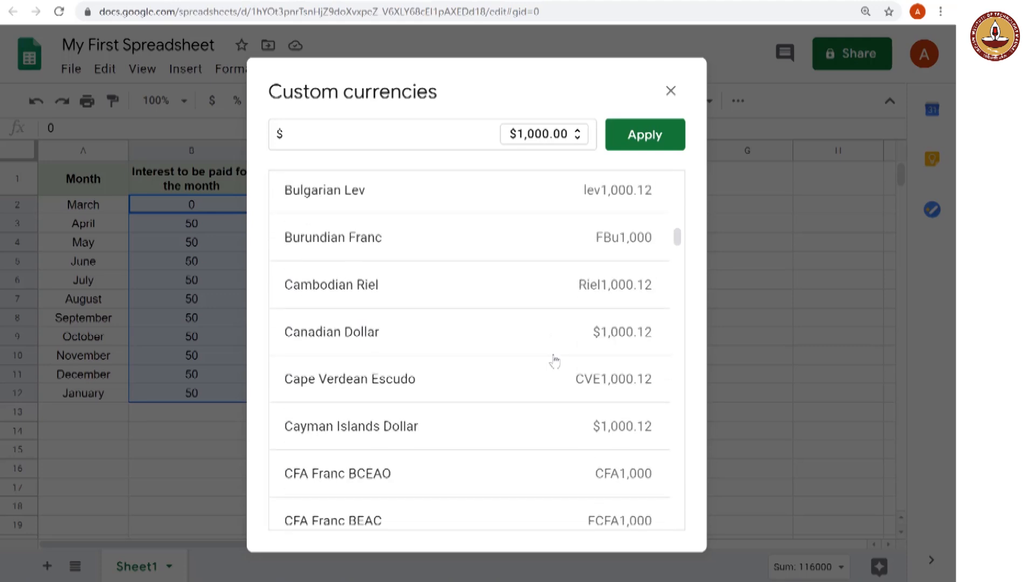
scroll("down", 3)
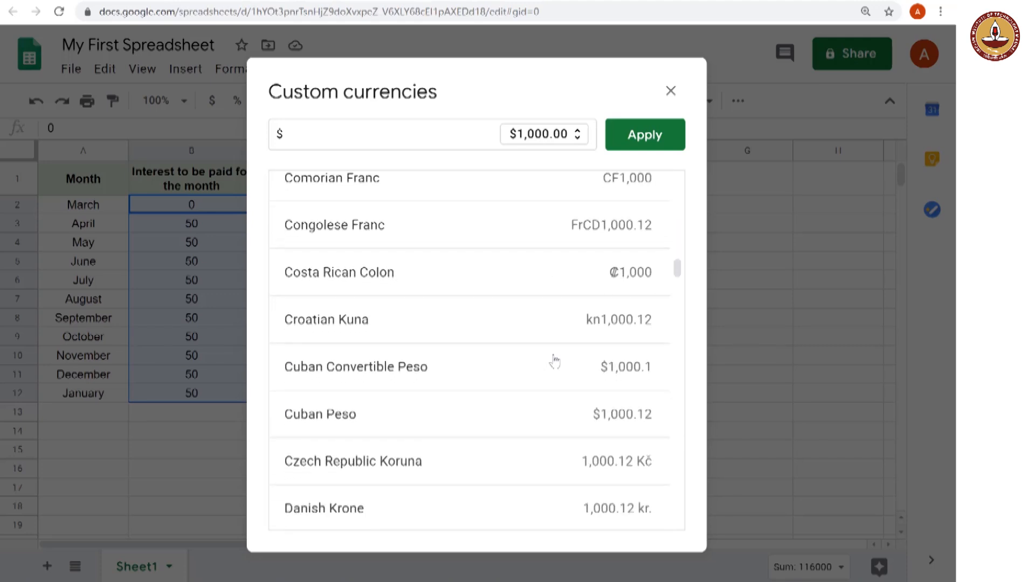
scroll("down", 3)
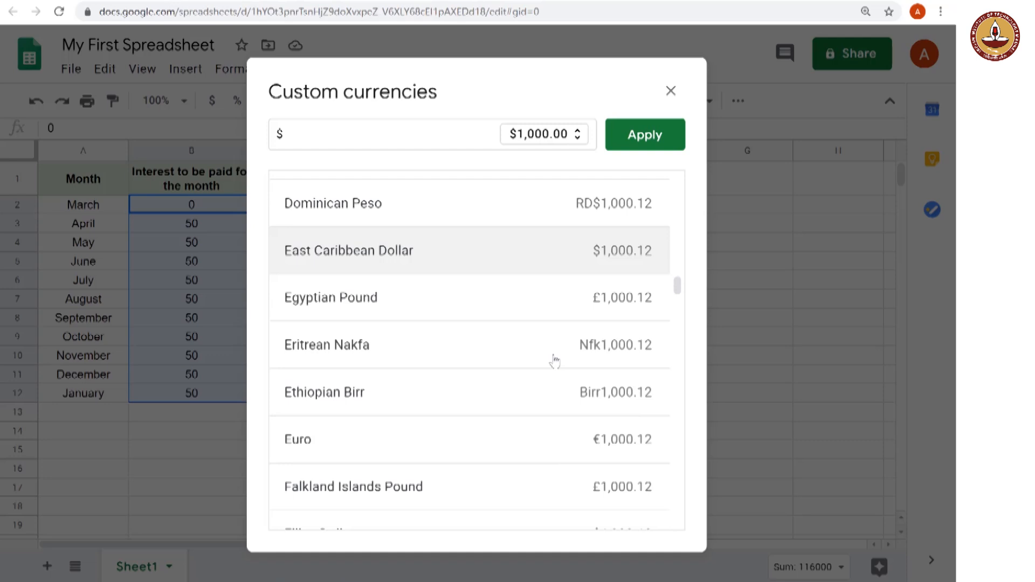
scroll("down", 3)
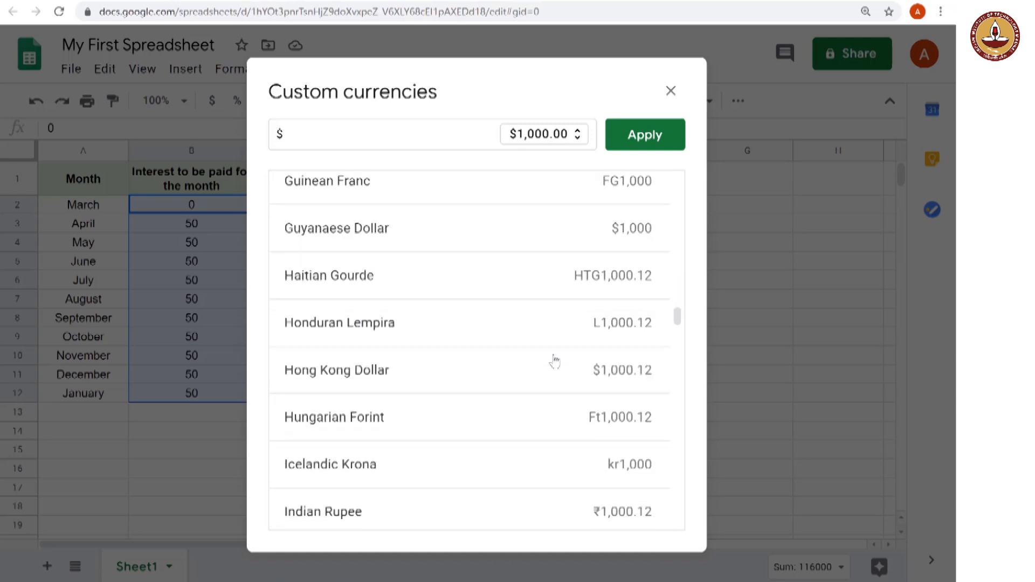
scroll("down", 3)
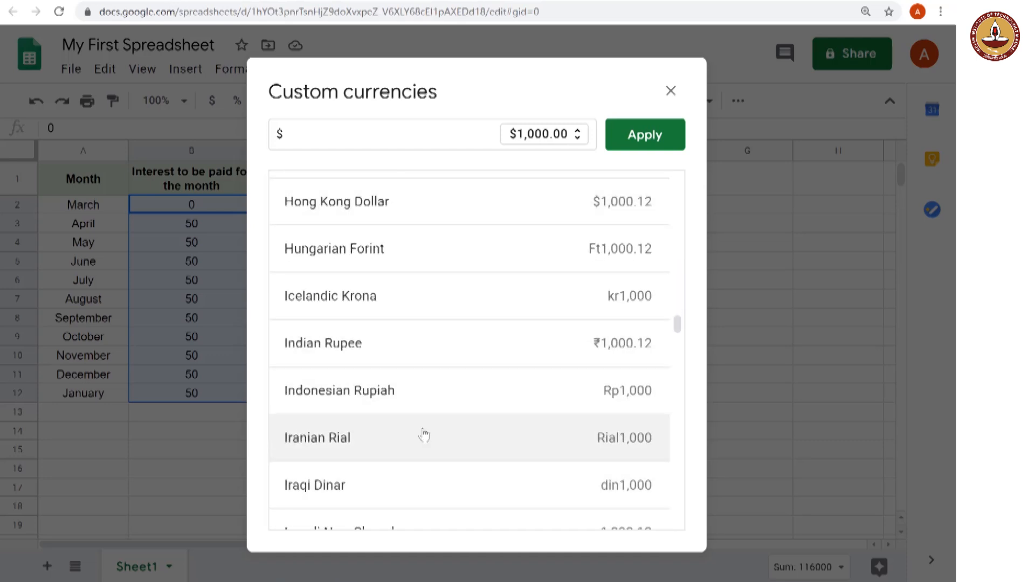
left_click(344, 331)
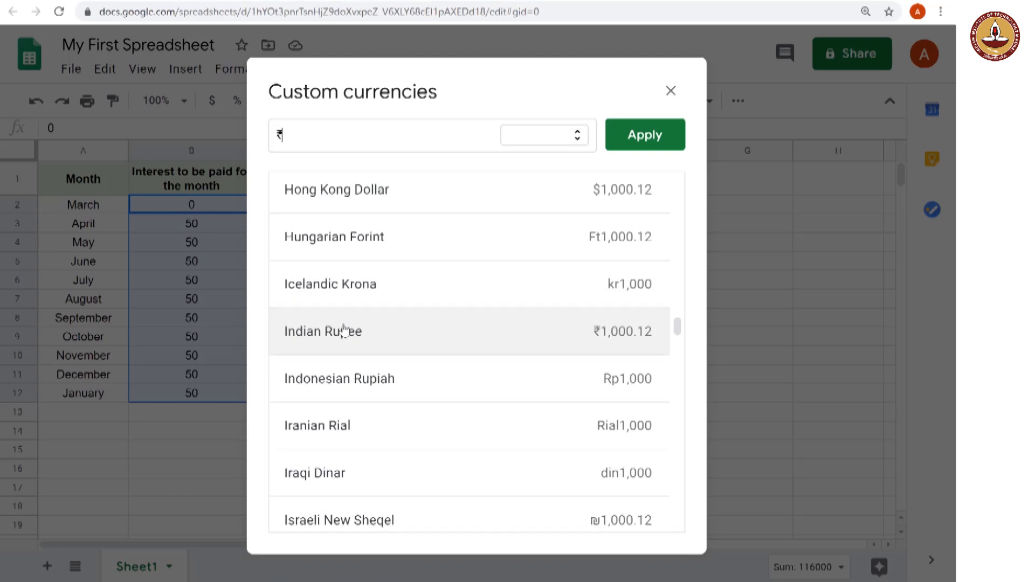
left_click(339, 331)
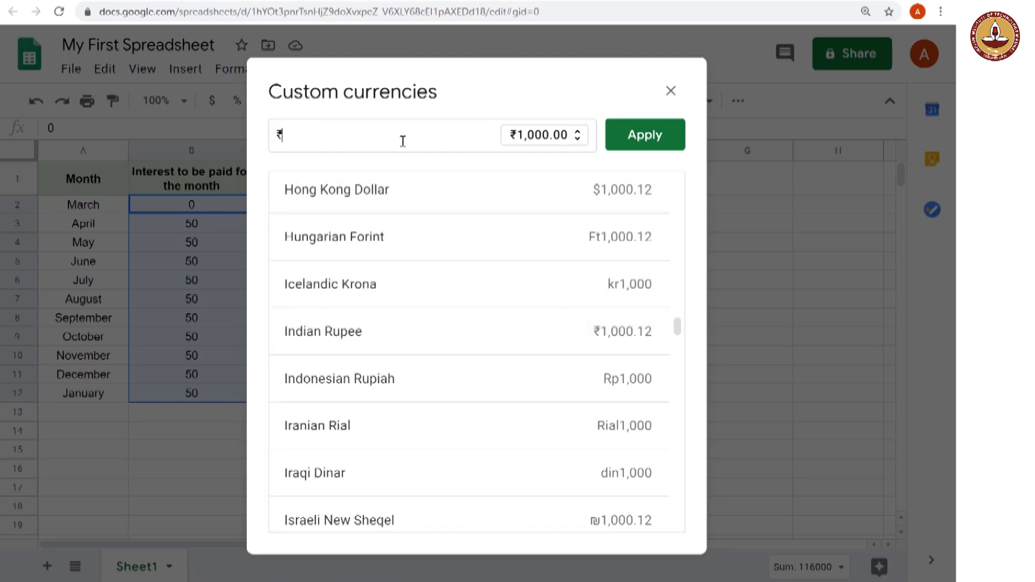
mouse_move(661, 139)
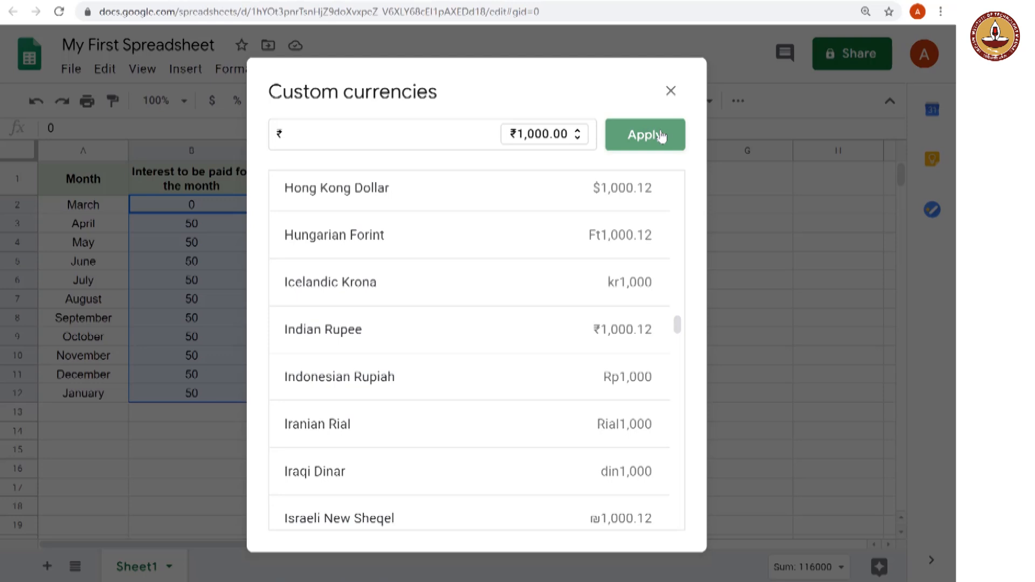
left_click(644, 135)
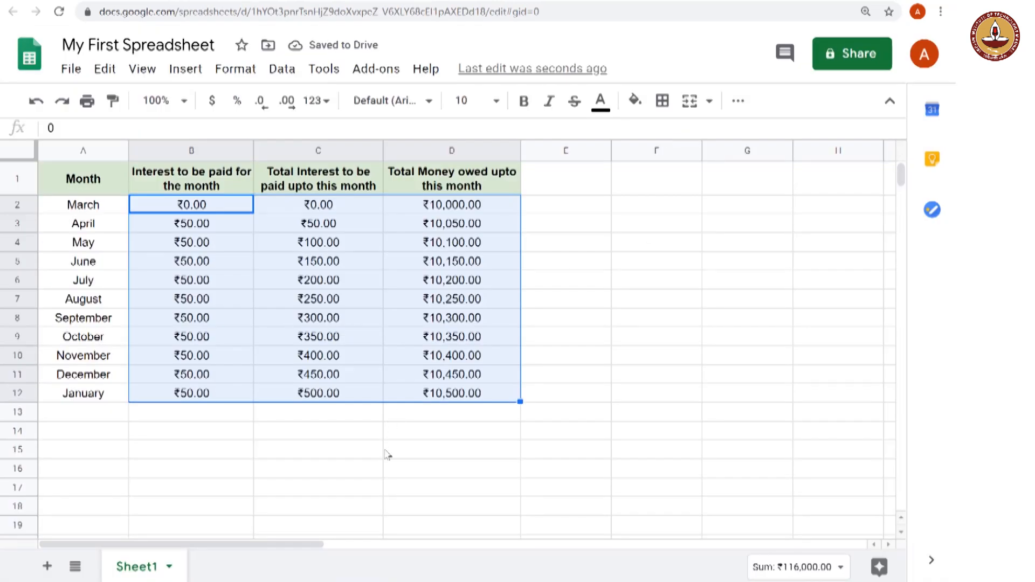
left_click(319, 450)
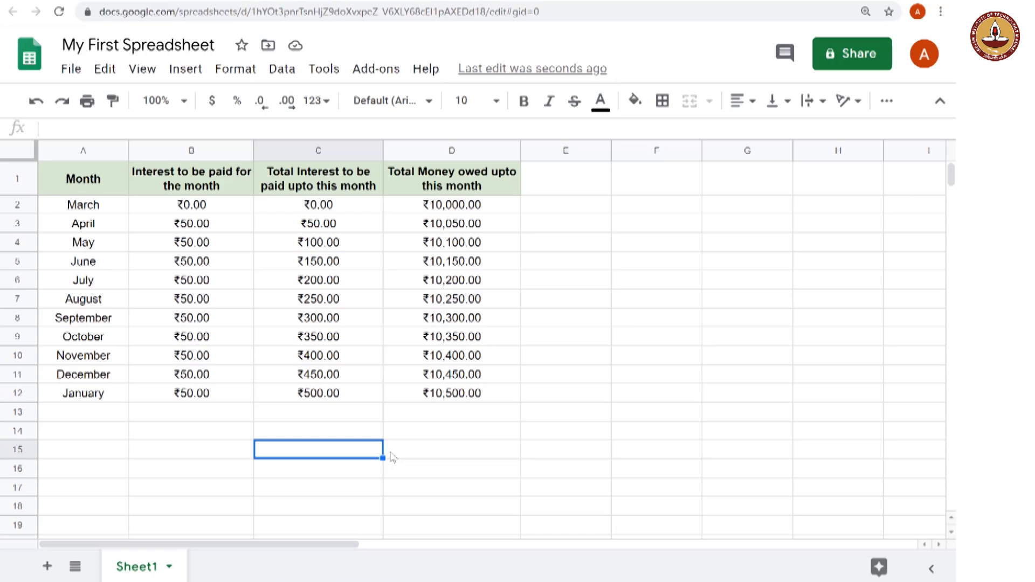
mouse_move(516, 266)
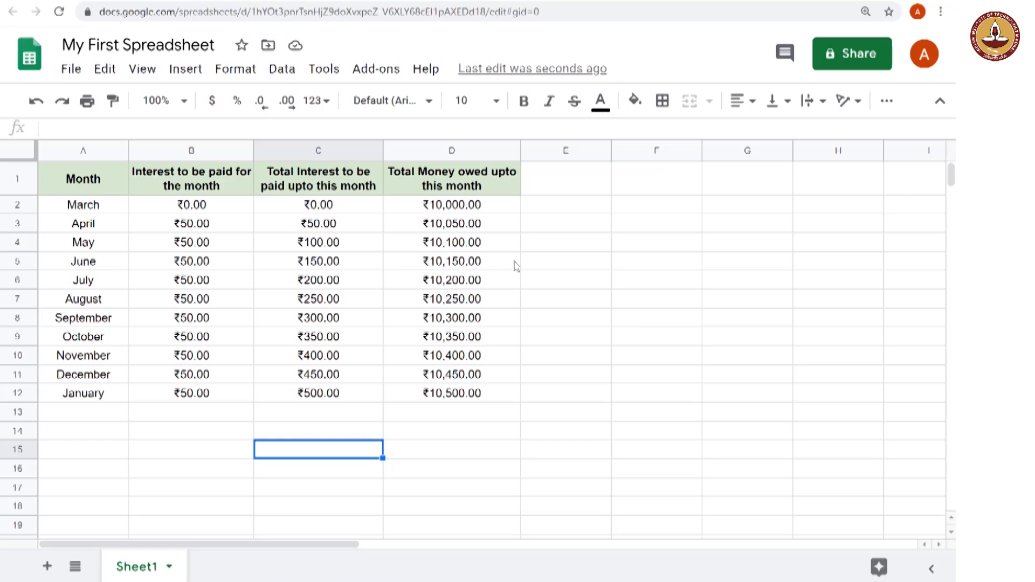
mouse_move(549, 101)
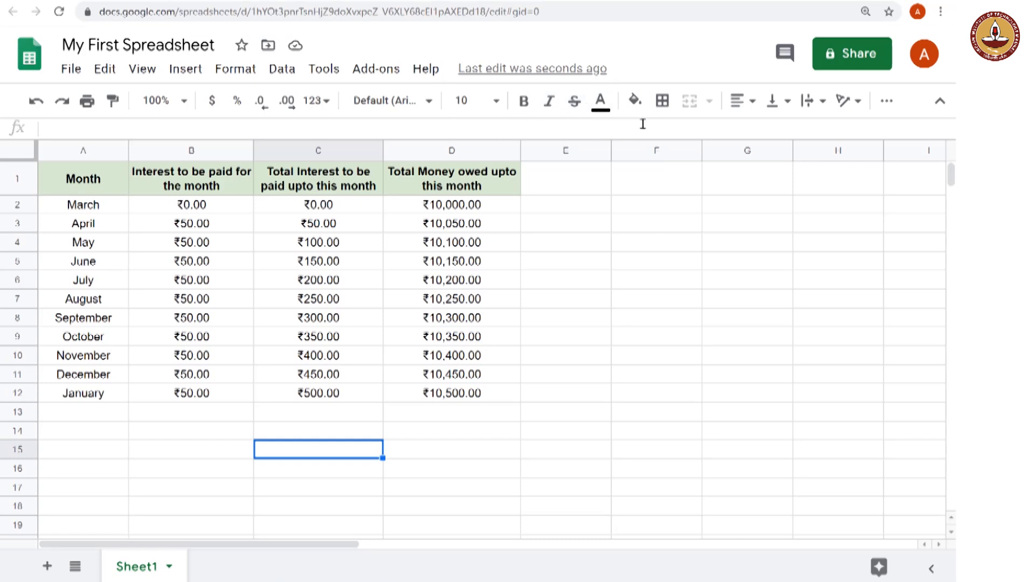
mouse_move(634, 125)
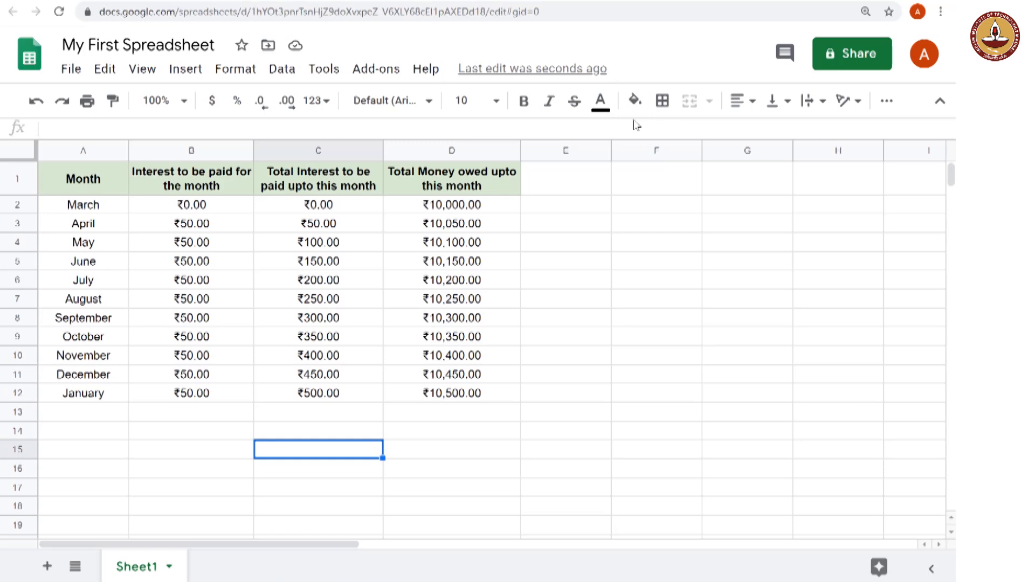
left_click(235, 69)
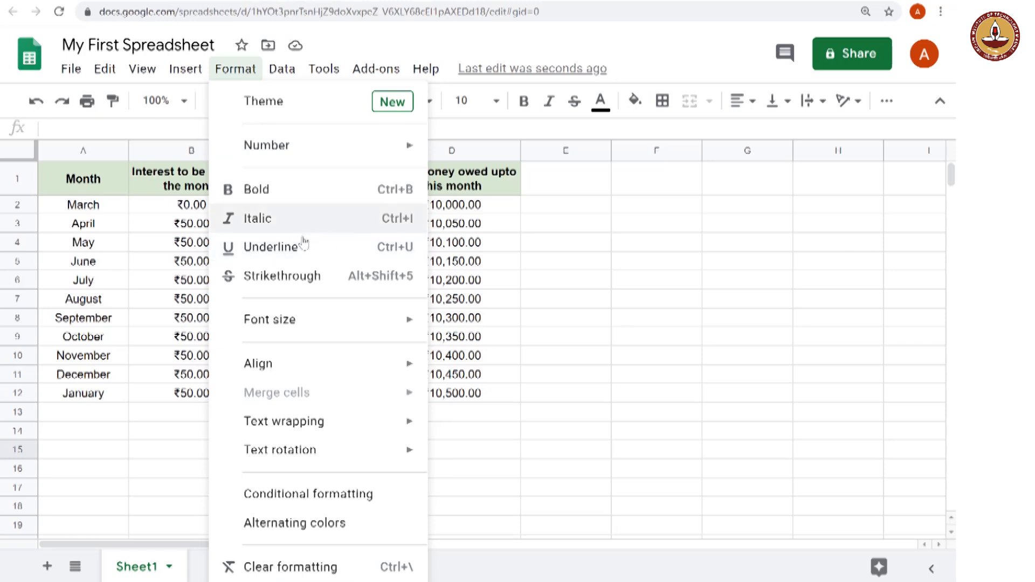
mouse_move(349, 336)
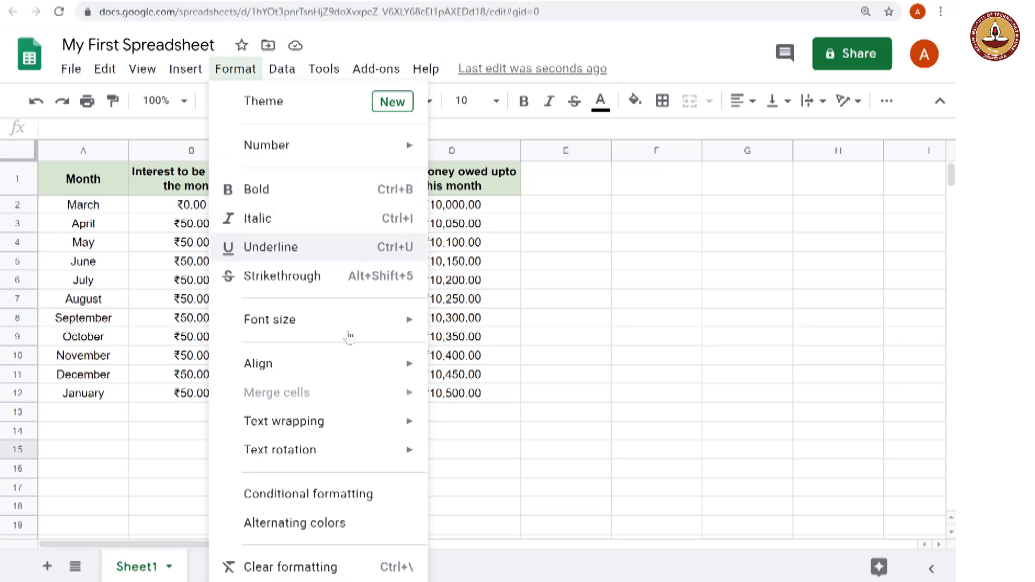
mouse_move(350, 364)
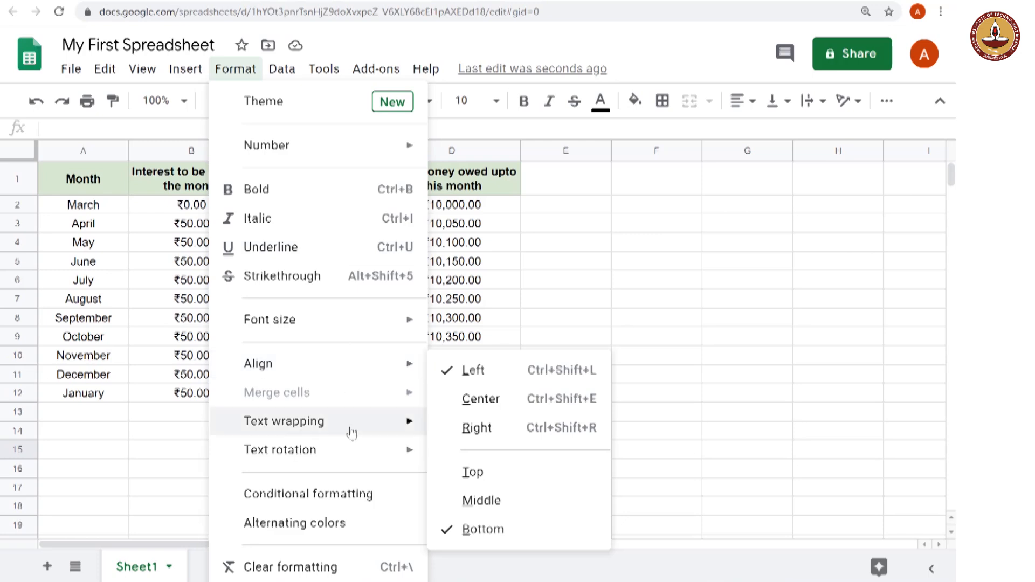
mouse_move(358, 459)
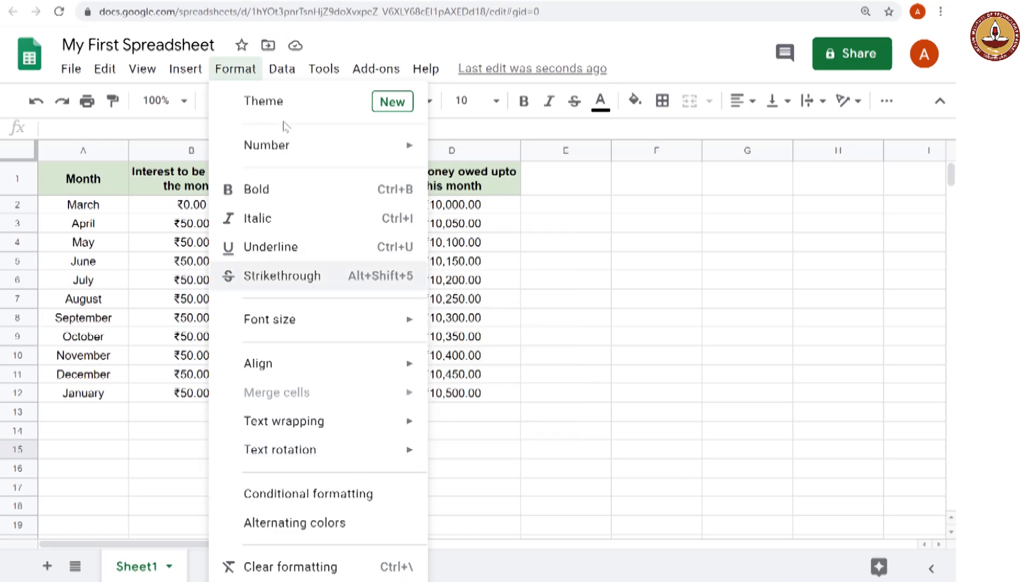
left_click(282, 68)
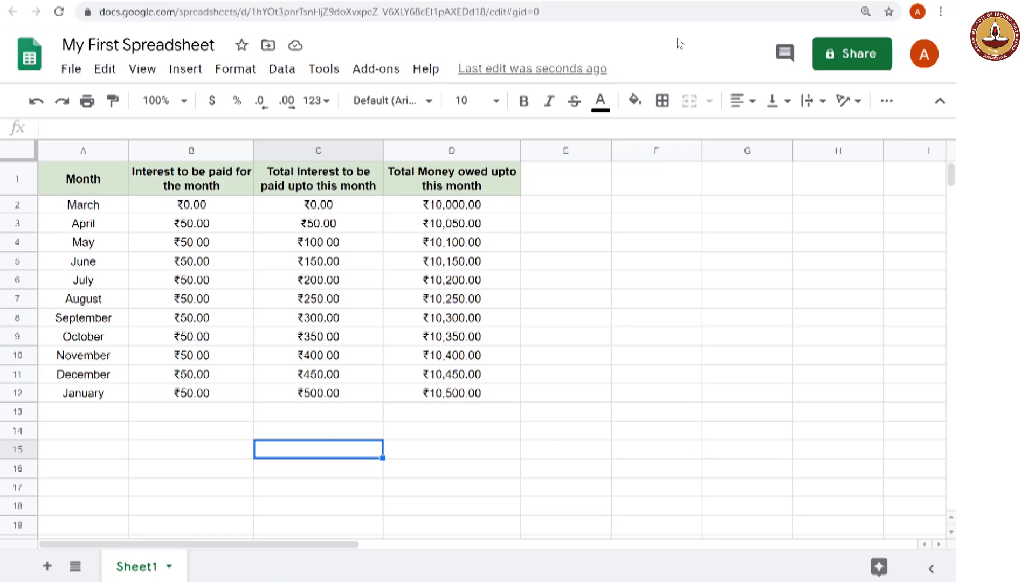
mouse_move(739, 101)
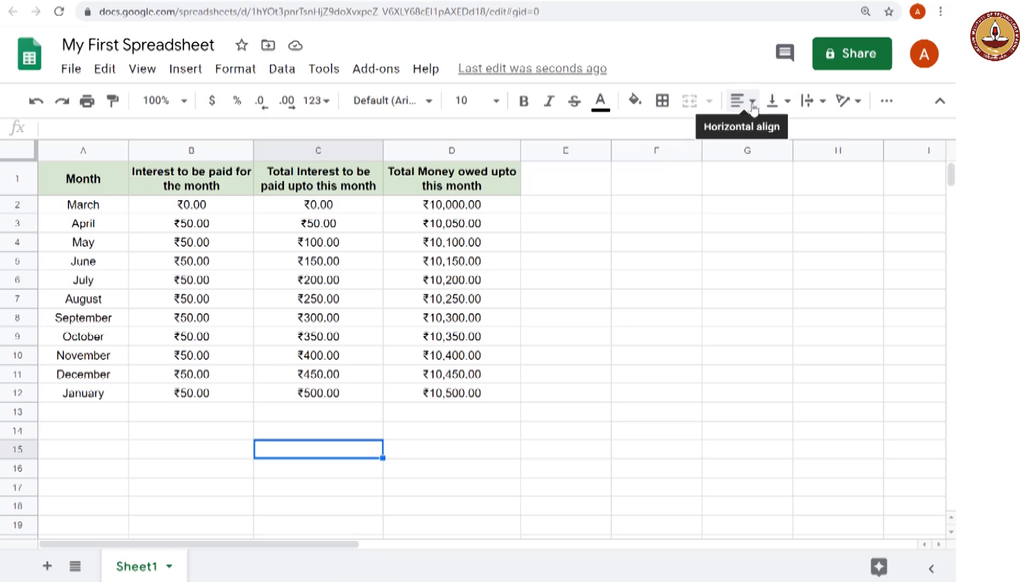
mouse_move(798, 103)
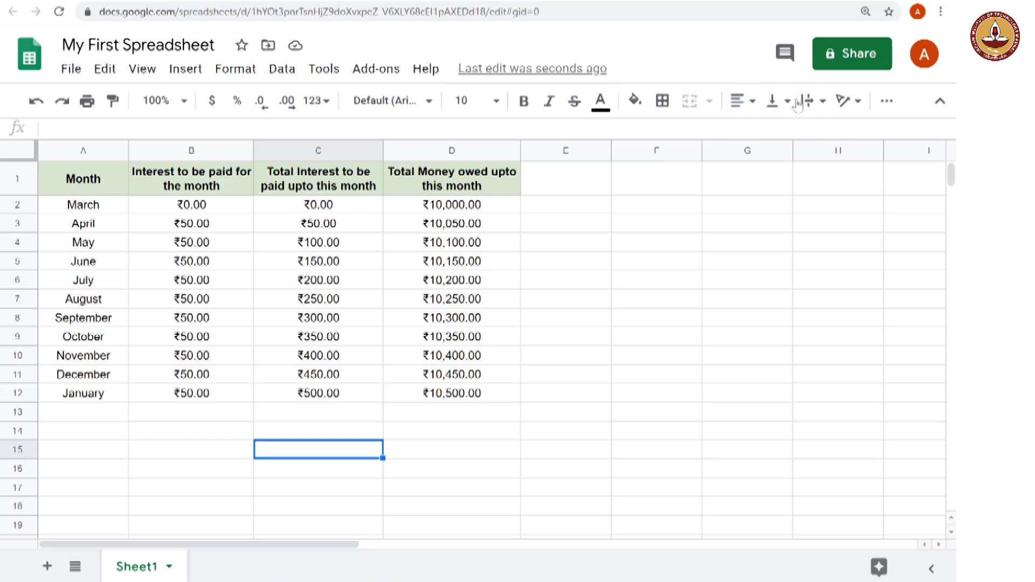
mouse_move(738, 101)
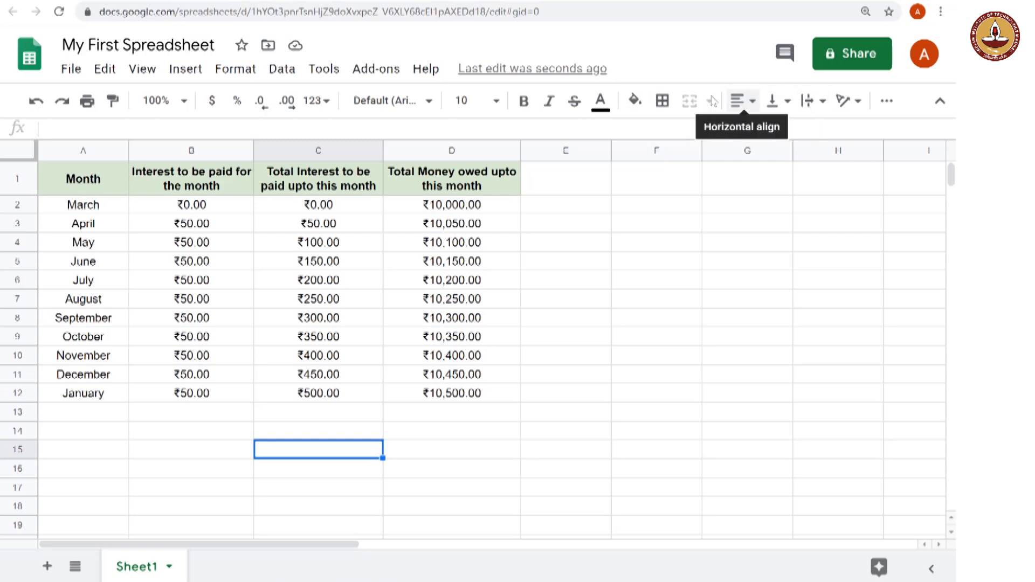
mouse_move(662, 101)
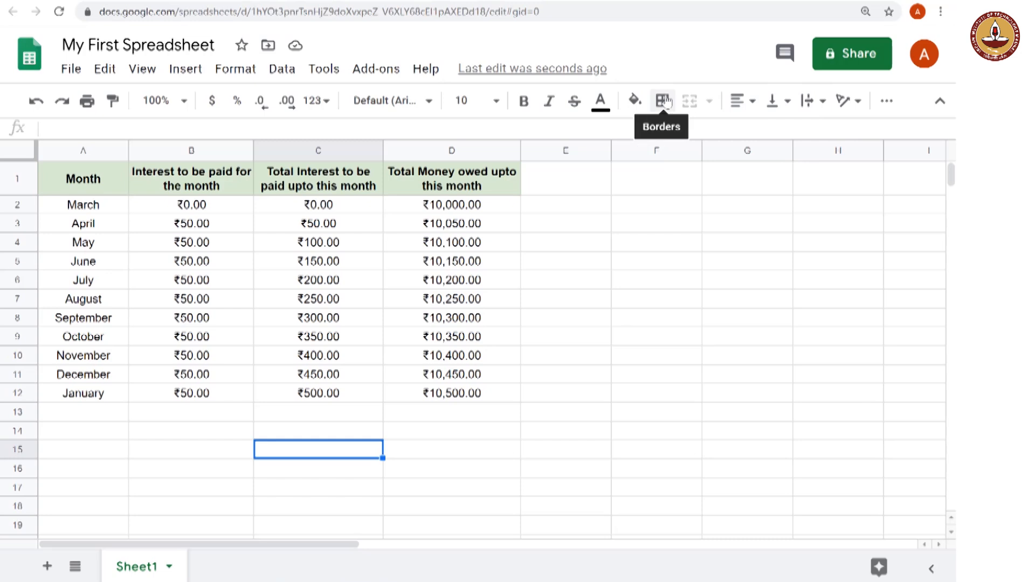
mouse_move(600, 102)
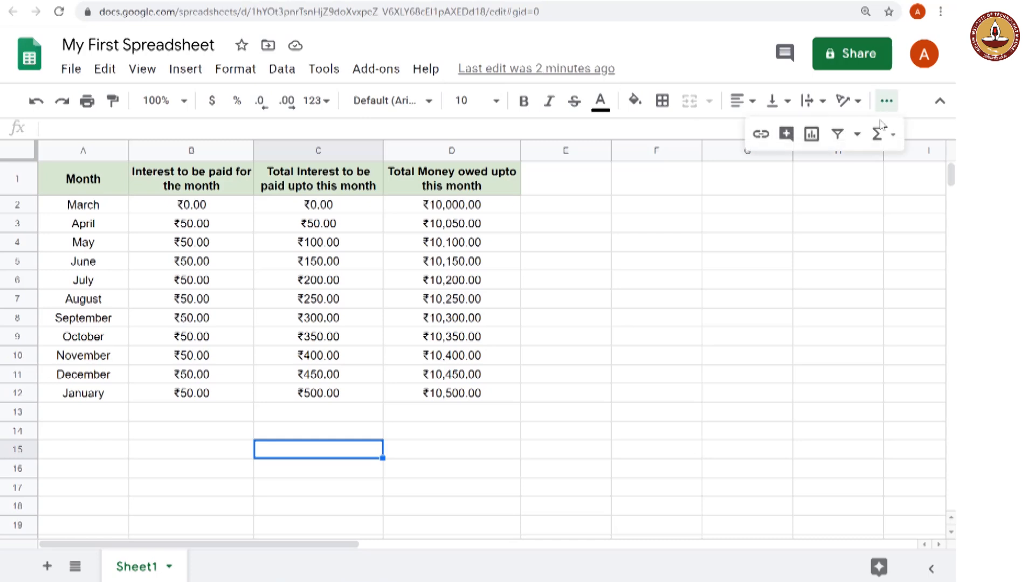
mouse_move(838, 135)
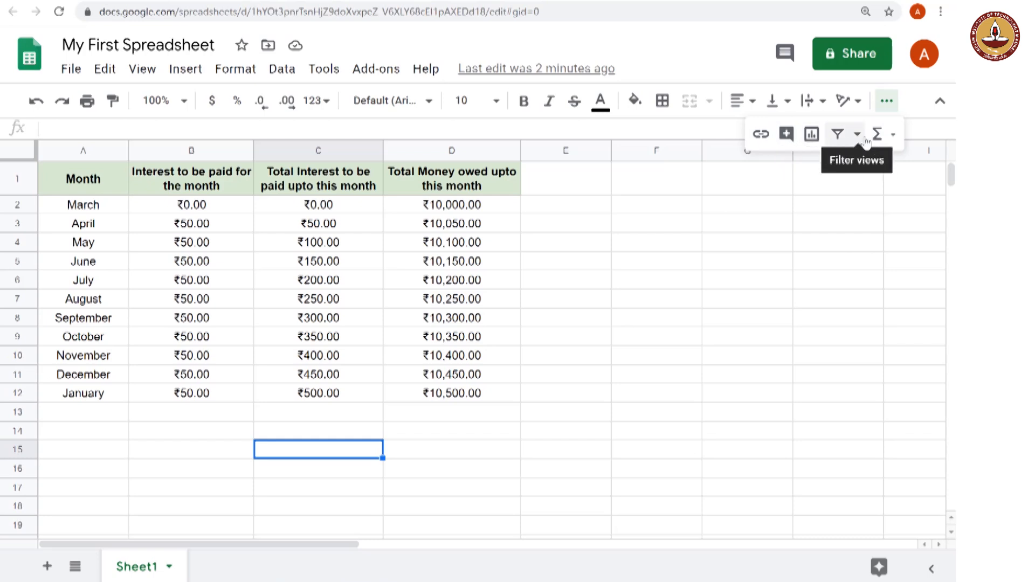
mouse_move(886, 101)
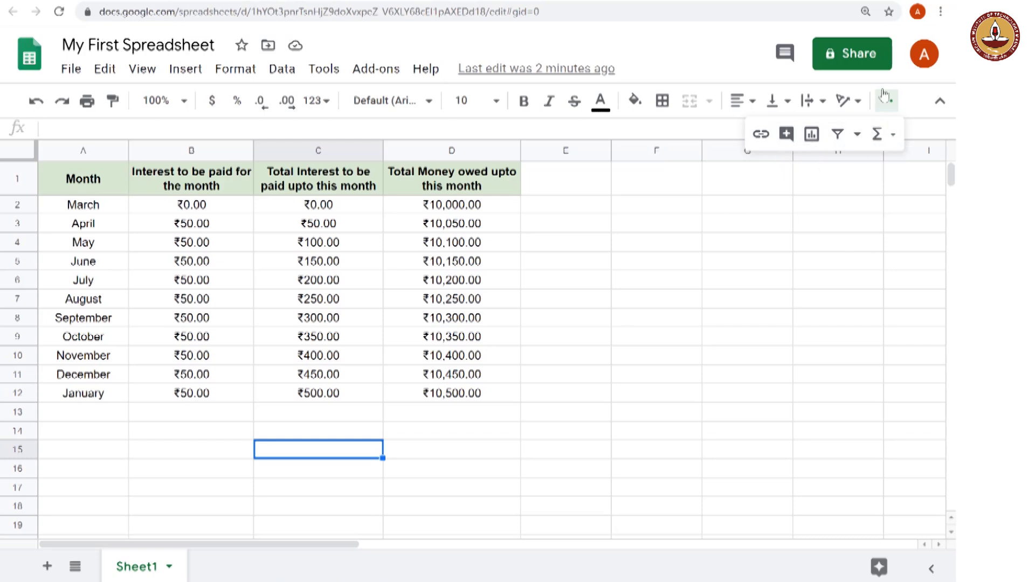
mouse_move(885, 101)
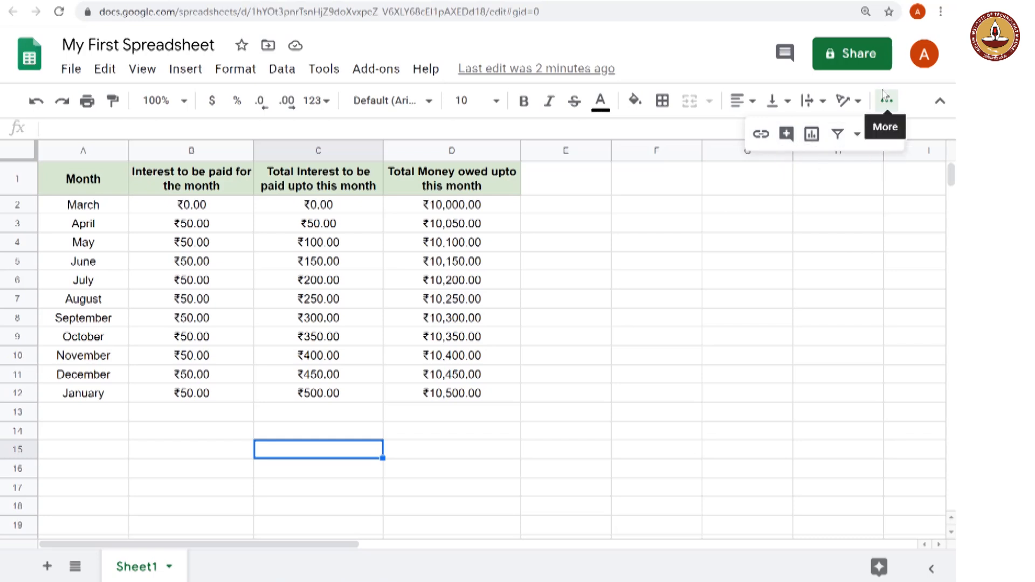